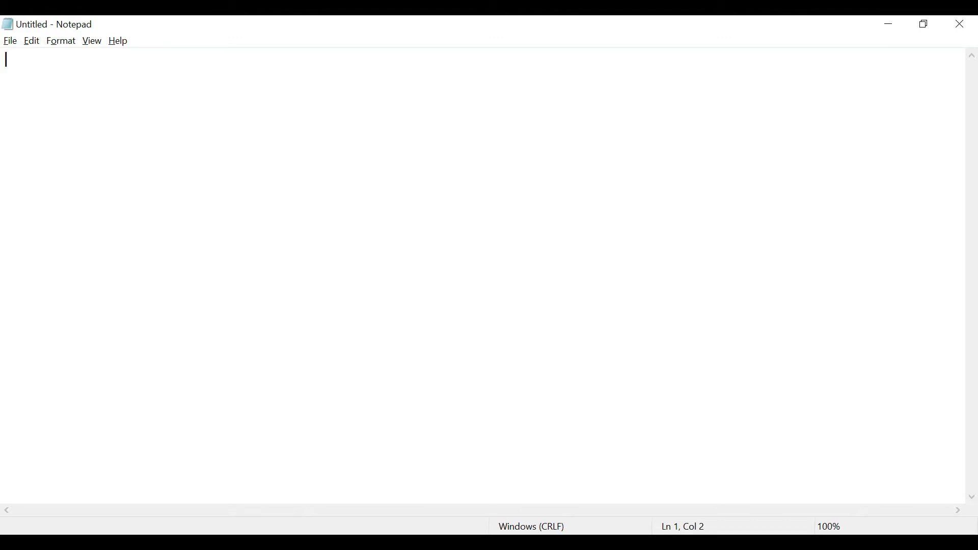
Step: Write the line "Integration -- Complexity resolution , Transformation,Rounting" in the blank Notepad document
text(Inter)
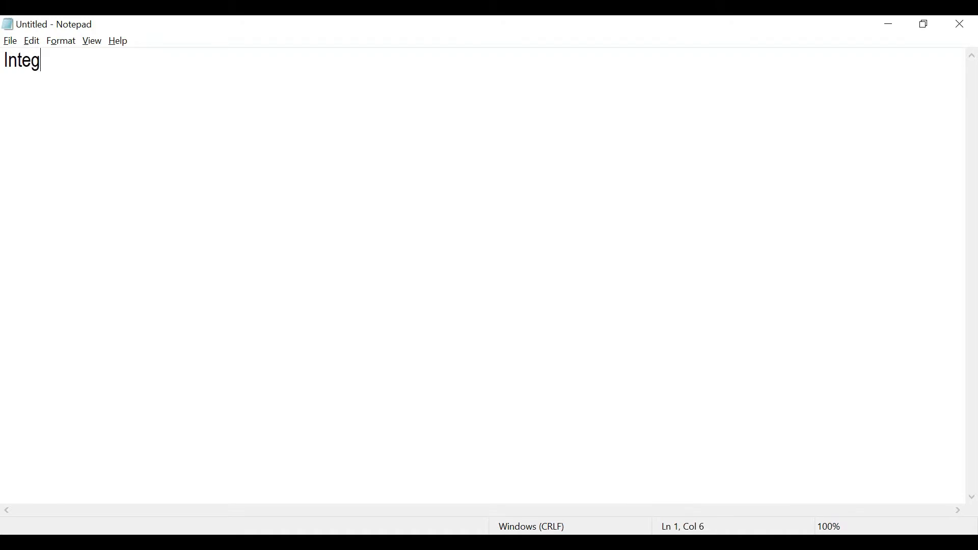
text(ration --)
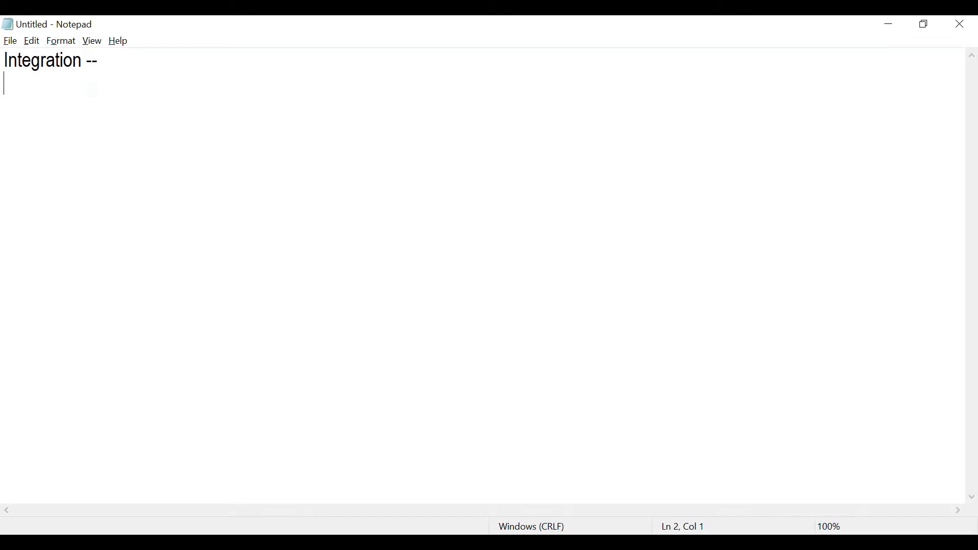
key(Backspace)
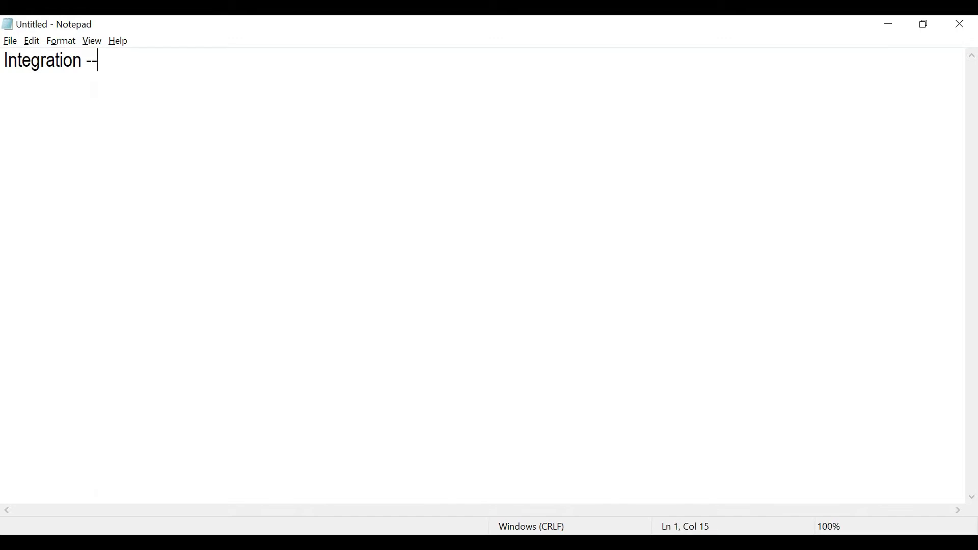
text(Com)
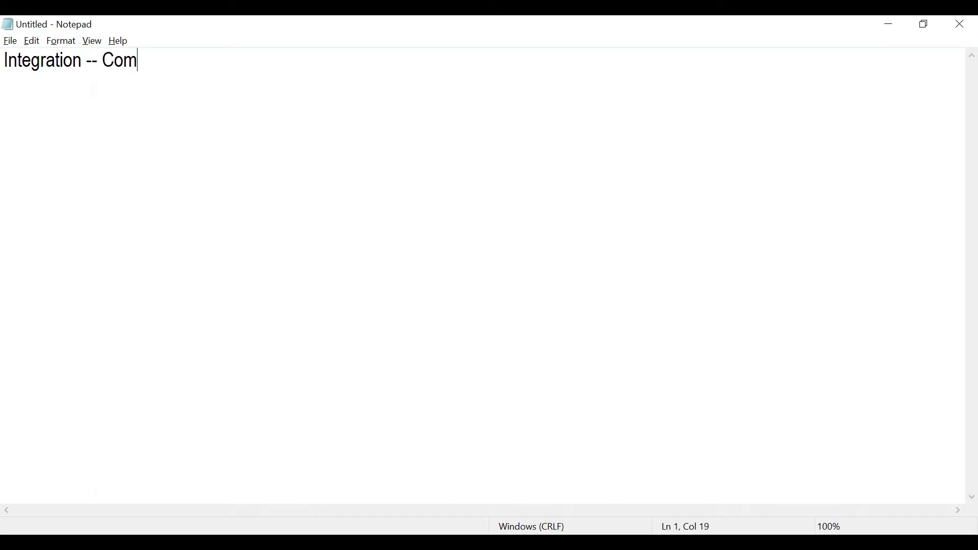
text(plexity)
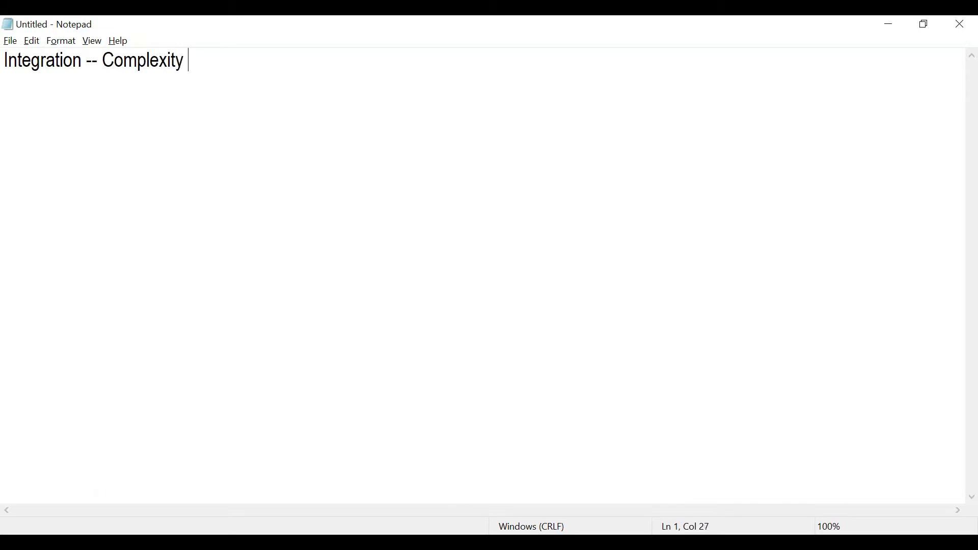
text(resolu)
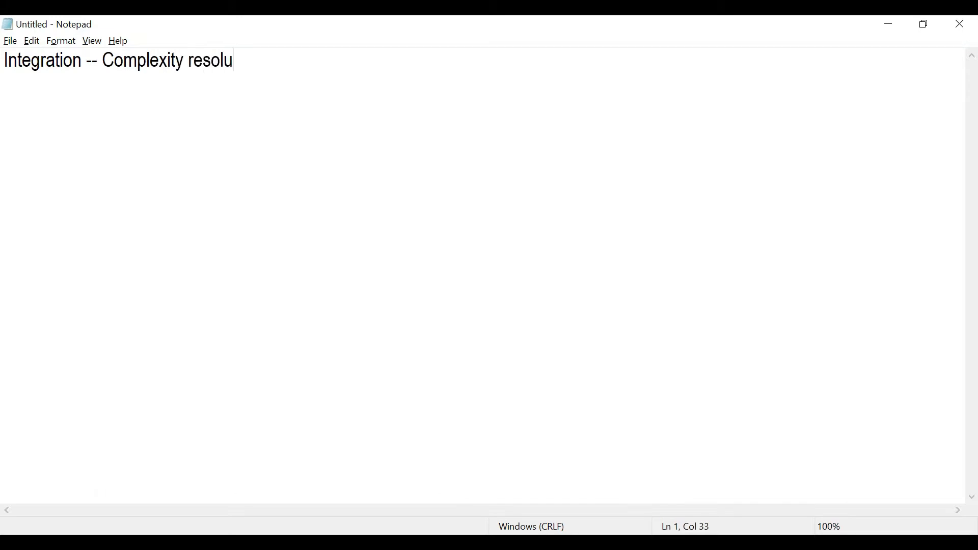
text(tion)
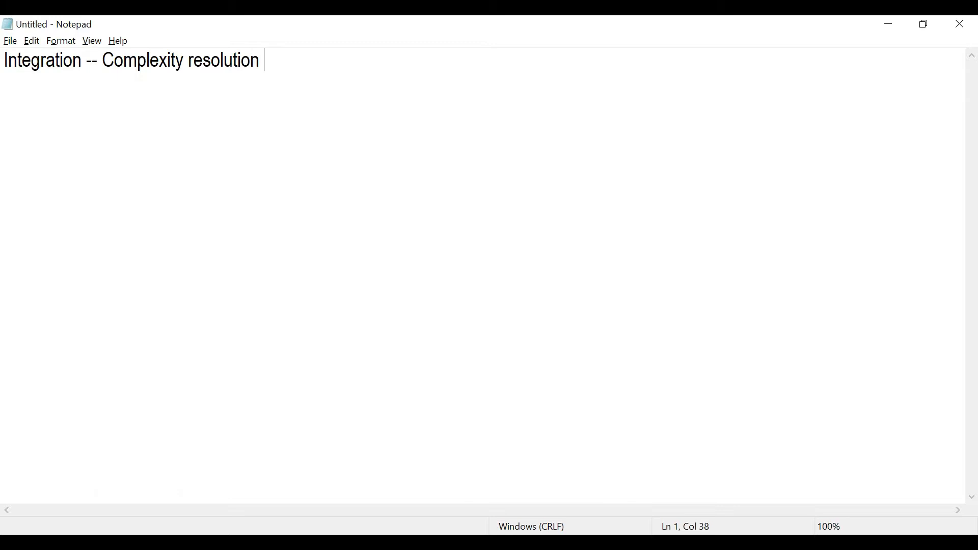
text(, Trn)
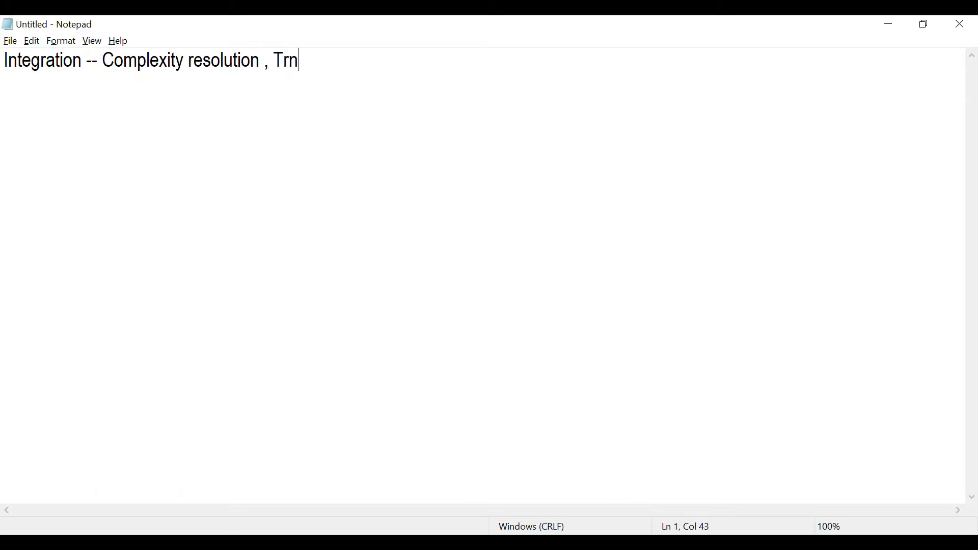
text(asformation)
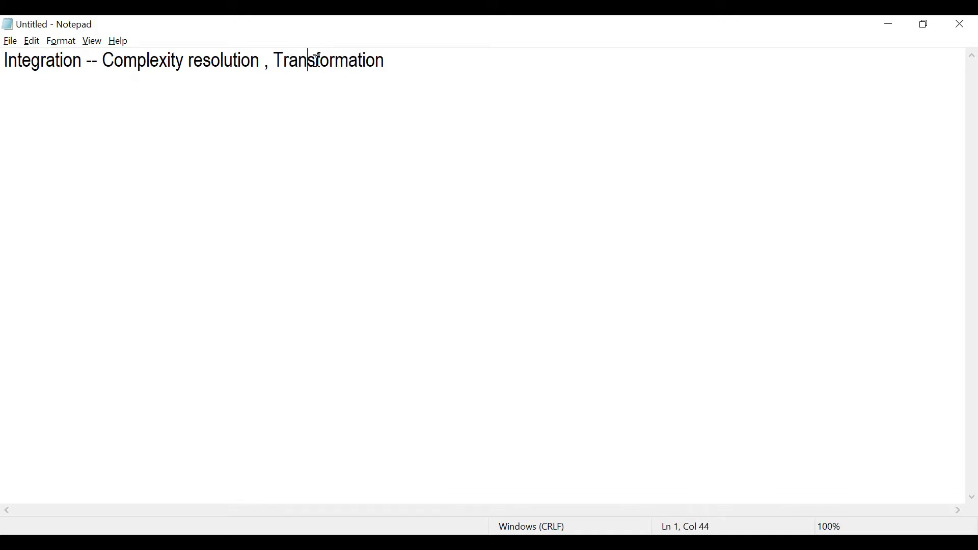
text(,)
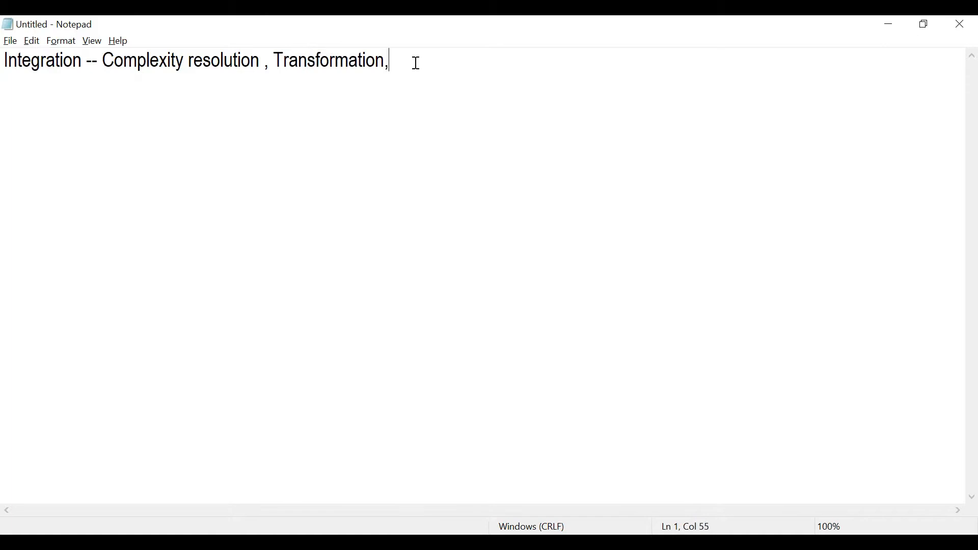
text(Rounting)
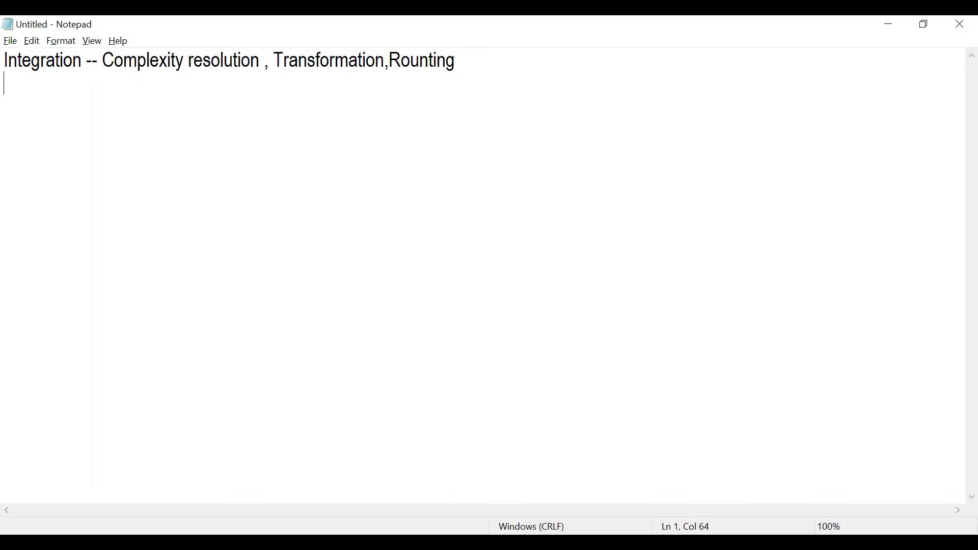
Step: Add the line "IIB ---> MQ, Files, HTTP, Webservice, Rest, SAP, CICS. SIBEL." below it
text(IB)
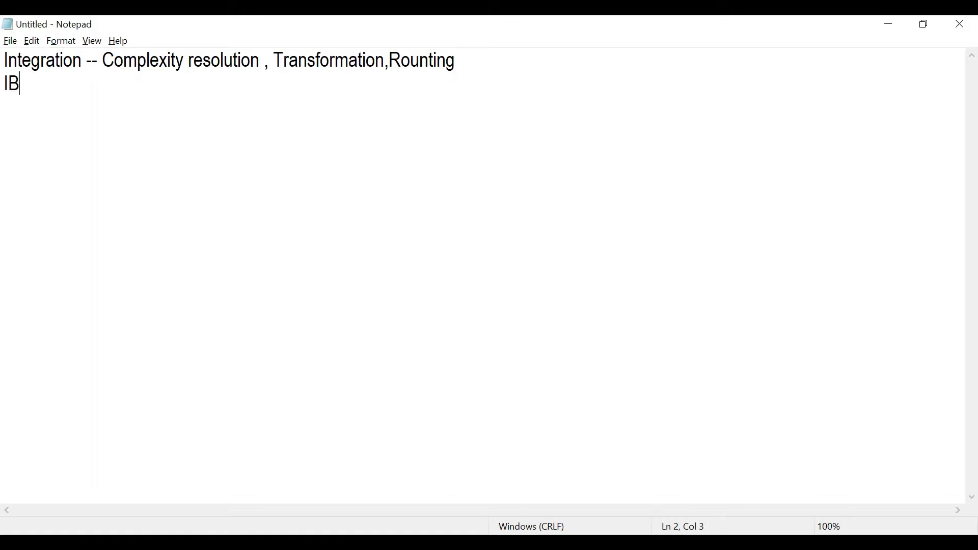
text(IIB --->)
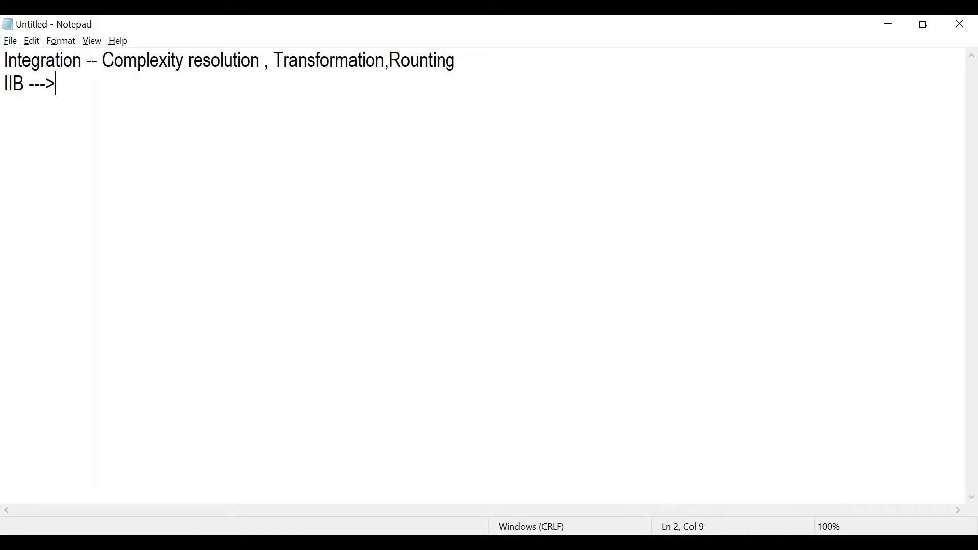
text(MQ,)
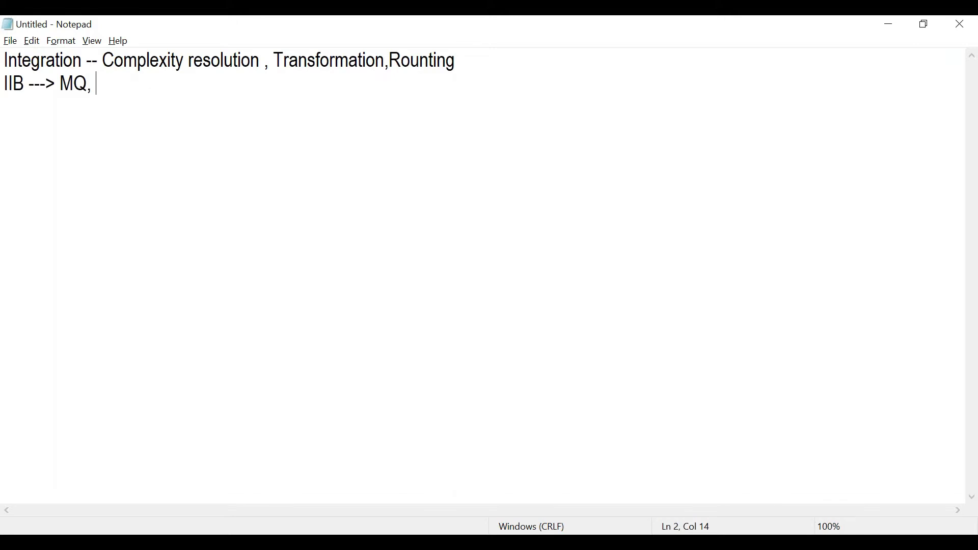
text(File)
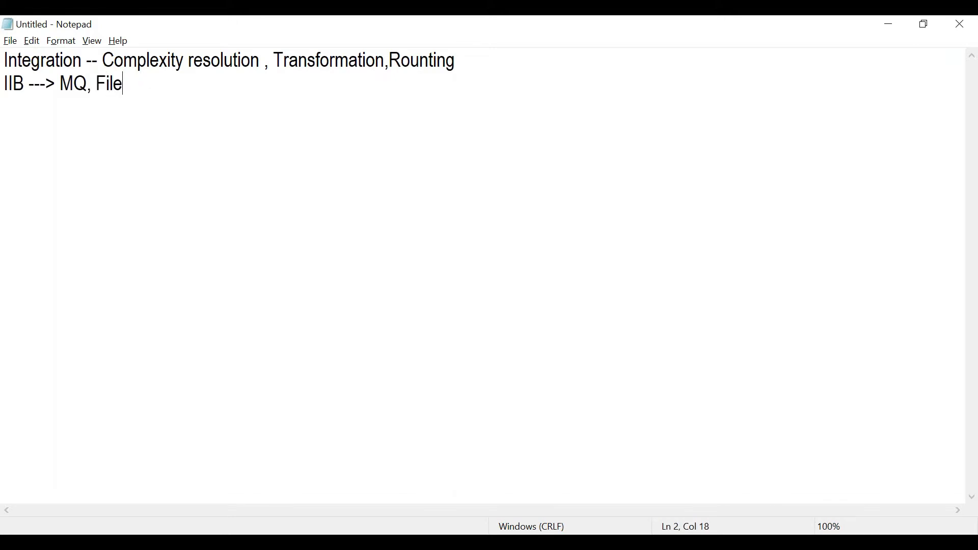
text(s,)
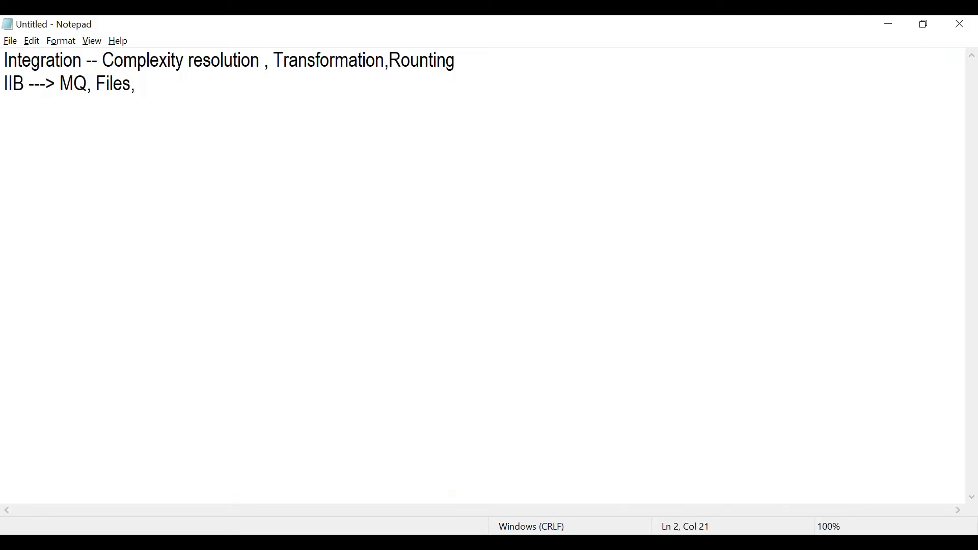
text(HTTP)
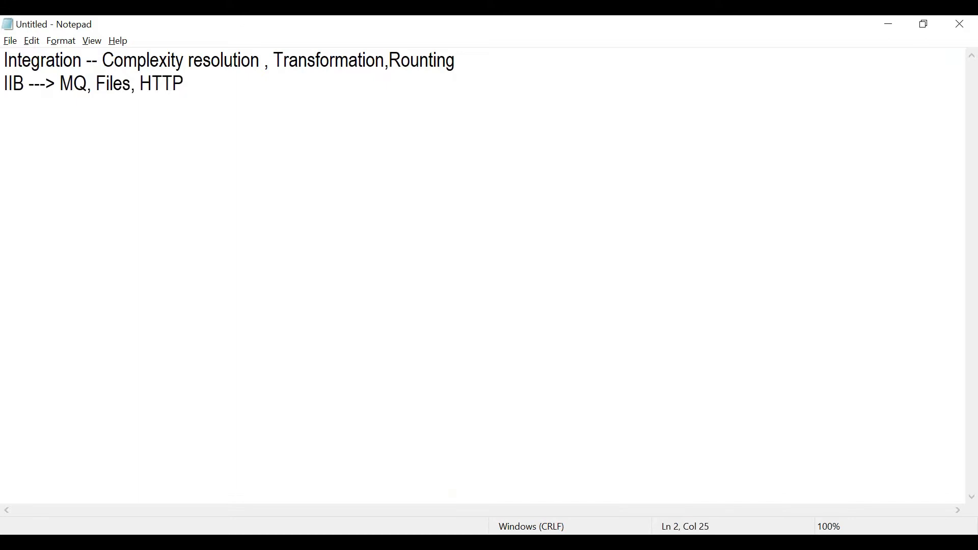
text(, We)
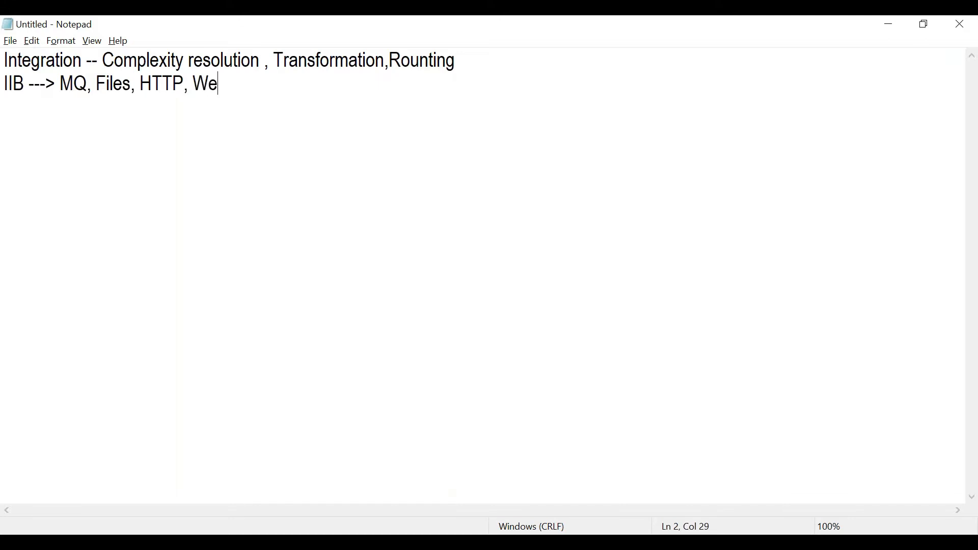
text(bservice,)
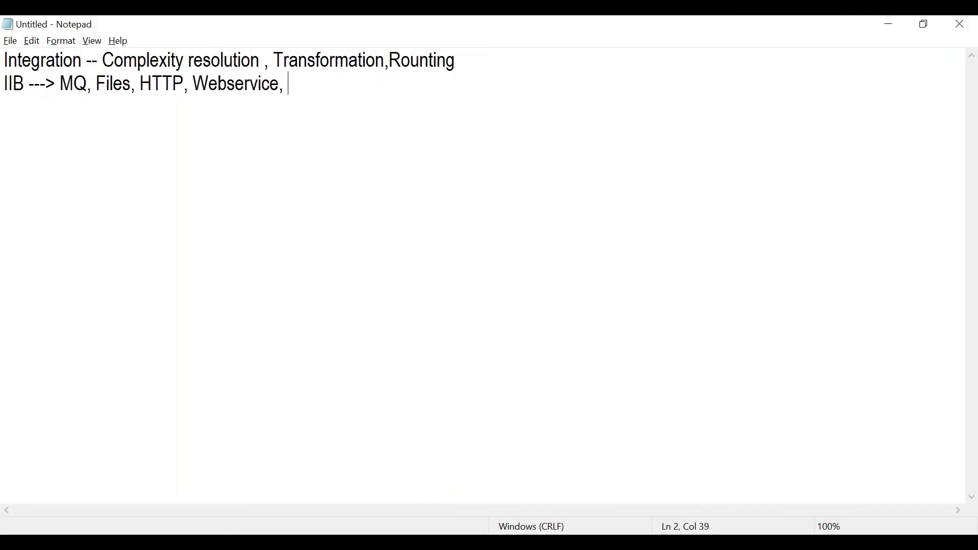
text(Rest,)
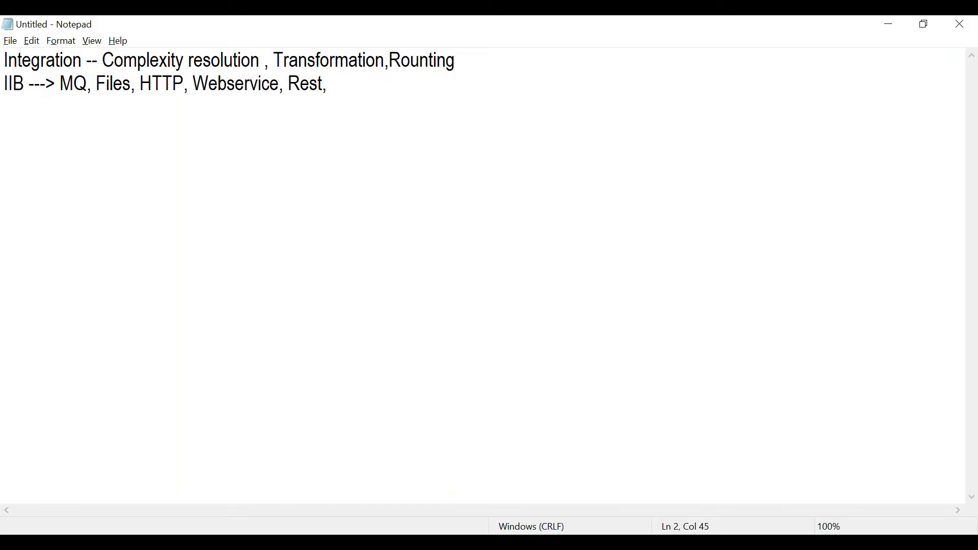
text(SAP,)
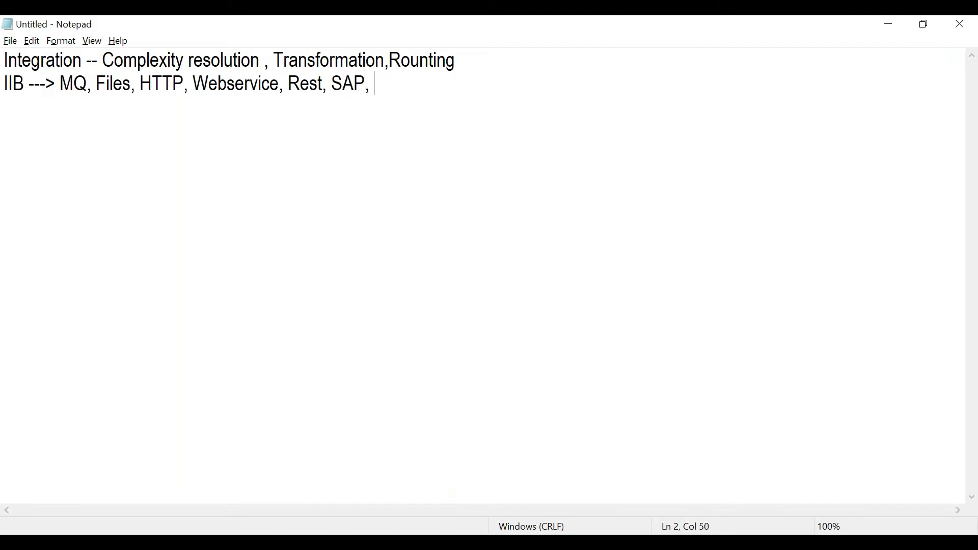
text(Cl)
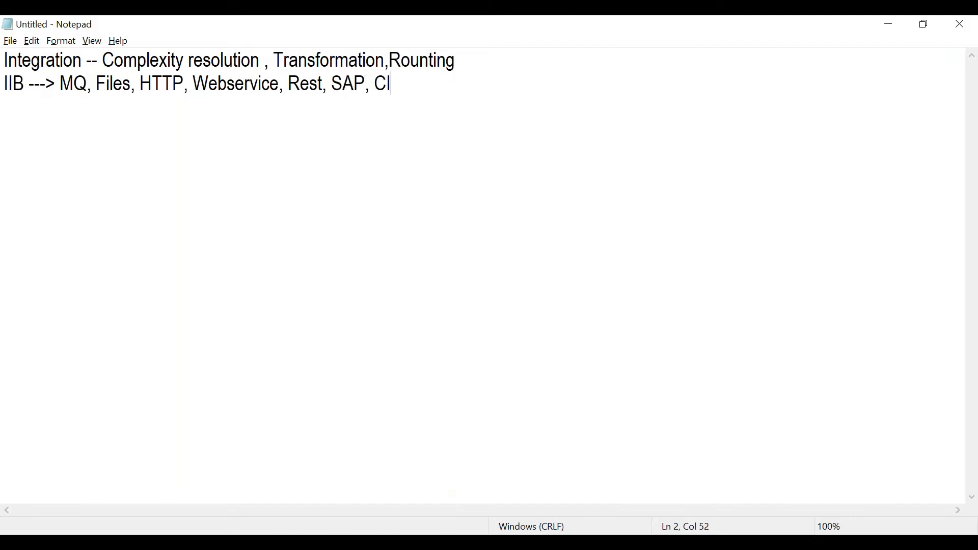
text(CS.)
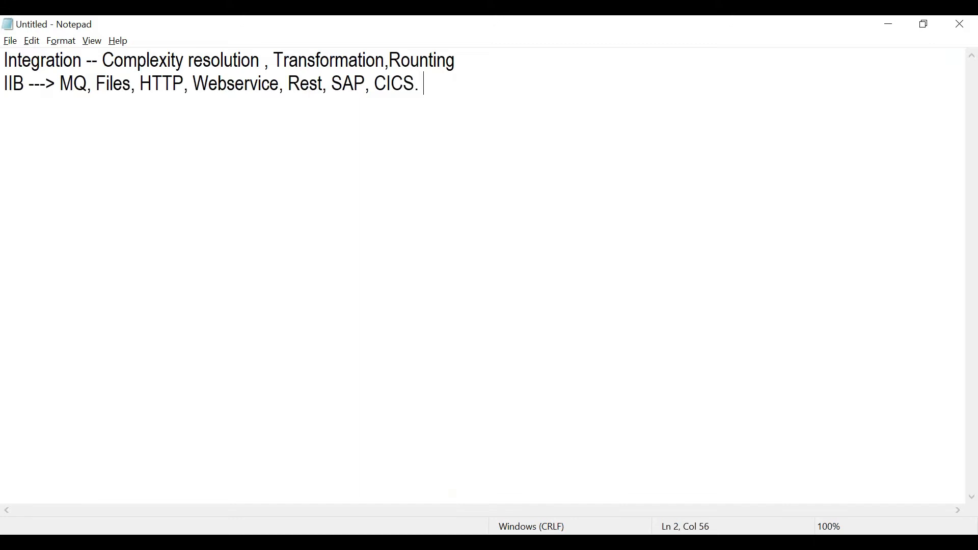
text(SIBEL.)
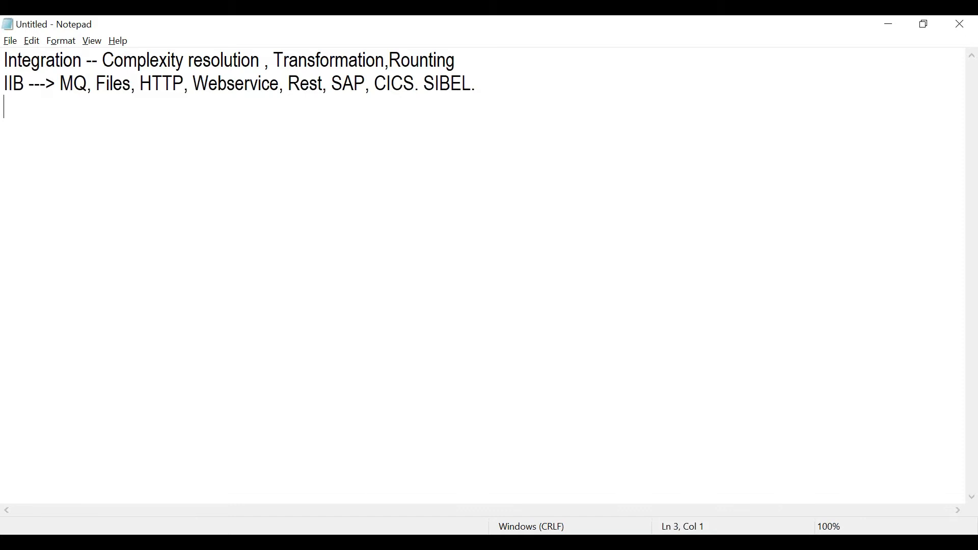
key(Enter)
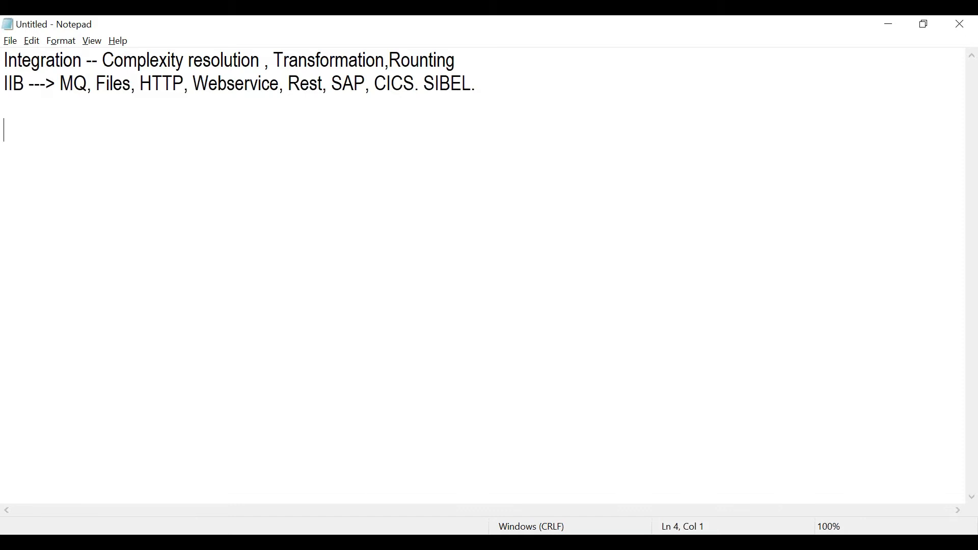
mouse_move(599, 208)
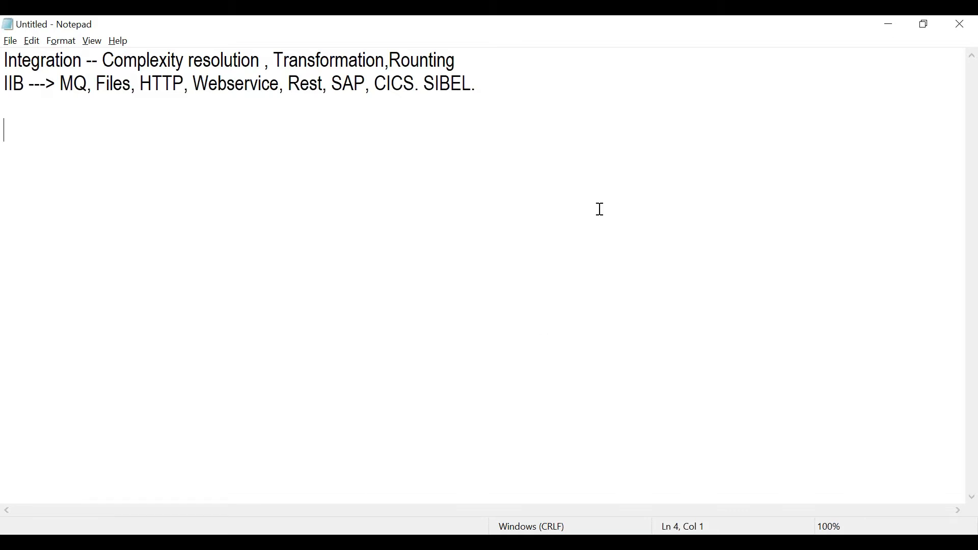
mouse_move(478, 26)
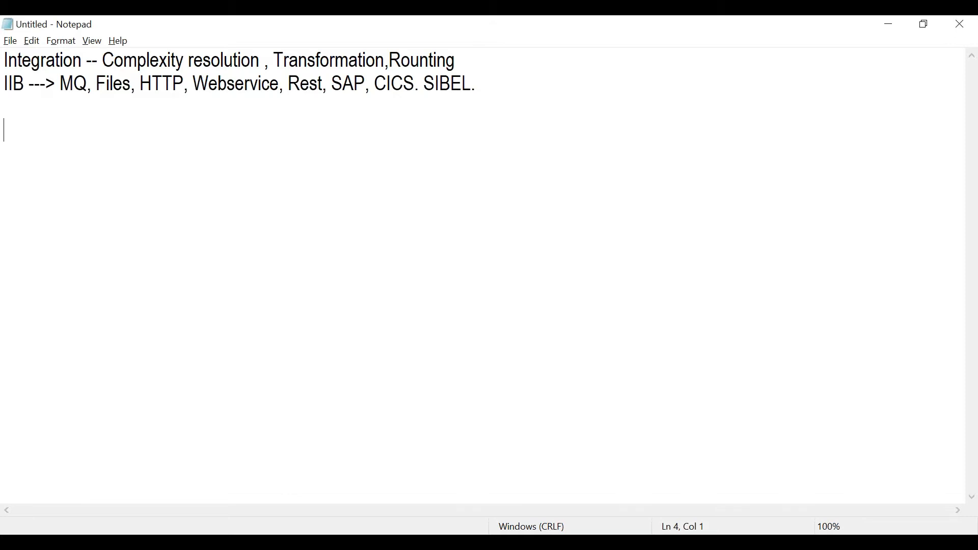
mouse_move(485, 30)
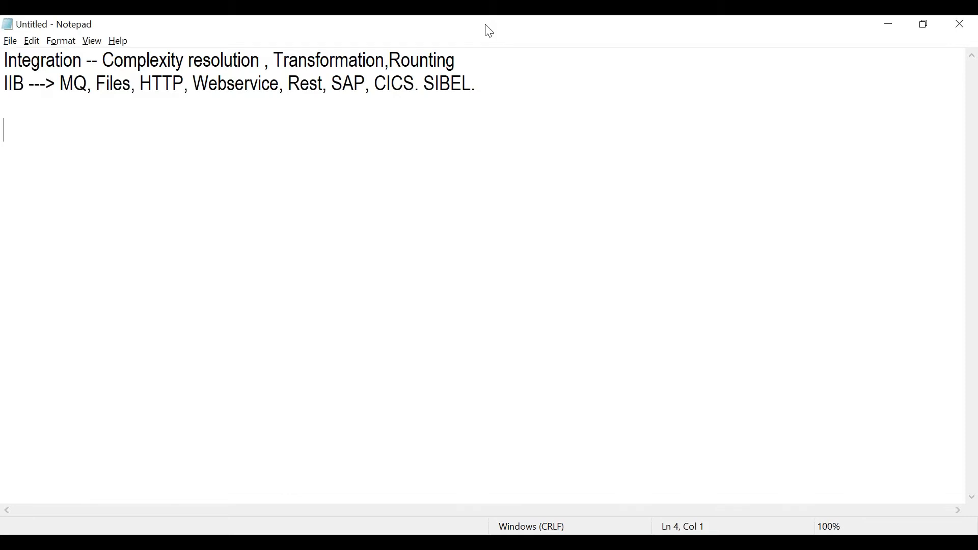
mouse_move(669, 171)
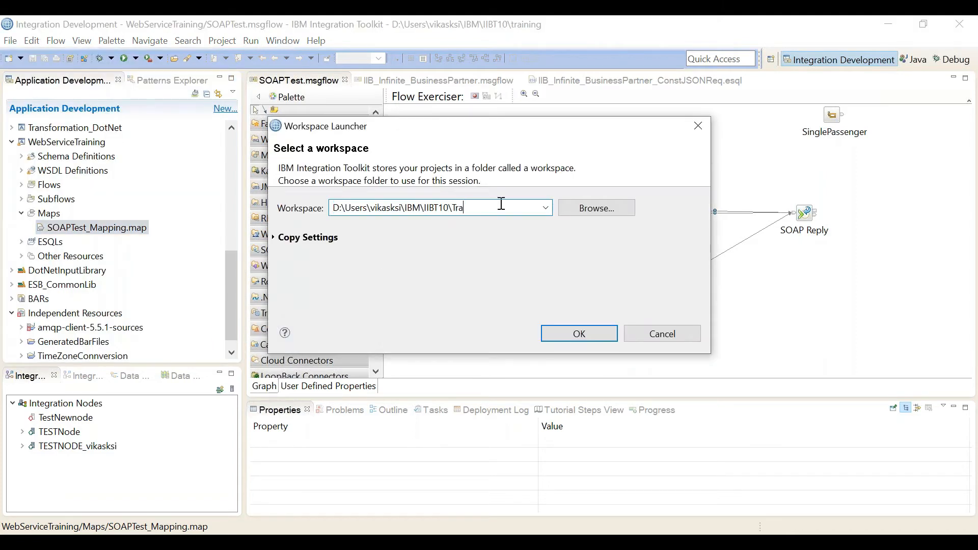
Step: Point the Workspace Launcher at the Test folder and relaunch into that workspace
text(Tes)
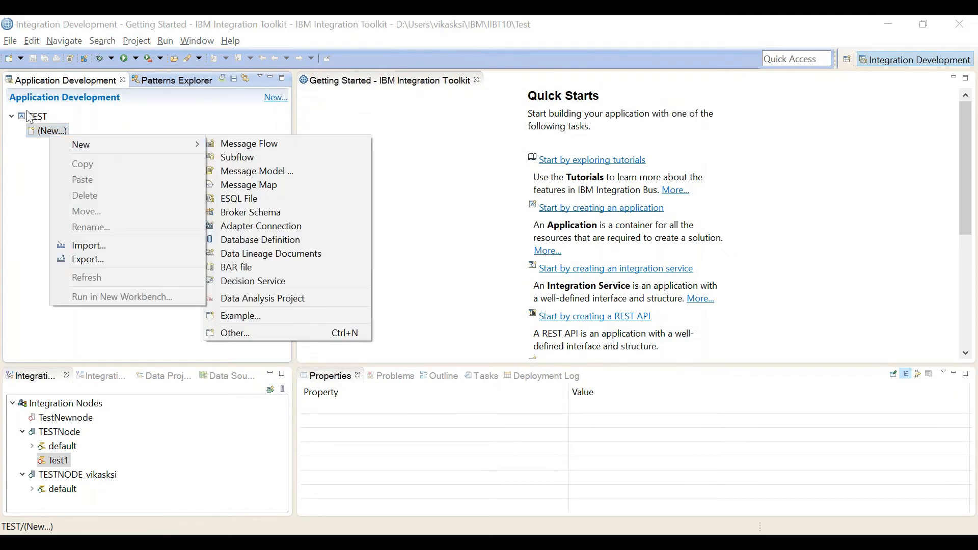
Step: Delete the existing TEST application together with its contents
click(33, 116)
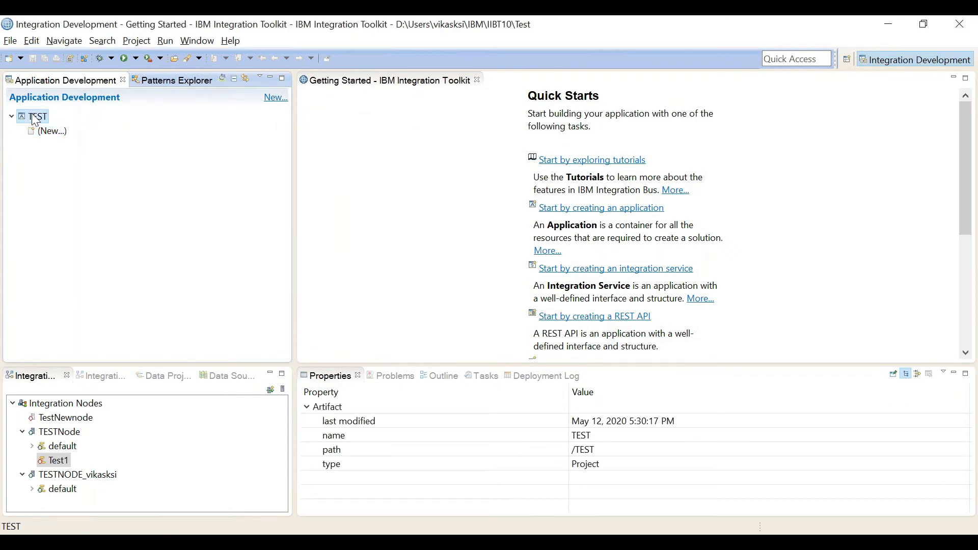
click(67, 243)
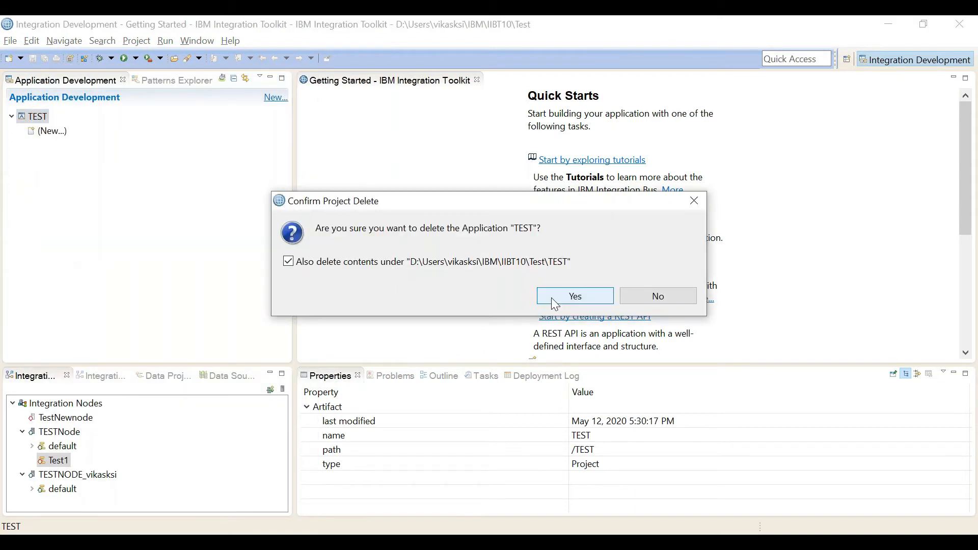
click(575, 295)
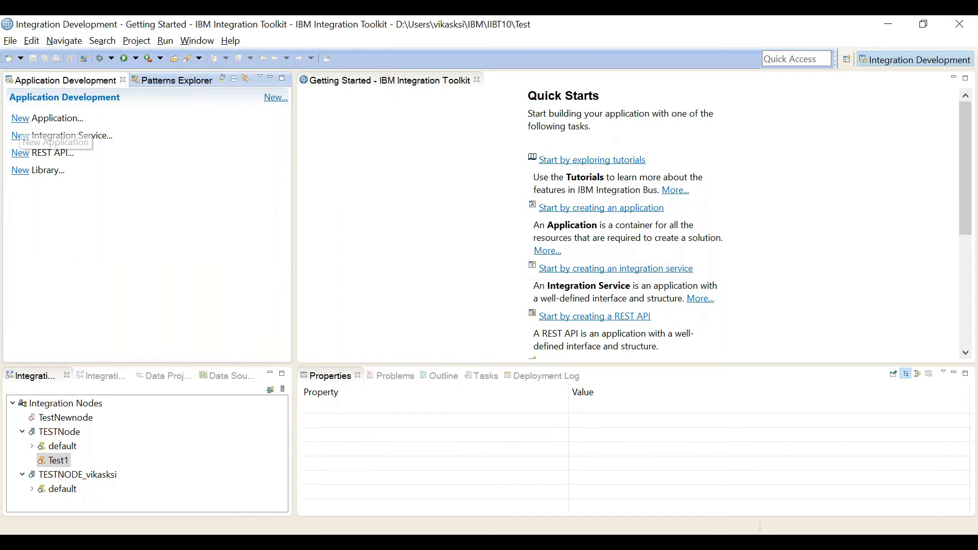
Step: Recreate an empty application named TEST through the New Application wizard
click(20, 119)
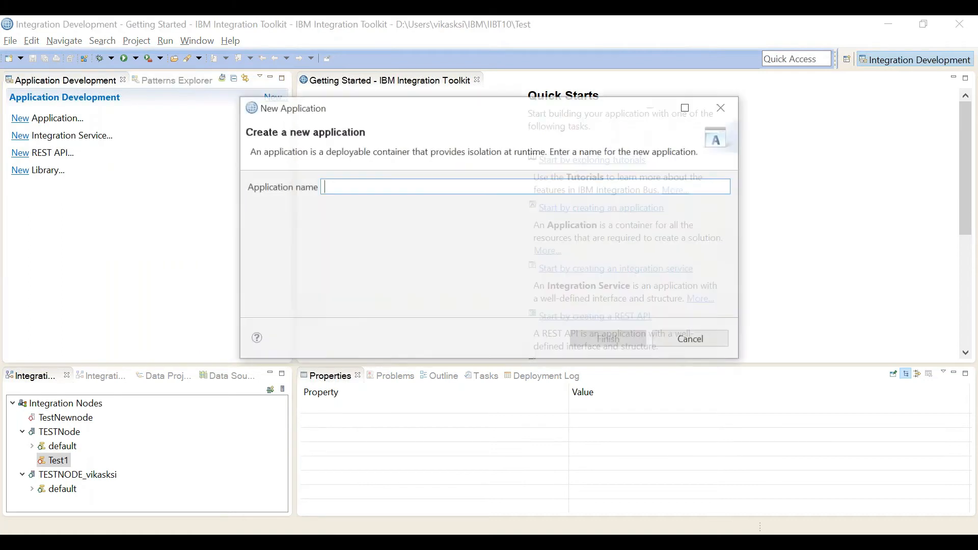
text(T)
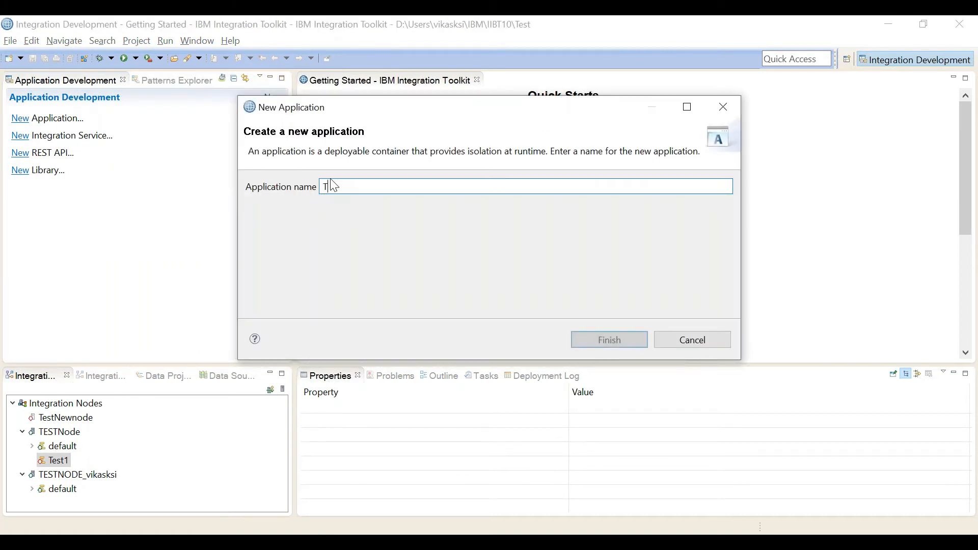
text(EST)
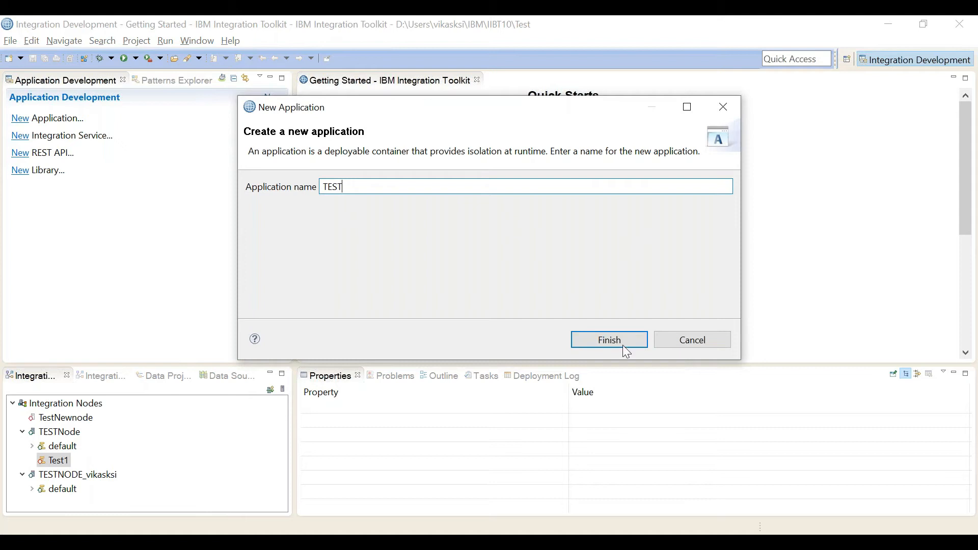
click(609, 340)
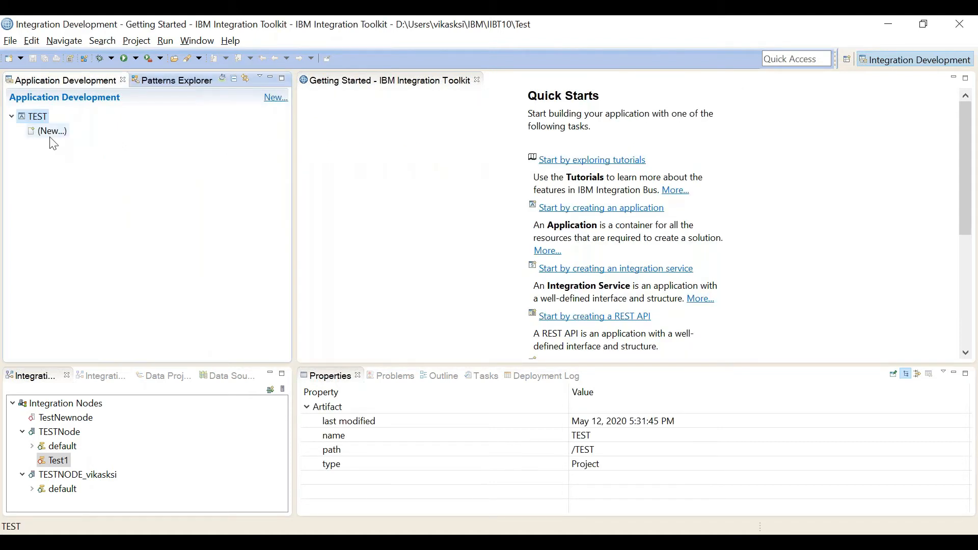
Step: Create a message flow named MQTOMQ under TEST and show the WebSphere MQ palette
right_click(46, 131)
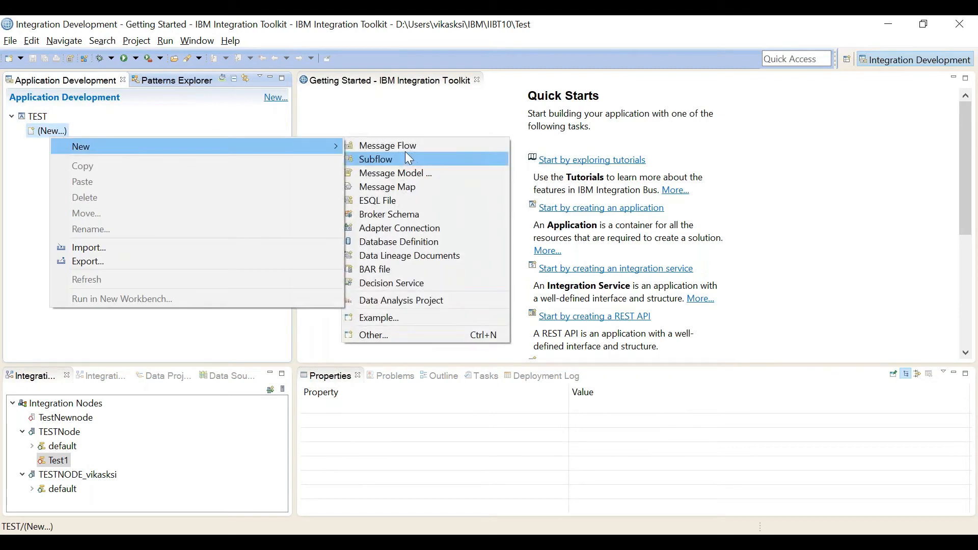
click(387, 144)
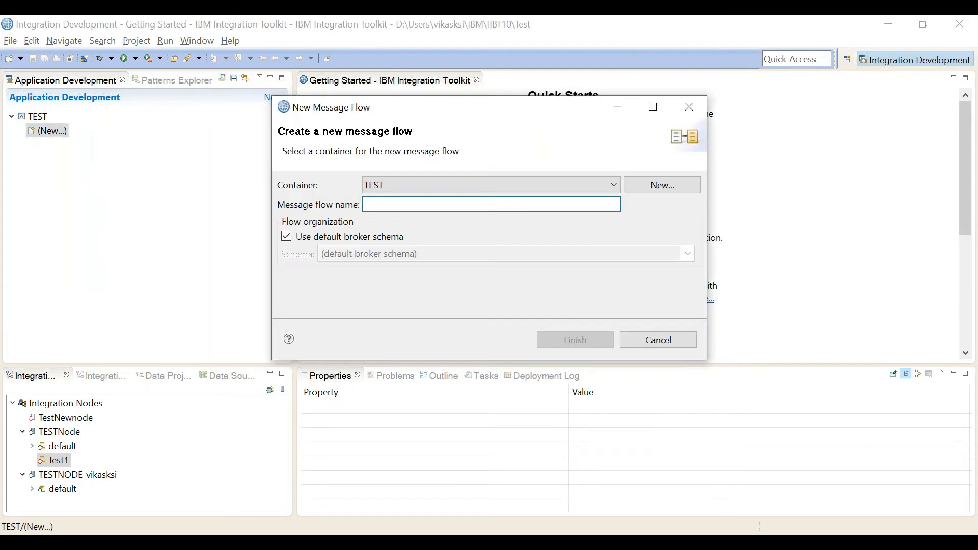
text(MQTO)
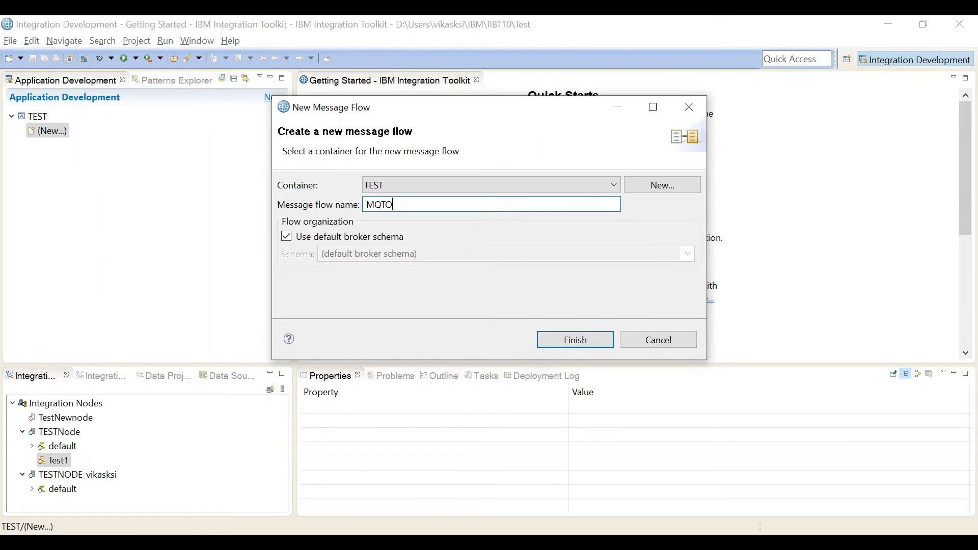
text(MQ)
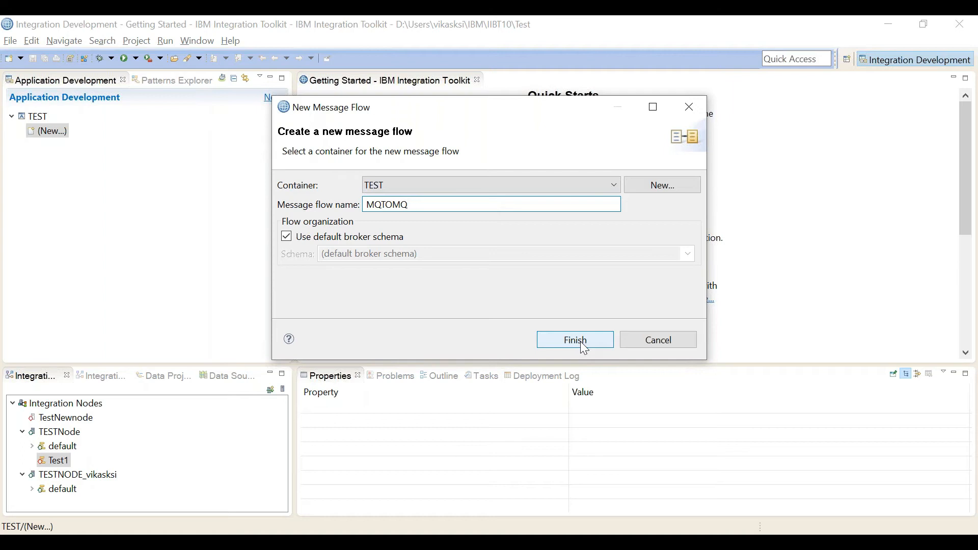
click(574, 340)
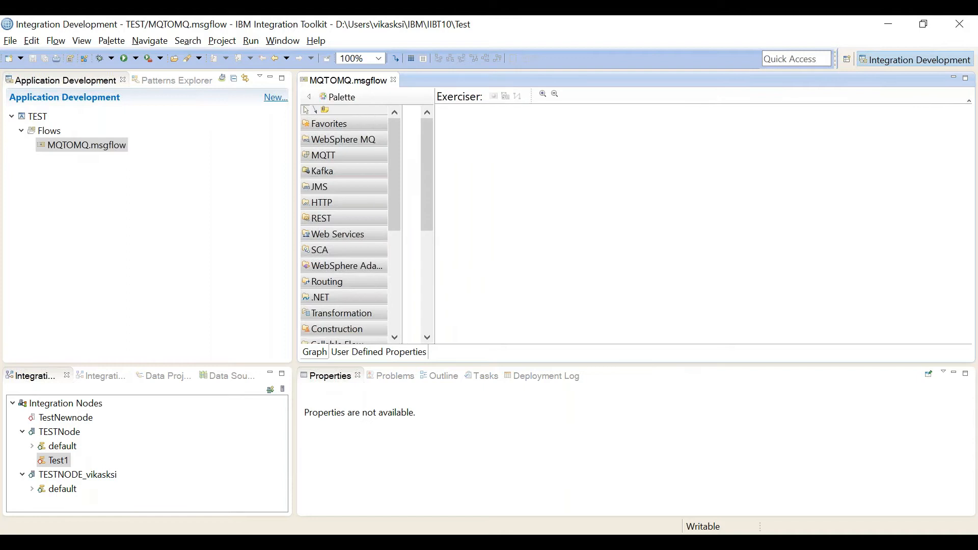
click(340, 138)
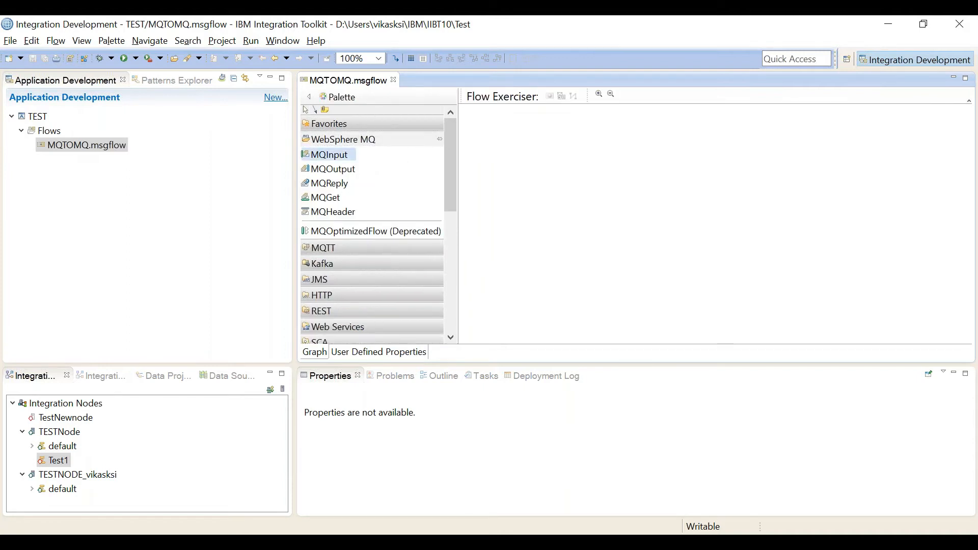
Step: Place an MQ Input node and an MQ Output node on the canvas, removing the duplicate MQ Input1
drag(328, 154, 521, 177)
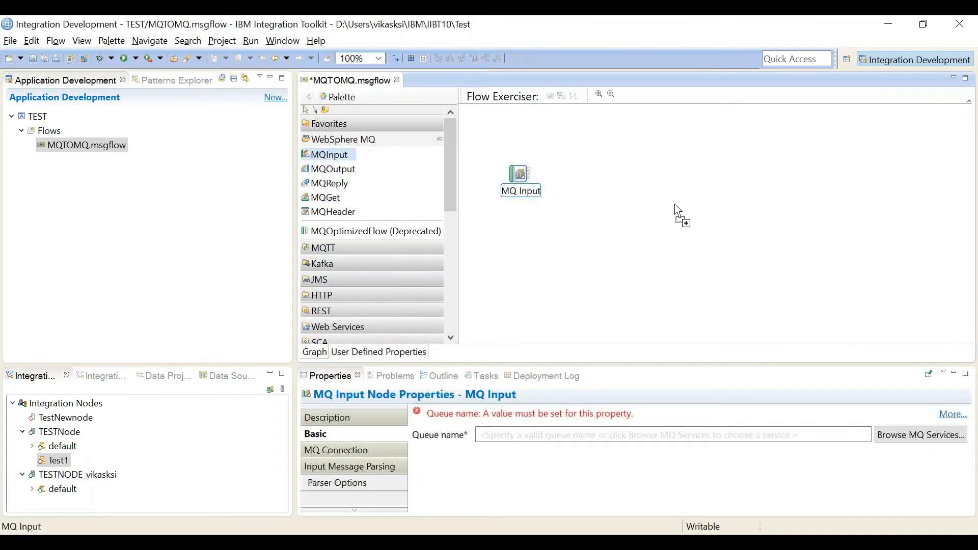
drag(328, 153, 695, 187)
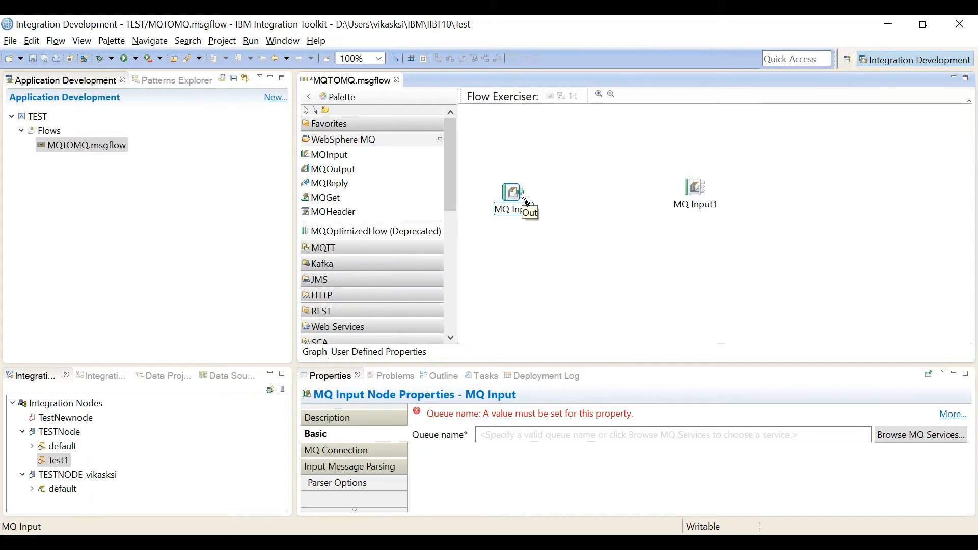
mouse_move(513, 194)
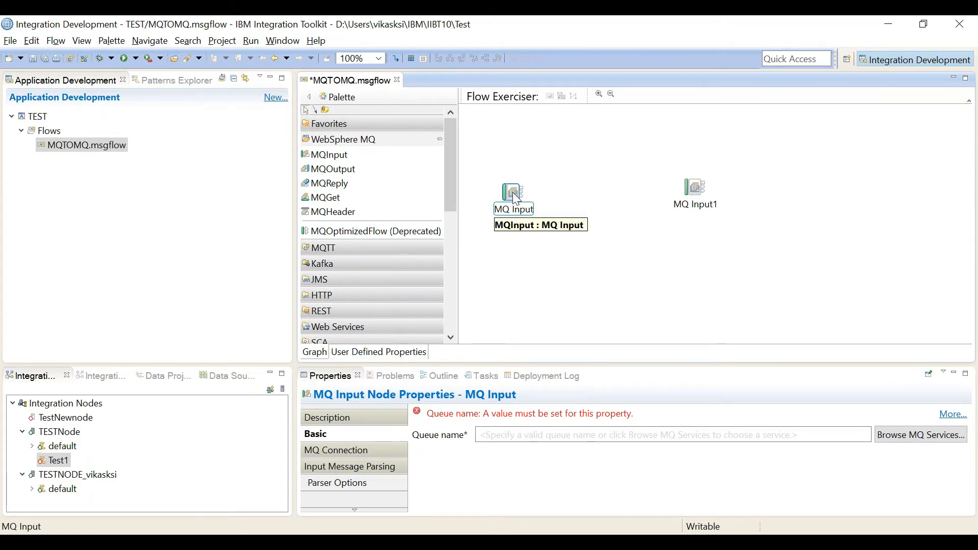
mouse_move(434, 219)
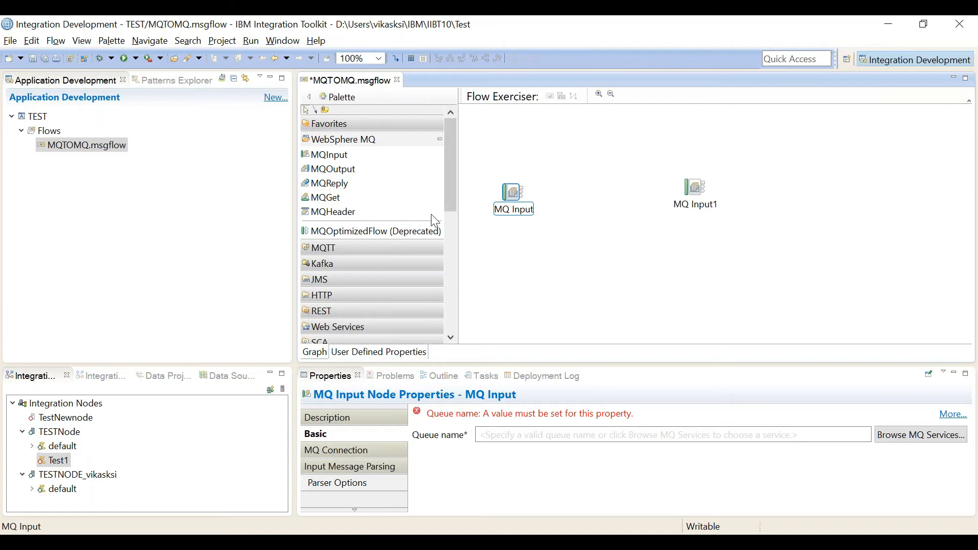
click(327, 155)
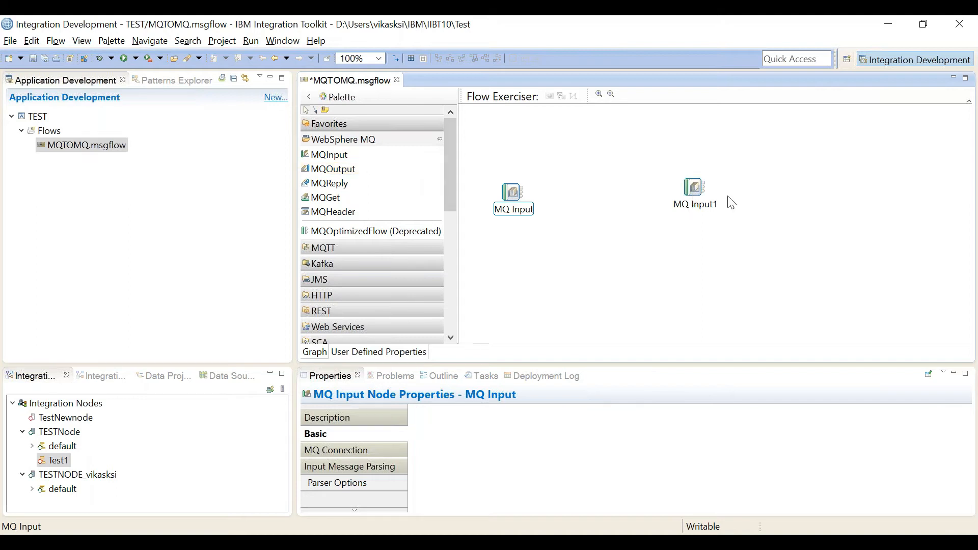
click(694, 187)
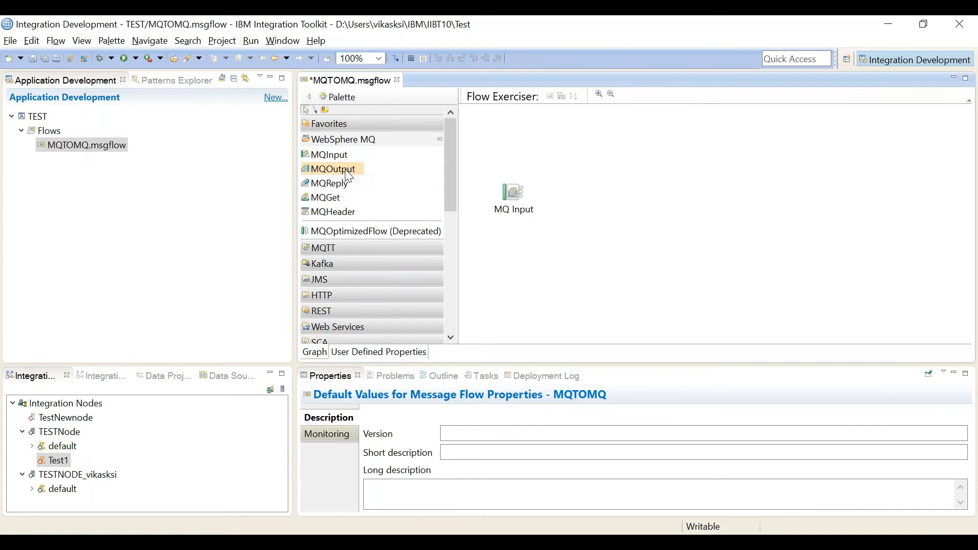
drag(331, 168, 787, 197)
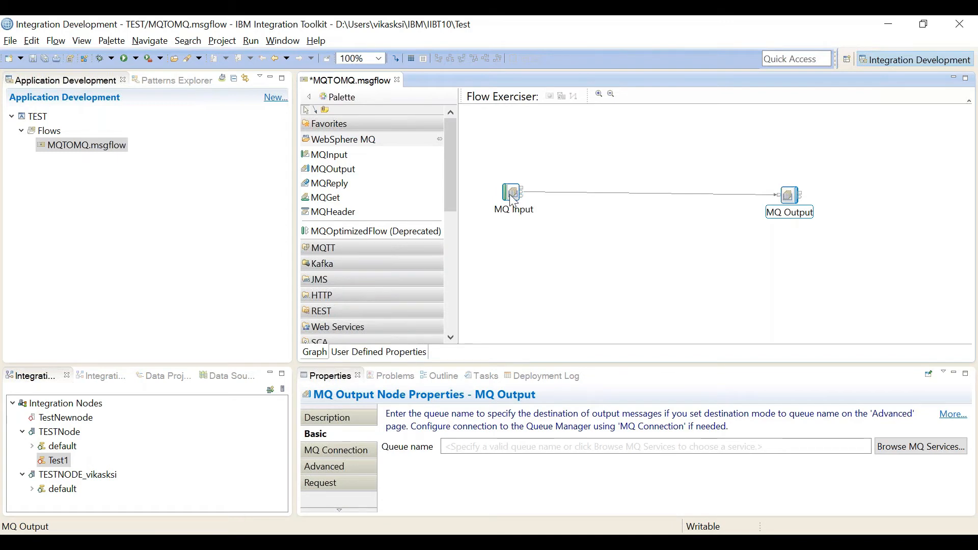
Step: Set the MQ Input queue to QIN and the MQ Output queue to QOUT
click(512, 191)
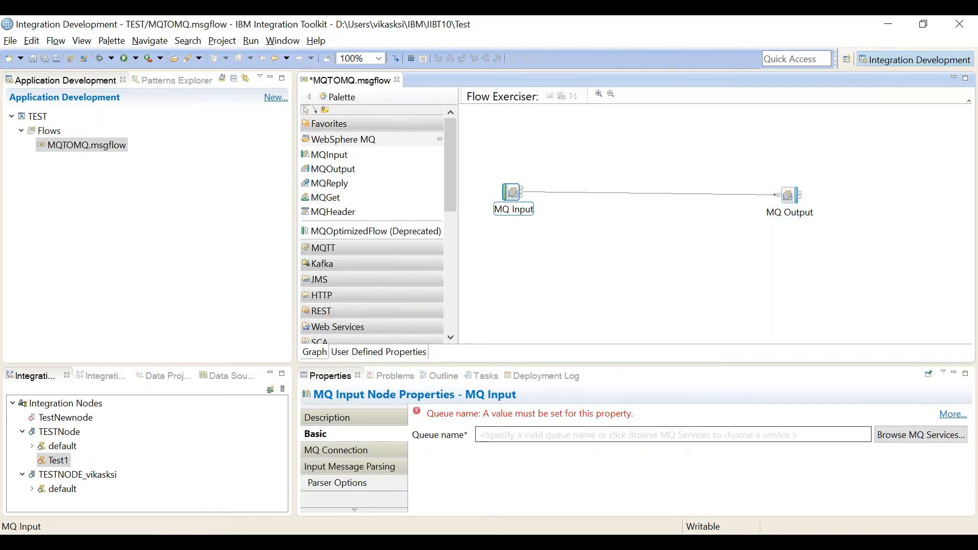
text(Q1)
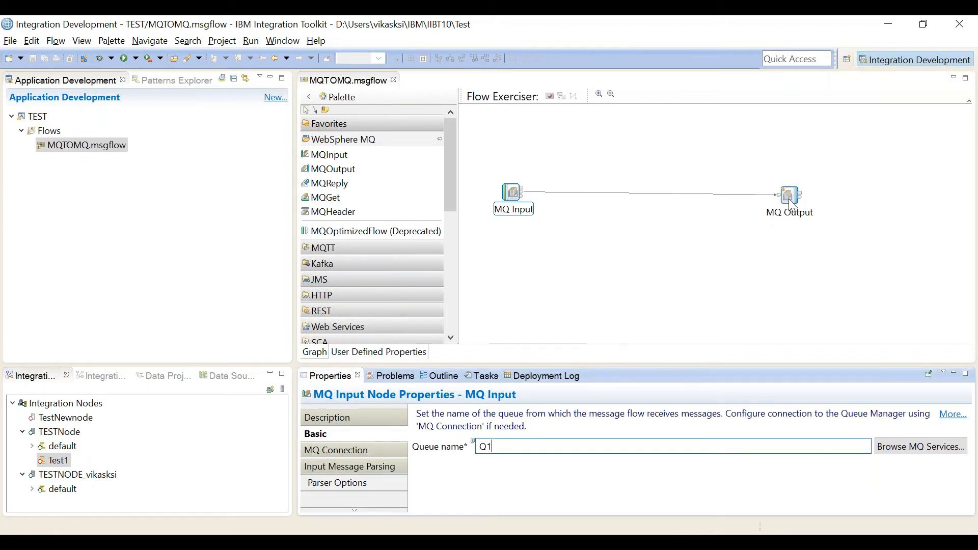
click(788, 194)
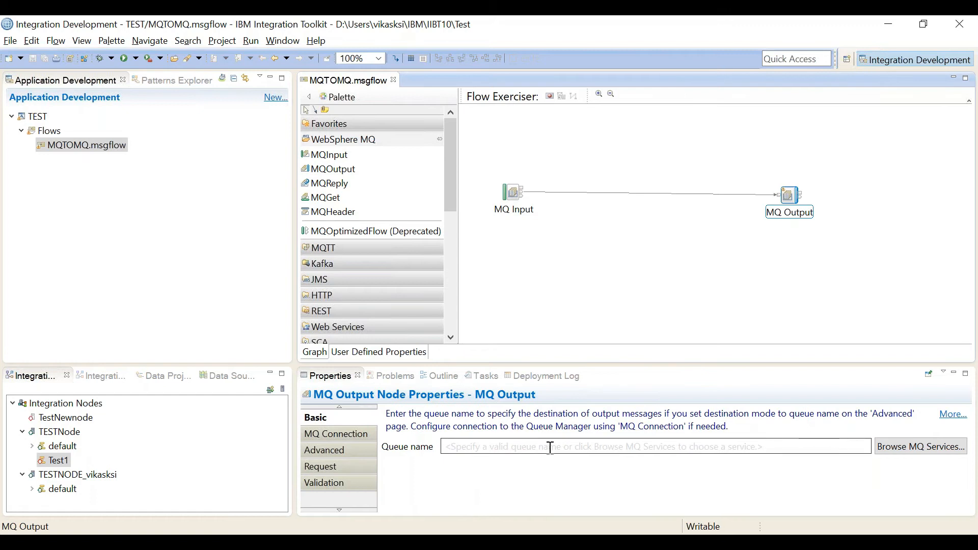
text(Q)
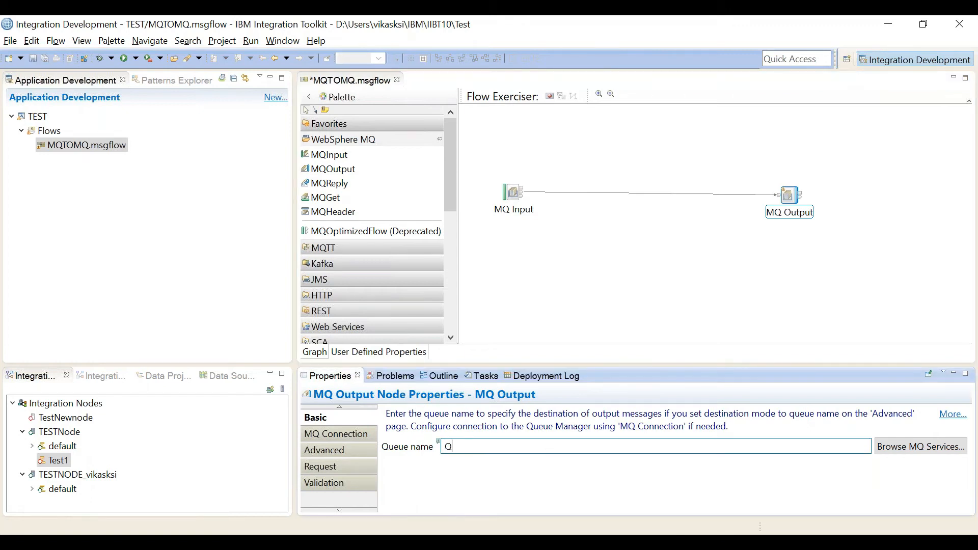
text(OUT)
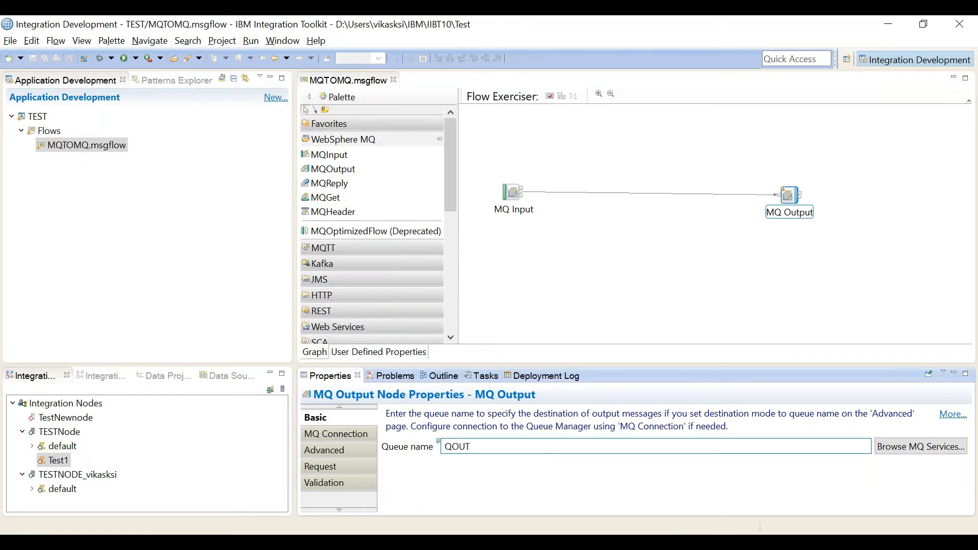
click(512, 191)
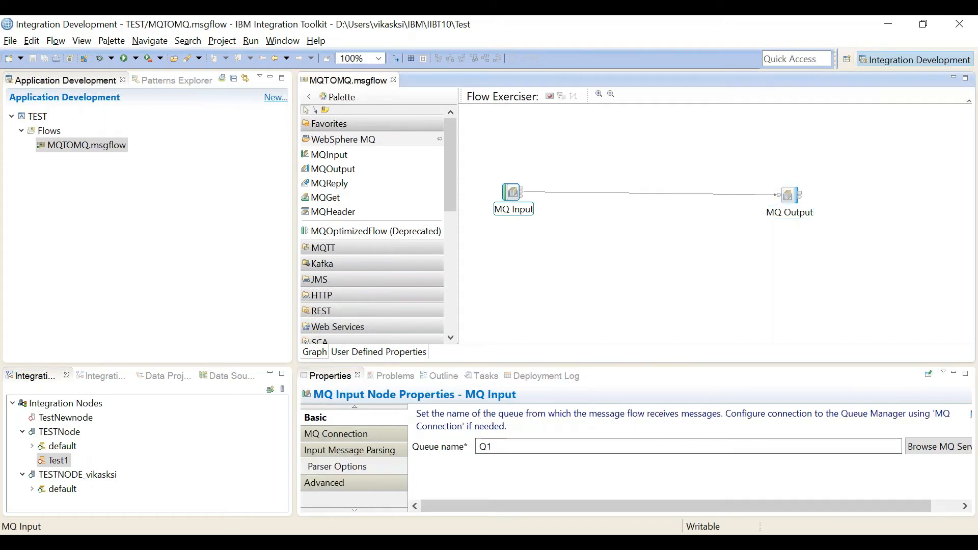
text(QIN)
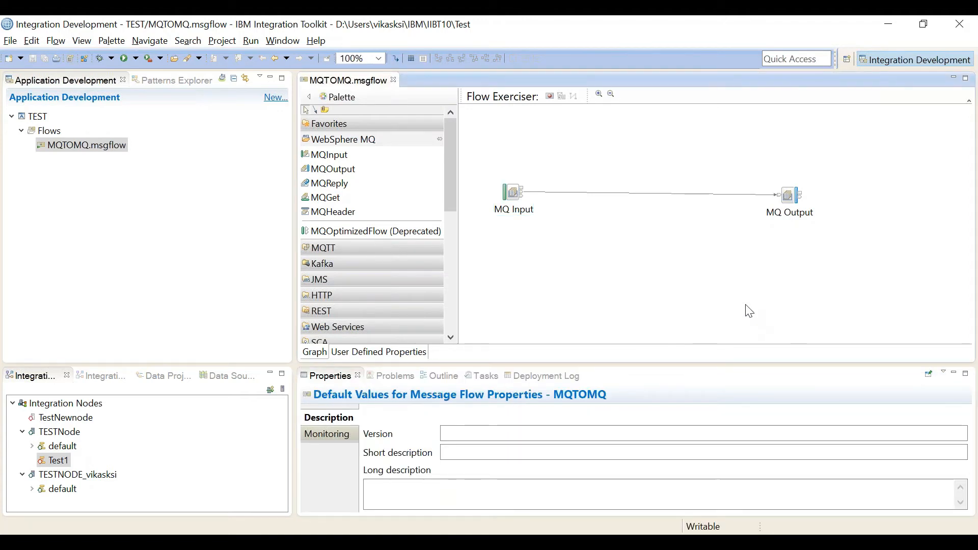
mouse_move(665, 275)
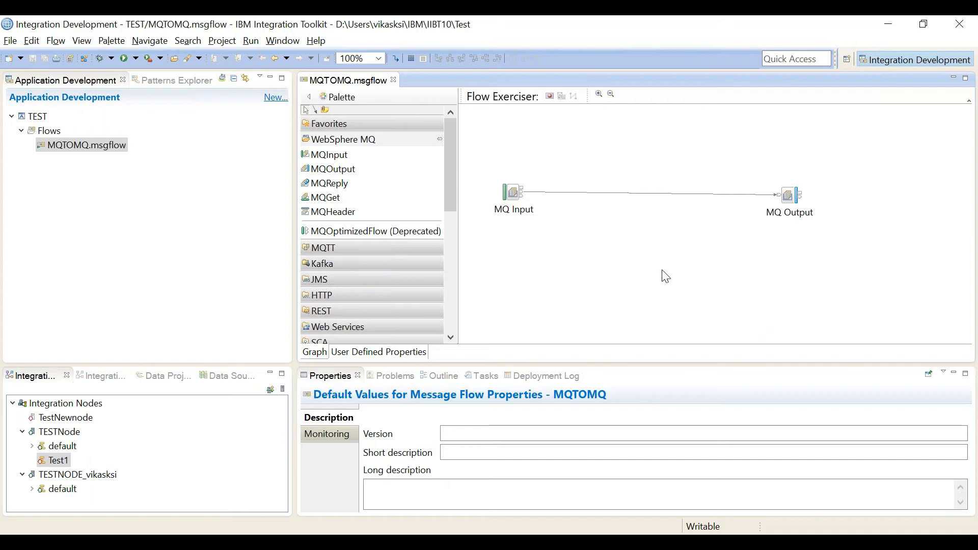
mouse_move(592, 204)
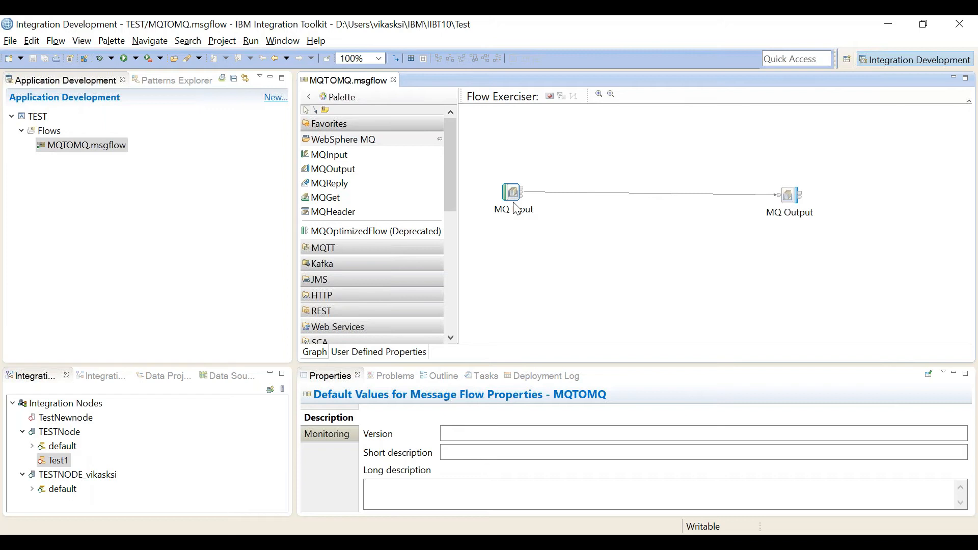
Step: Show the MQ Input node's Basic properties in the Properties view
click(509, 191)
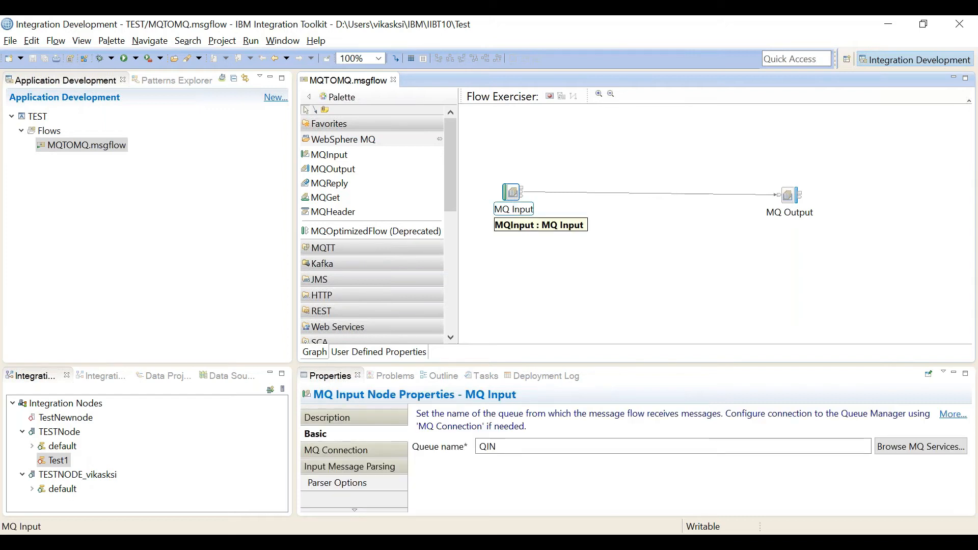
click(535, 272)
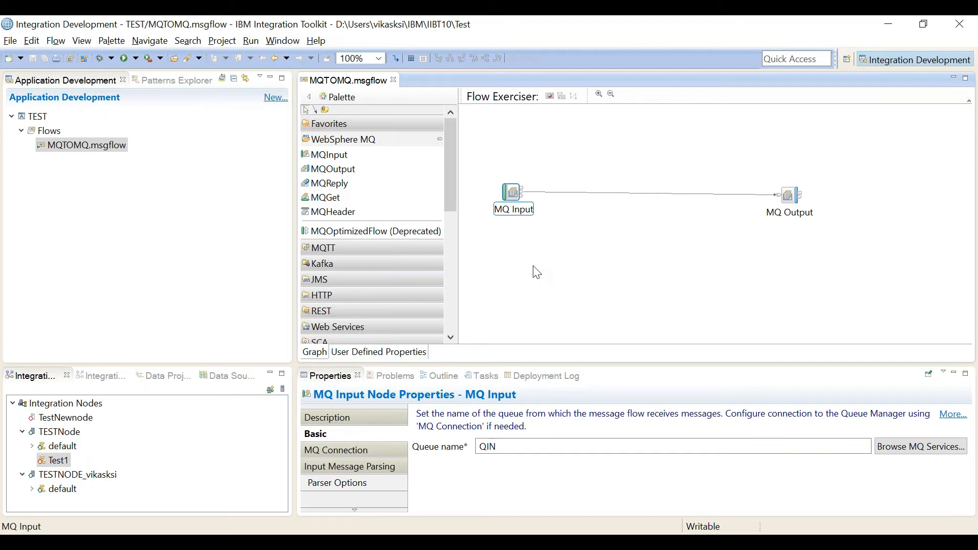
mouse_move(511, 193)
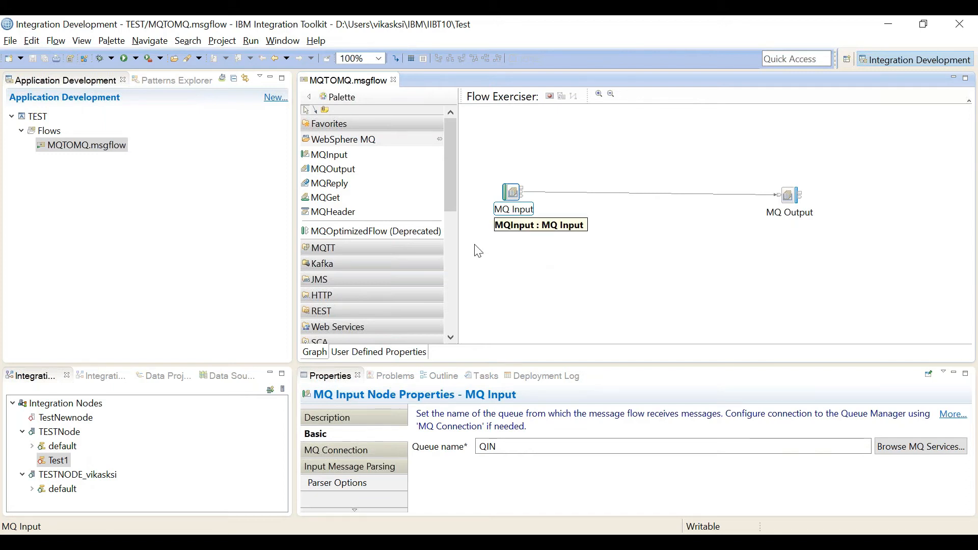
mouse_move(439, 281)
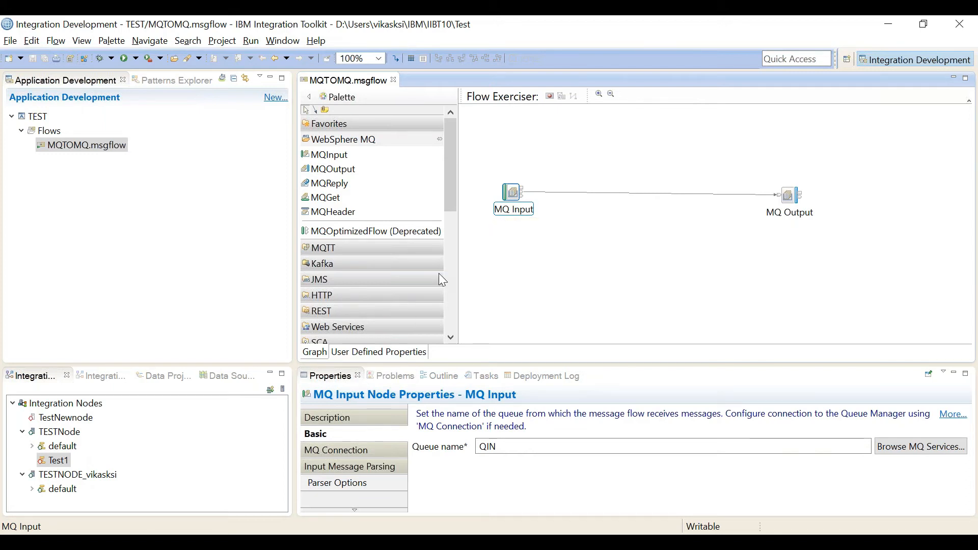
Step: Check the Problems view, then show MQ Input's MQ Connection settings using the local queue manager
click(385, 375)
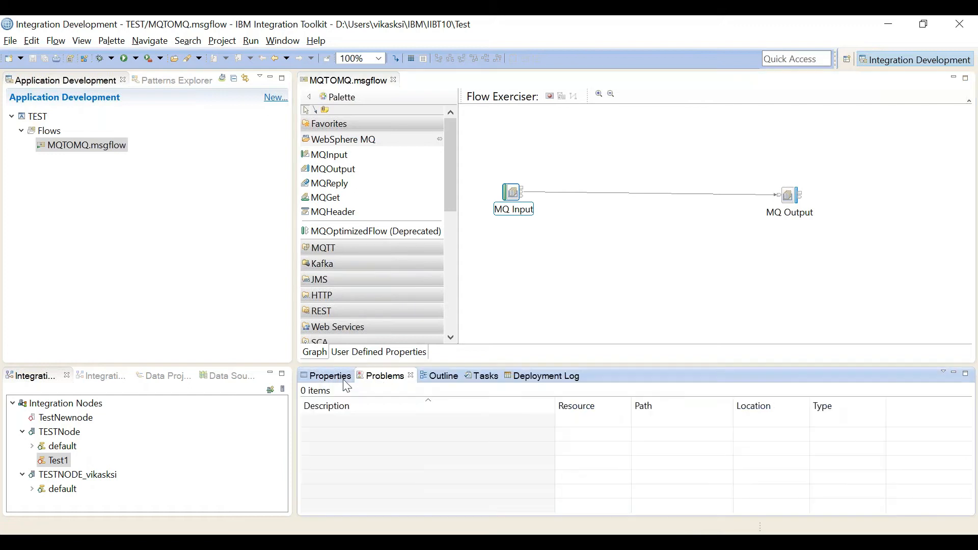
click(510, 193)
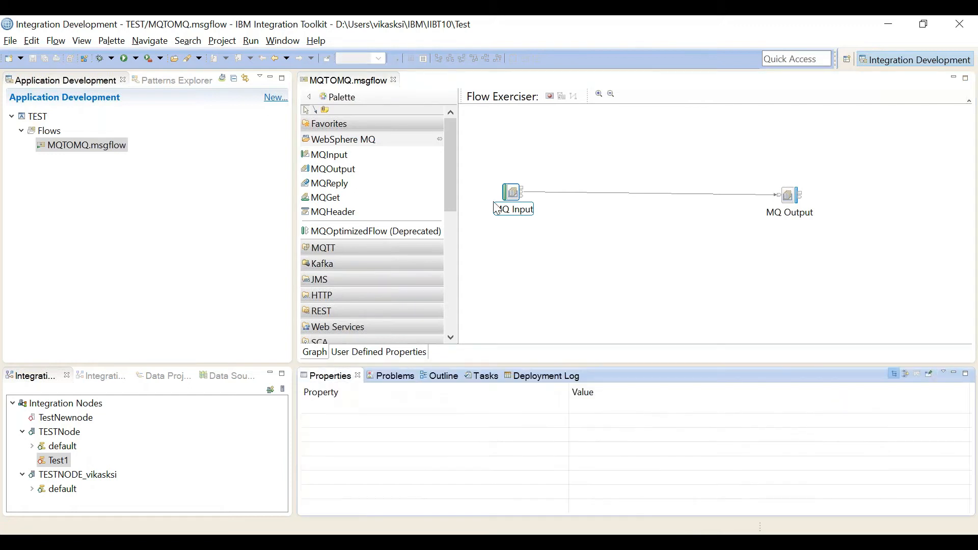
click(513, 192)
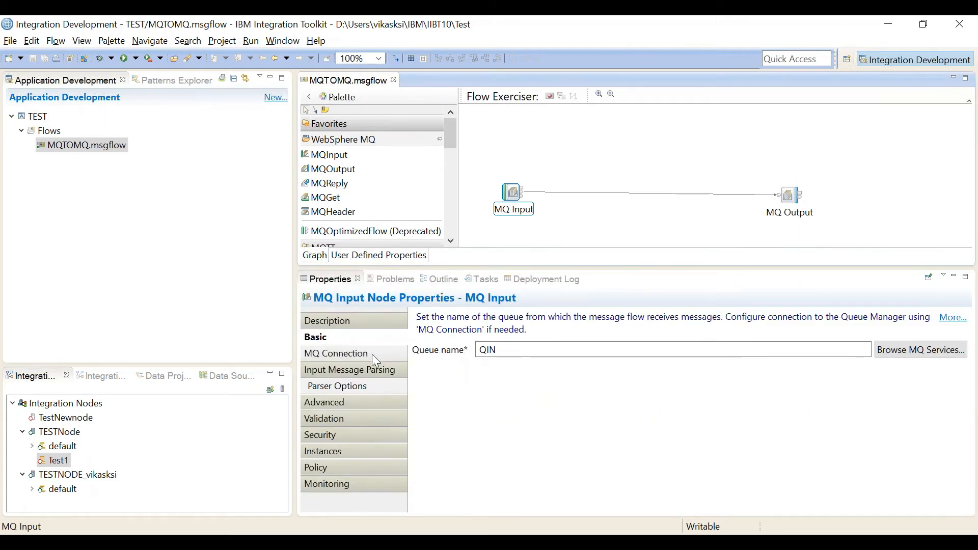
click(335, 353)
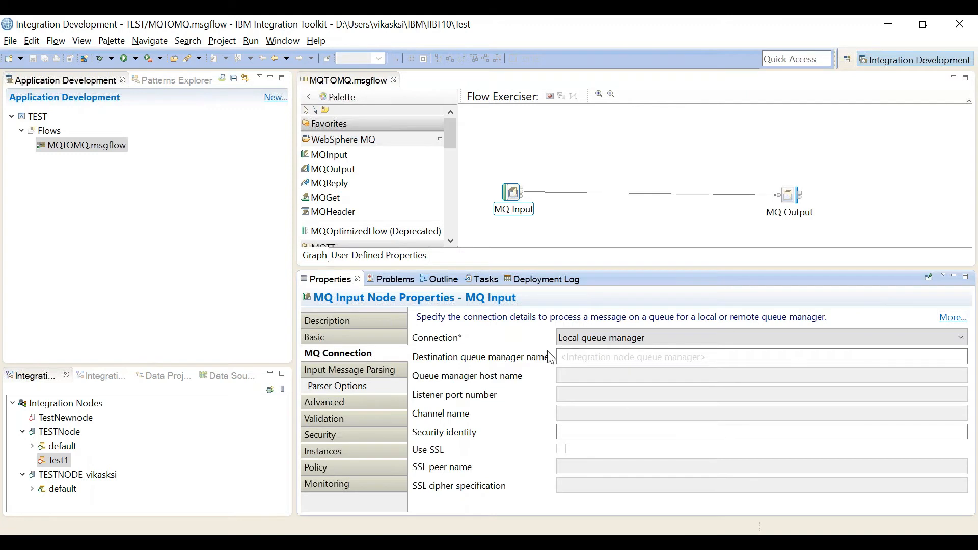
mouse_move(534, 367)
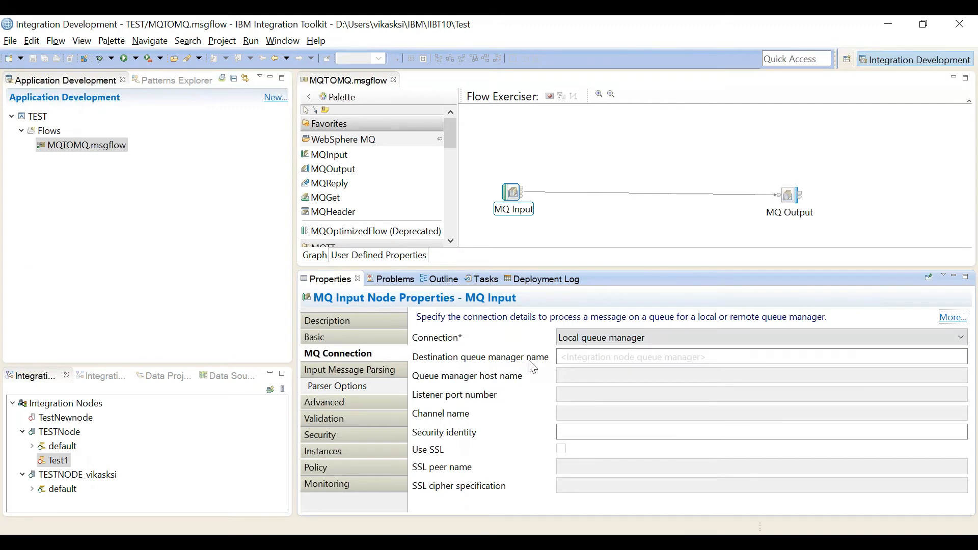
mouse_move(471, 414)
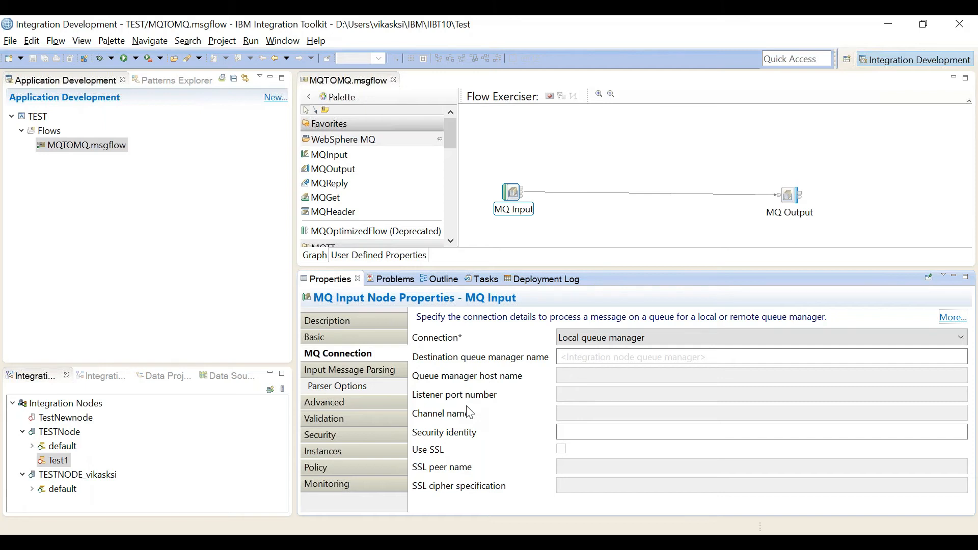
mouse_move(456, 429)
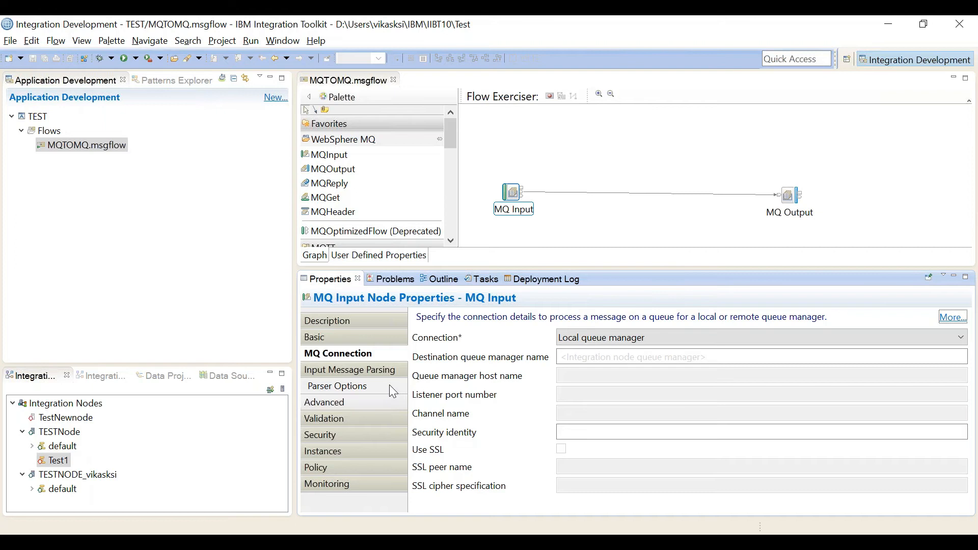
Step: Review the Message domain choices under Input Message Parsing, then show the Parser Options
click(353, 370)
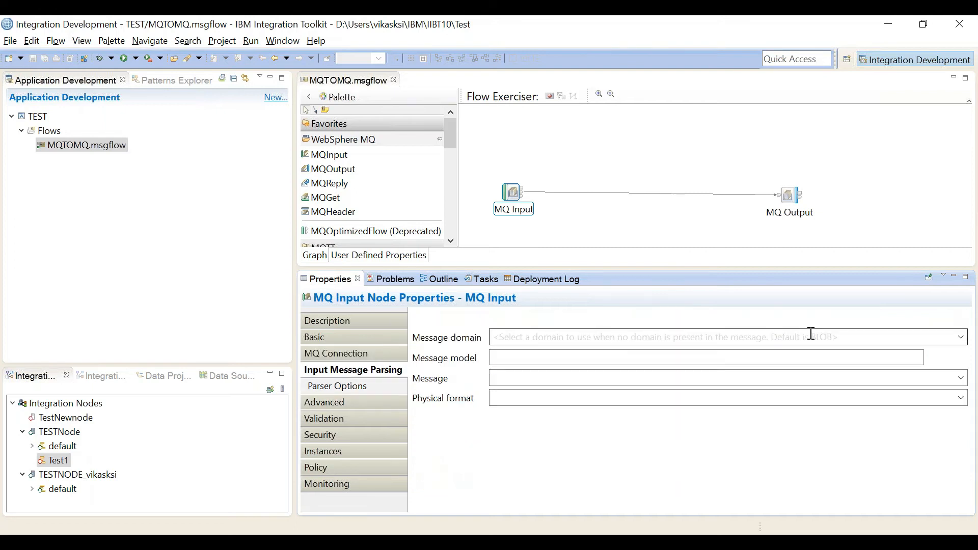
click(961, 336)
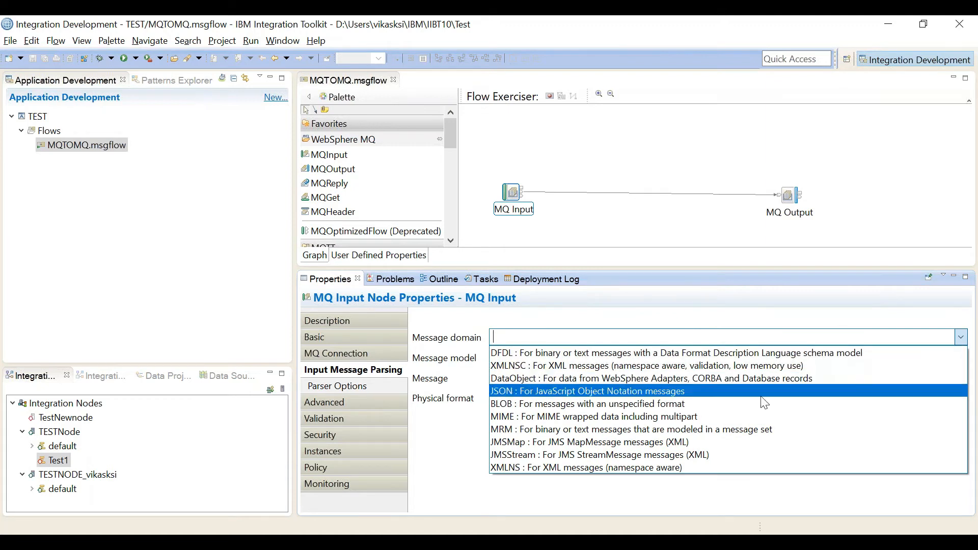
mouse_move(610, 400)
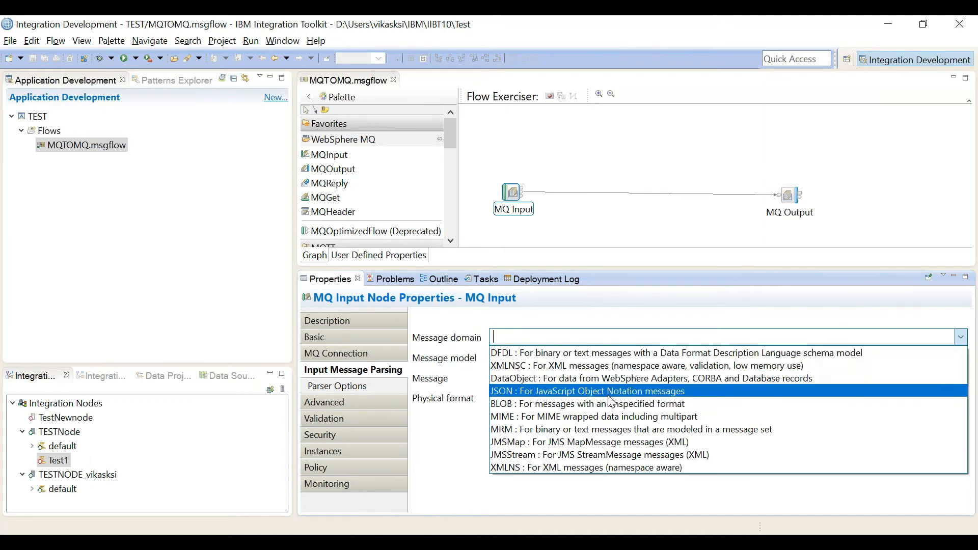
mouse_move(622, 378)
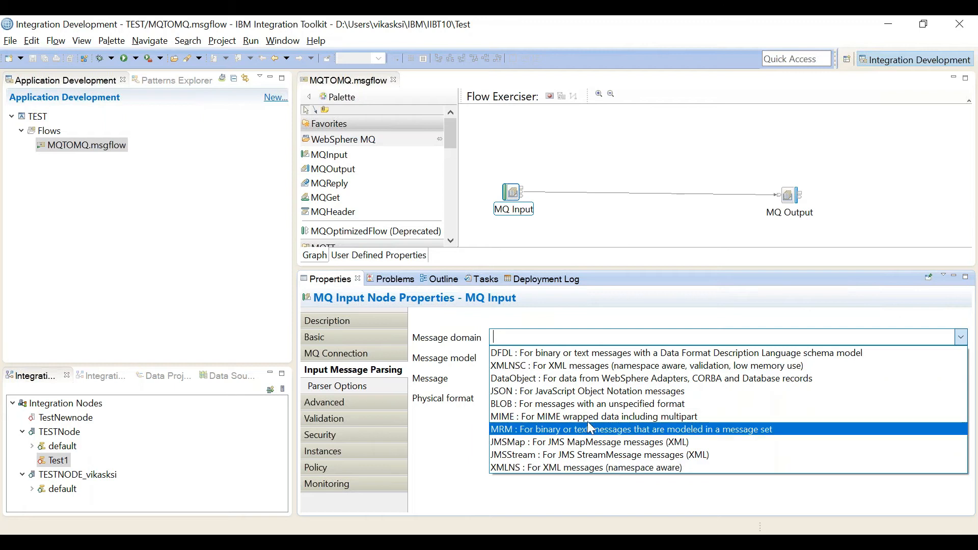
mouse_move(597, 403)
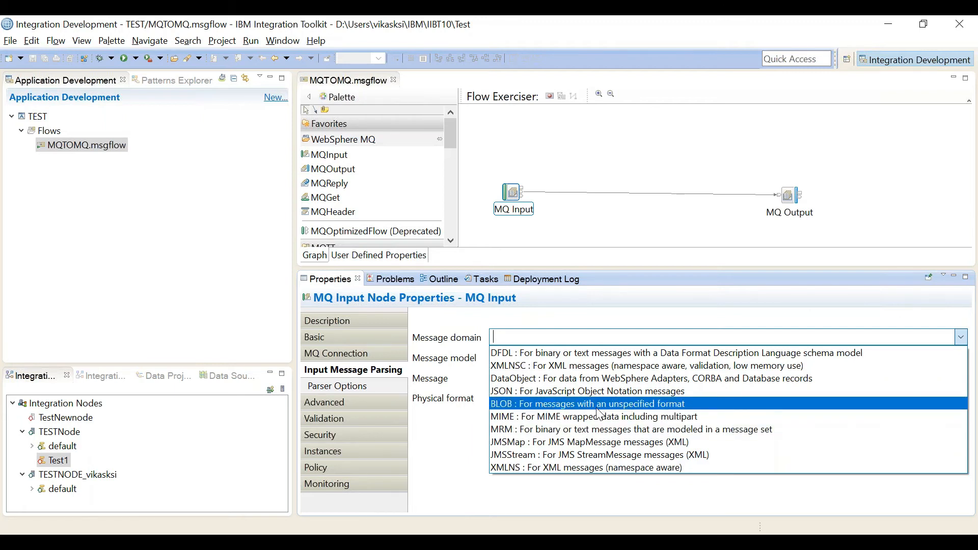
mouse_move(580, 413)
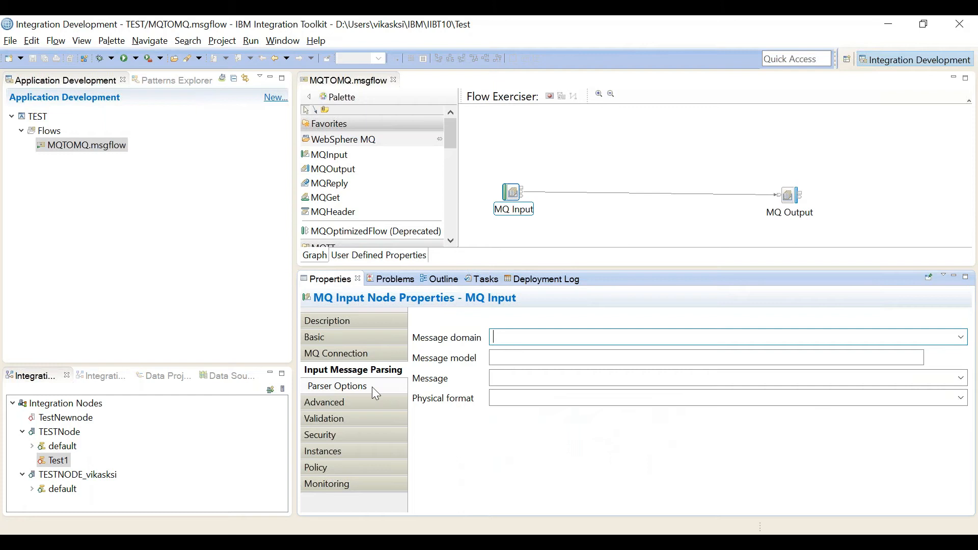
click(337, 385)
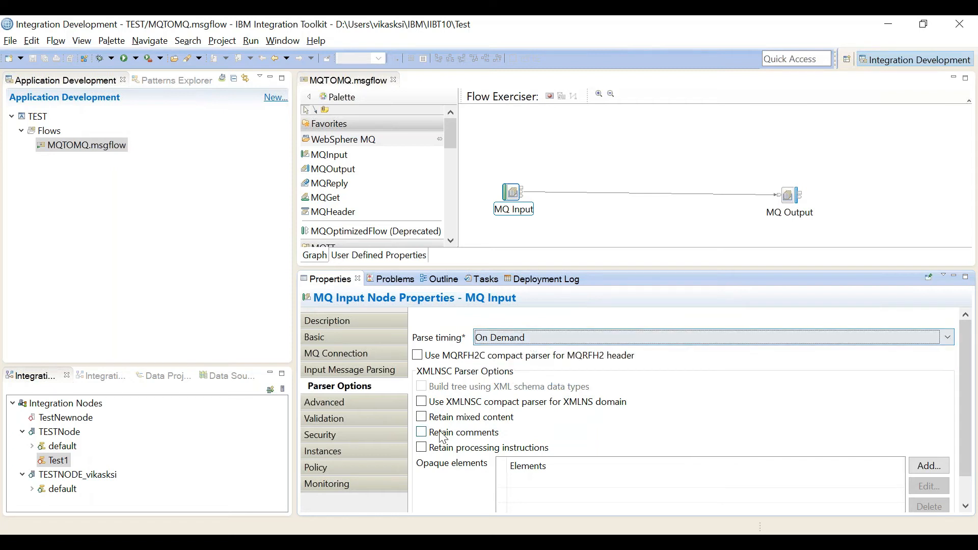
Step: Scroll through MQ Input's Advanced settings down to the browse timeout of -1
click(324, 402)
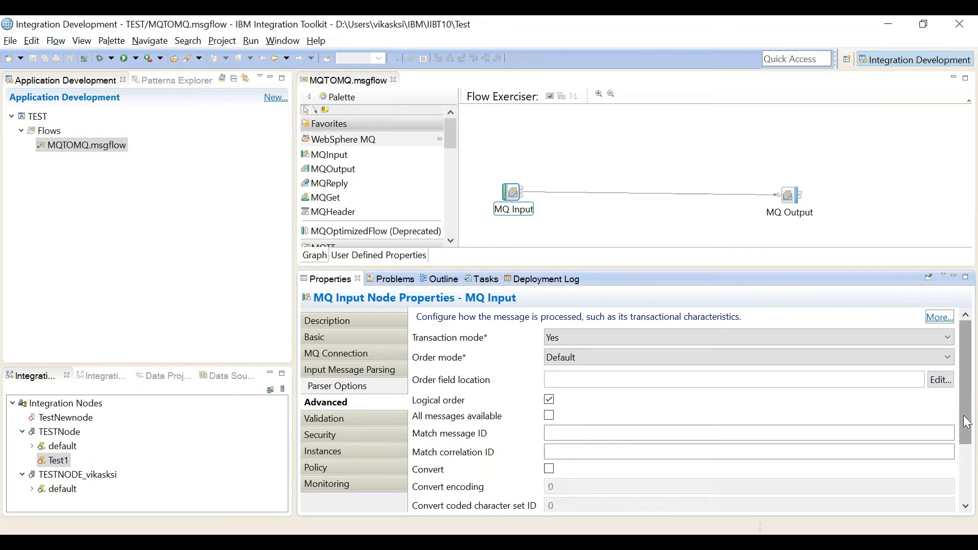
scroll(down, 3)
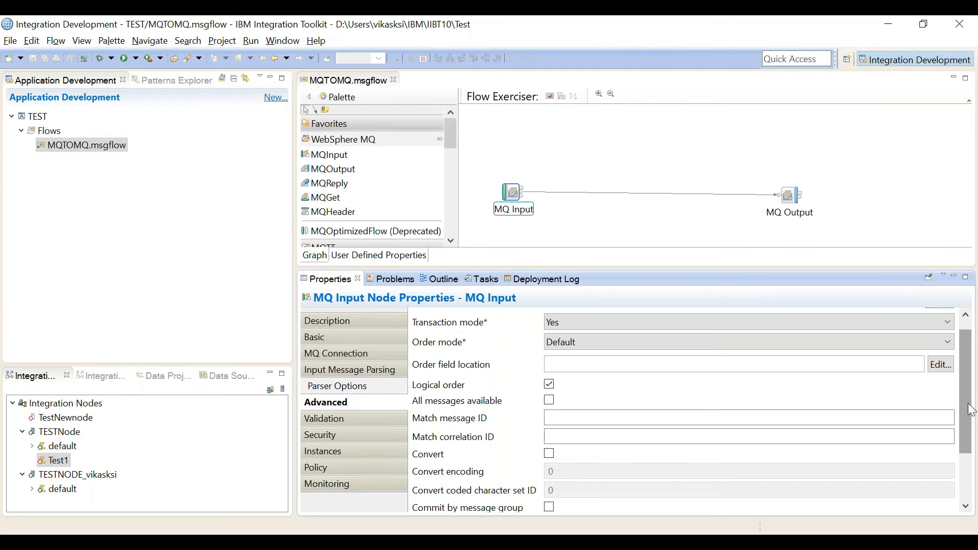
scroll(down, 3)
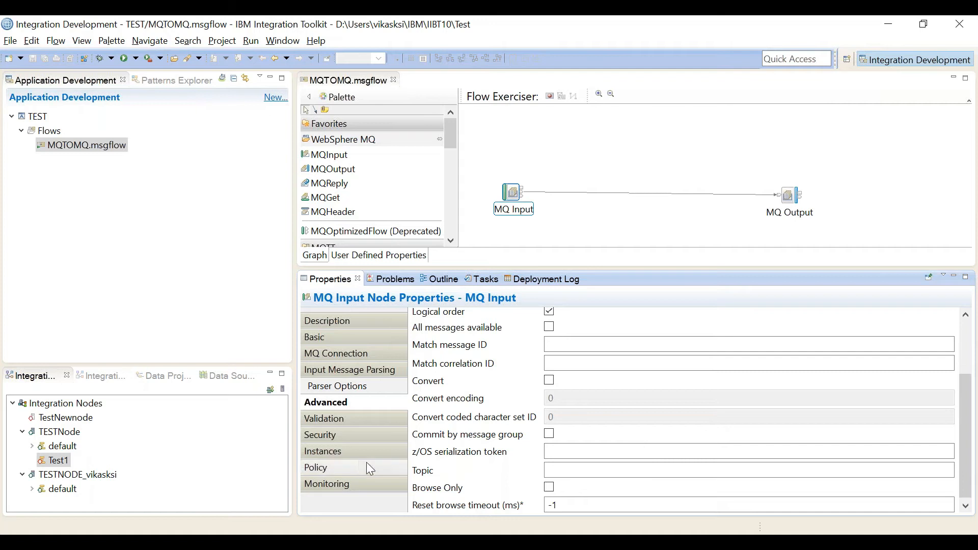
Step: Review the MQ Input node's Validation, Security, Instances, Policy and Monitoring property pages
click(325, 417)
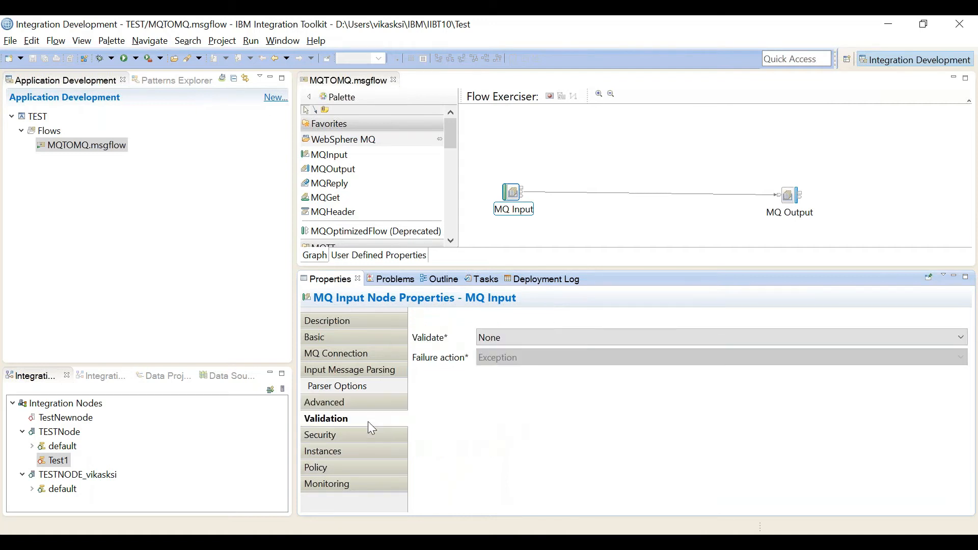
mouse_move(377, 440)
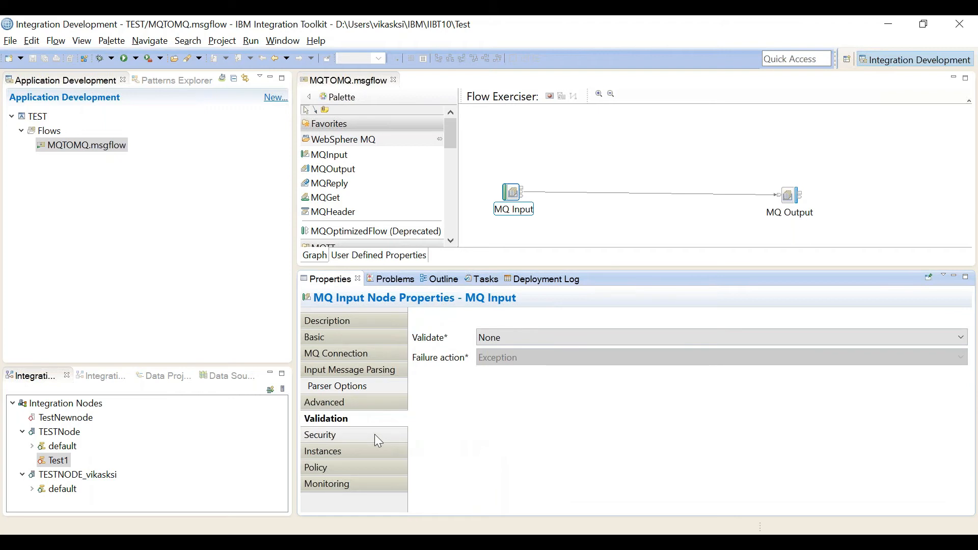
click(320, 435)
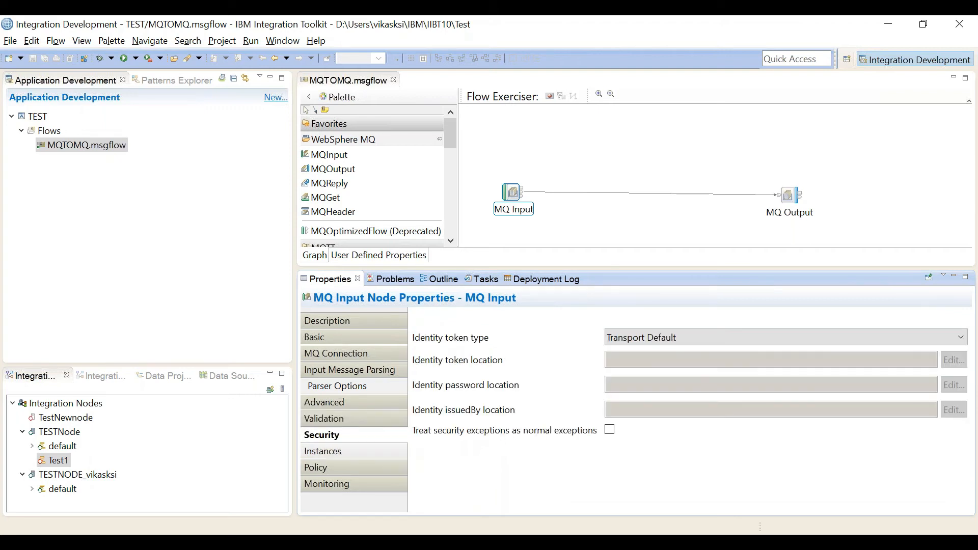
click(323, 450)
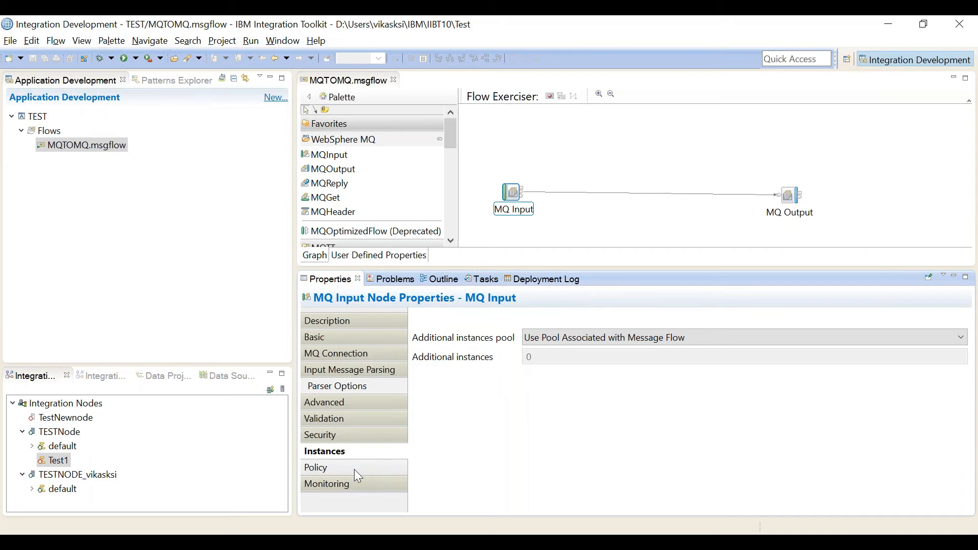
click(315, 466)
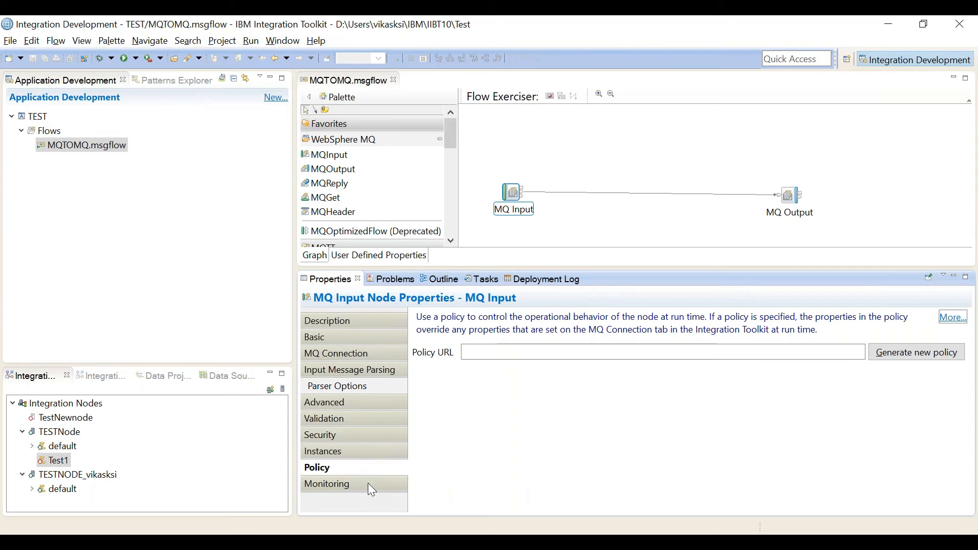
click(327, 484)
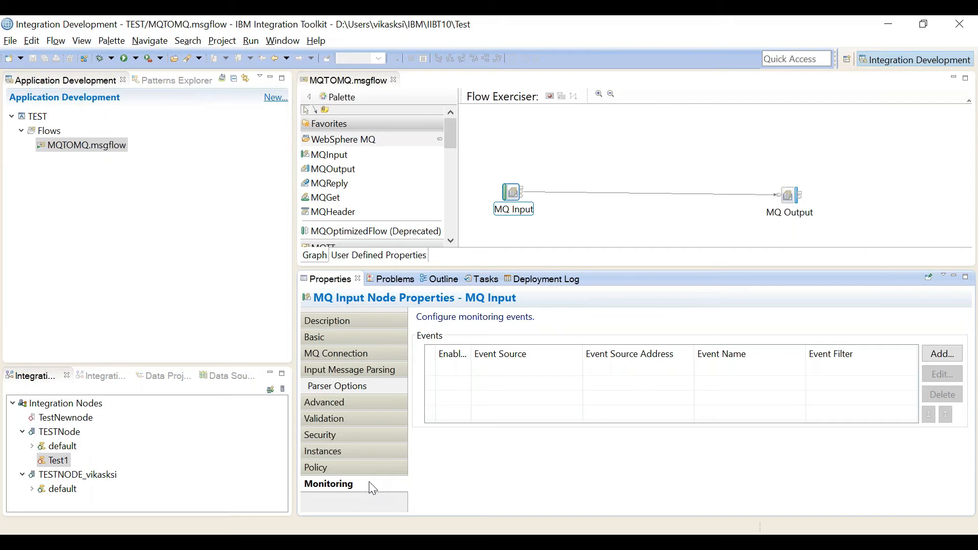
mouse_move(673, 486)
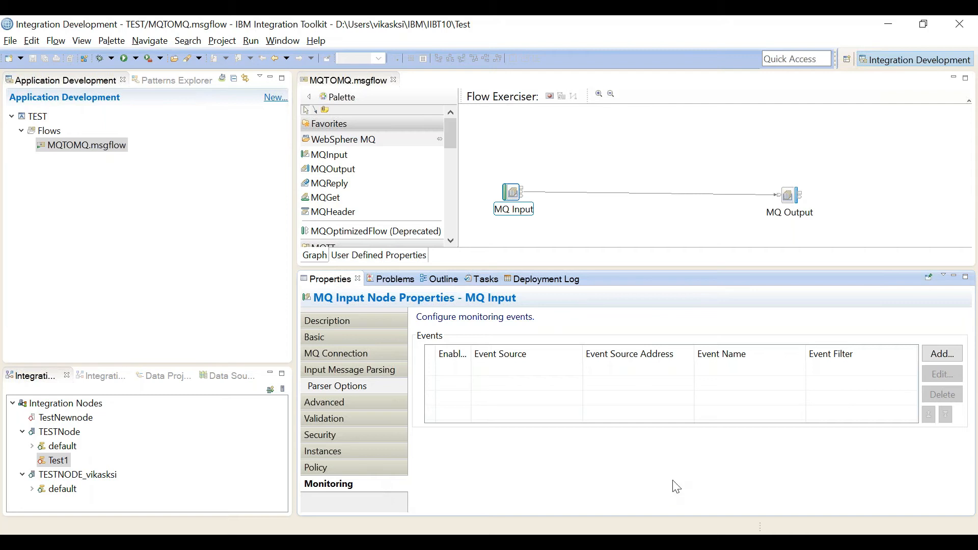
mouse_move(755, 270)
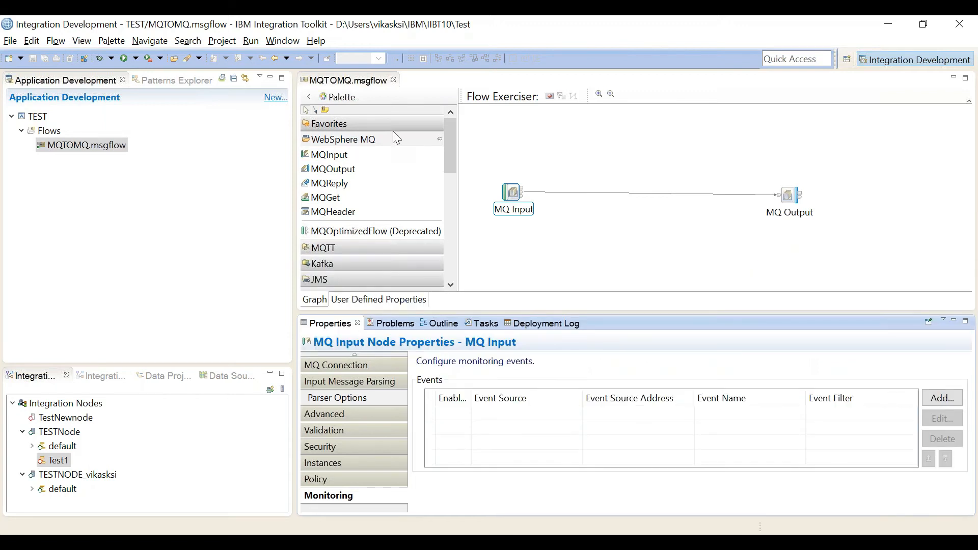
Step: Collapse the WebSphere MQ palette group and browse down the node categories toward File
click(342, 138)
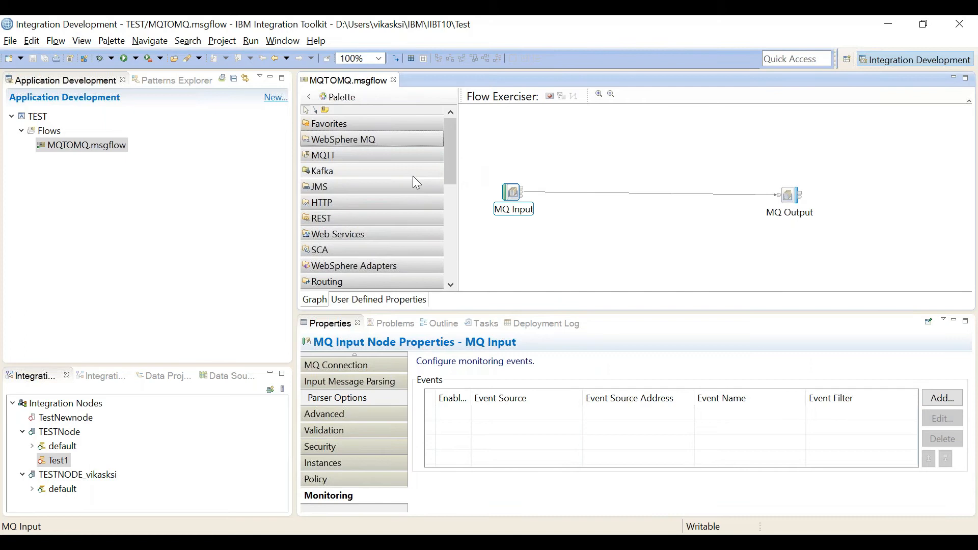
scroll(down, 3)
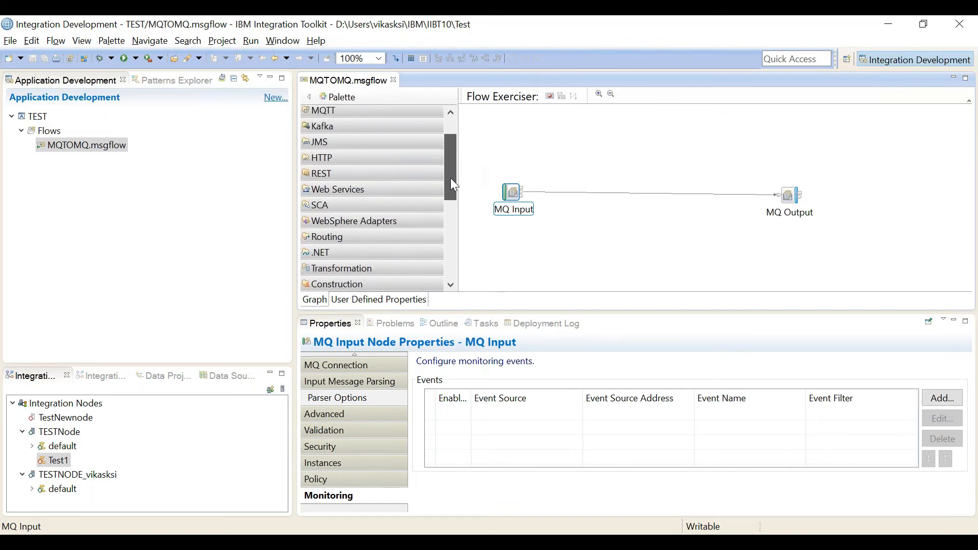
scroll(down, 3)
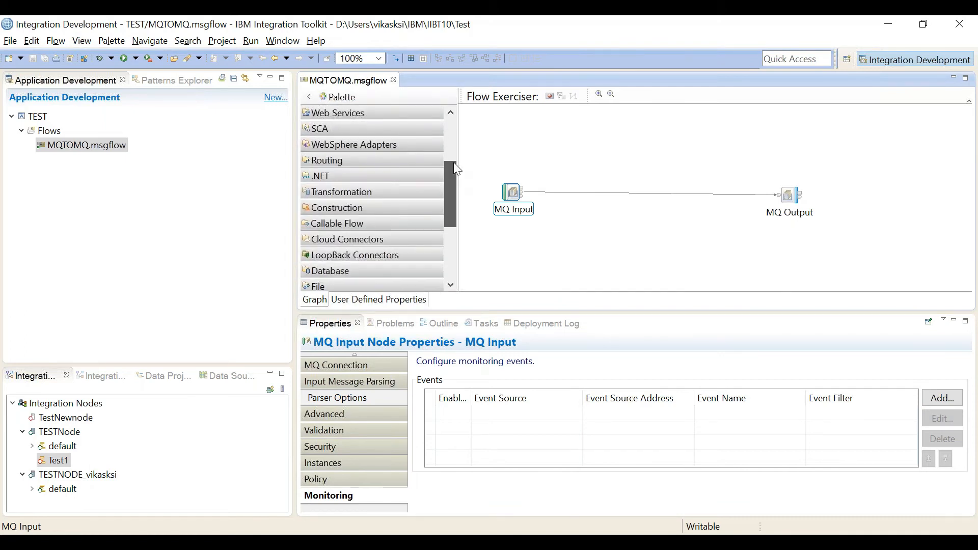
scroll(down, 3)
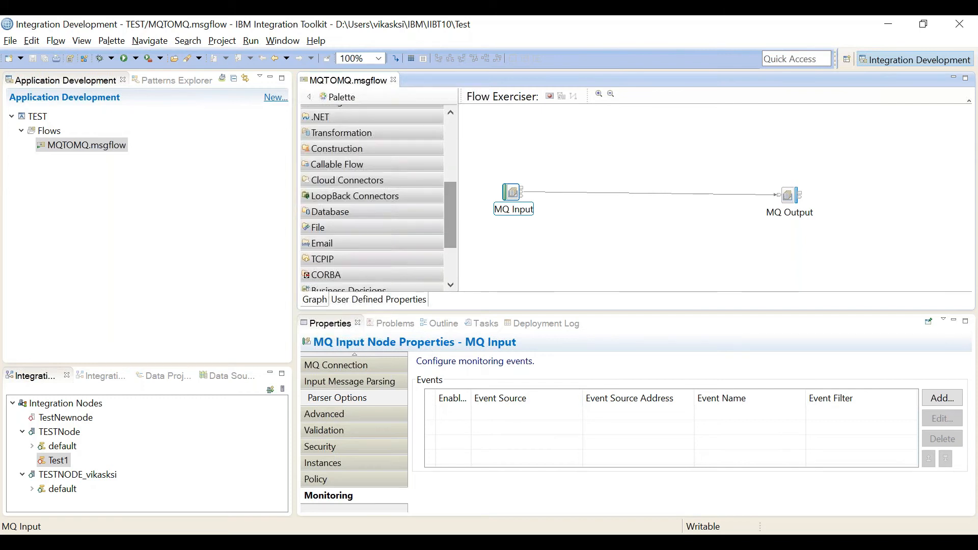
Step: Add a File Input node from the File palette group onto the MQTOMQ flow canvas
click(316, 227)
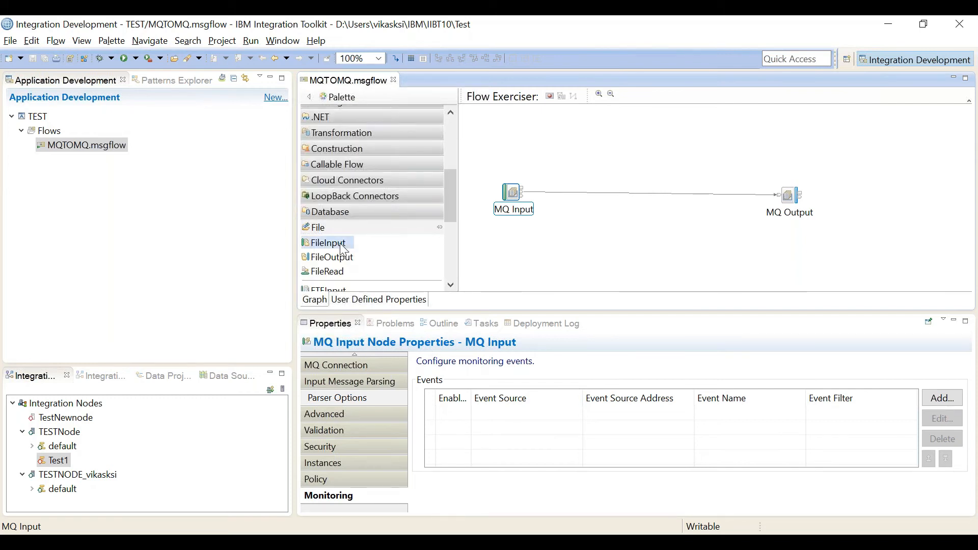
drag(326, 243, 555, 234)
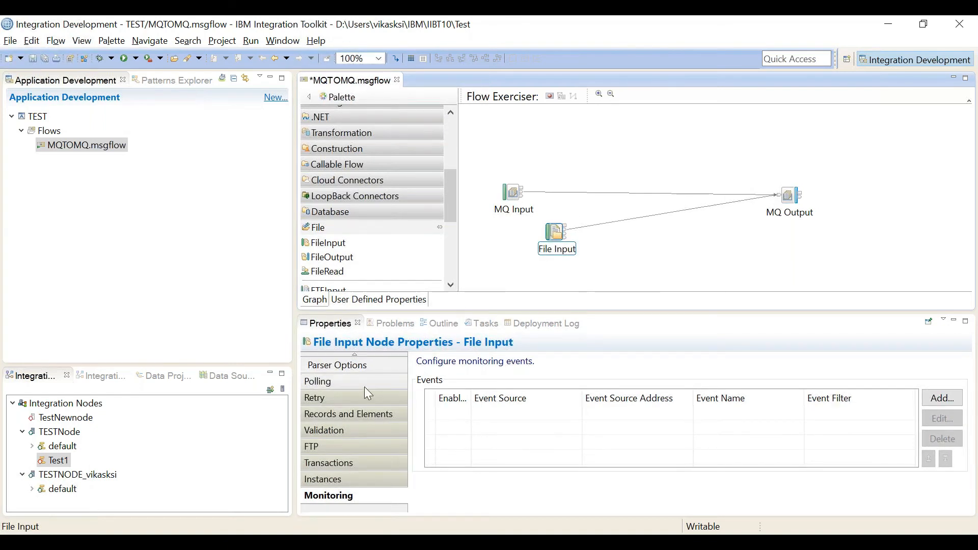
Step: Review the File Input node's Polling, Retry, Records and Elements, Validation, FTP, Transactions and Instances settings, returning to FTP
click(318, 381)
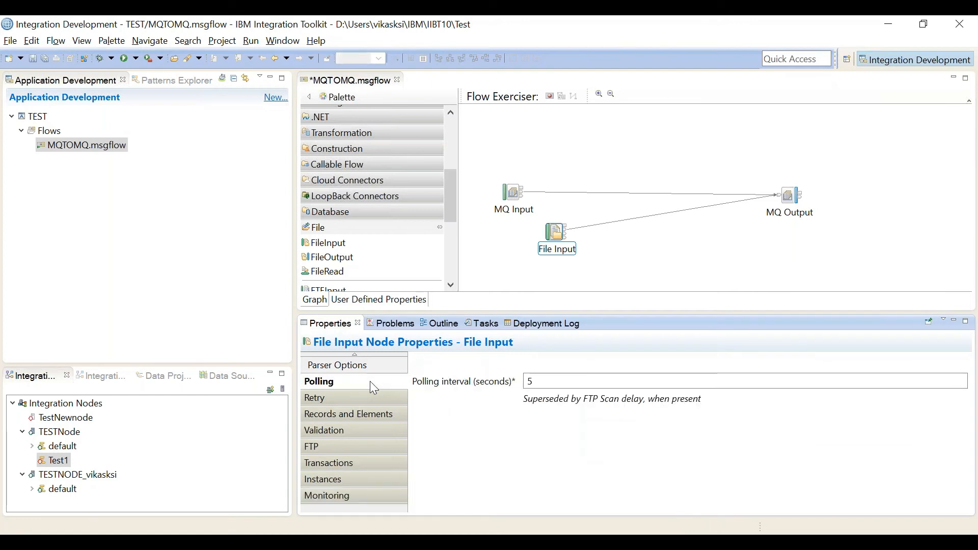
mouse_move(361, 397)
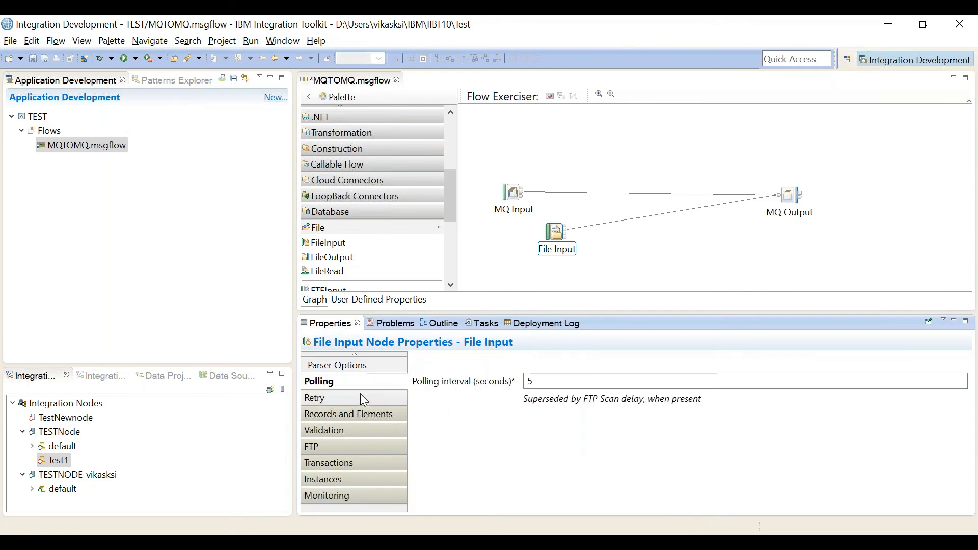
click(314, 397)
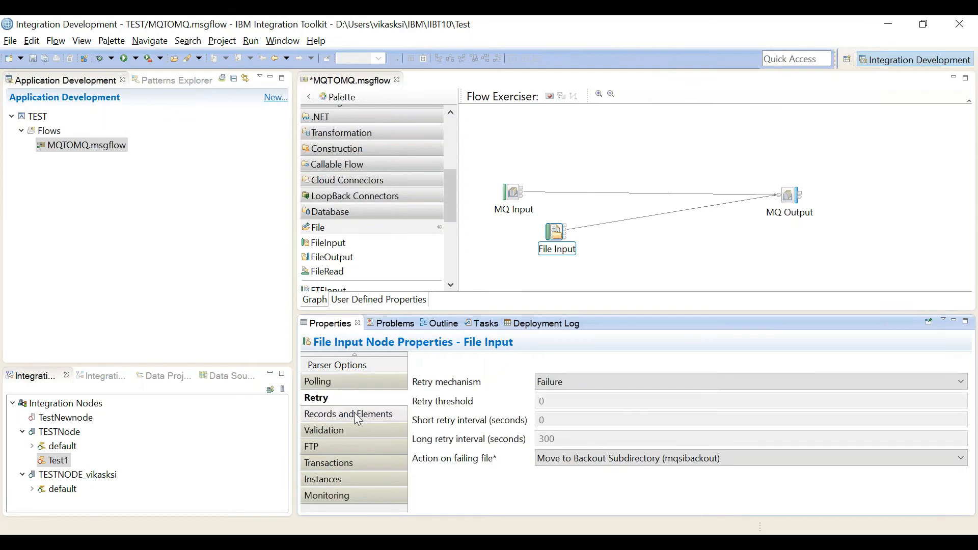
click(348, 413)
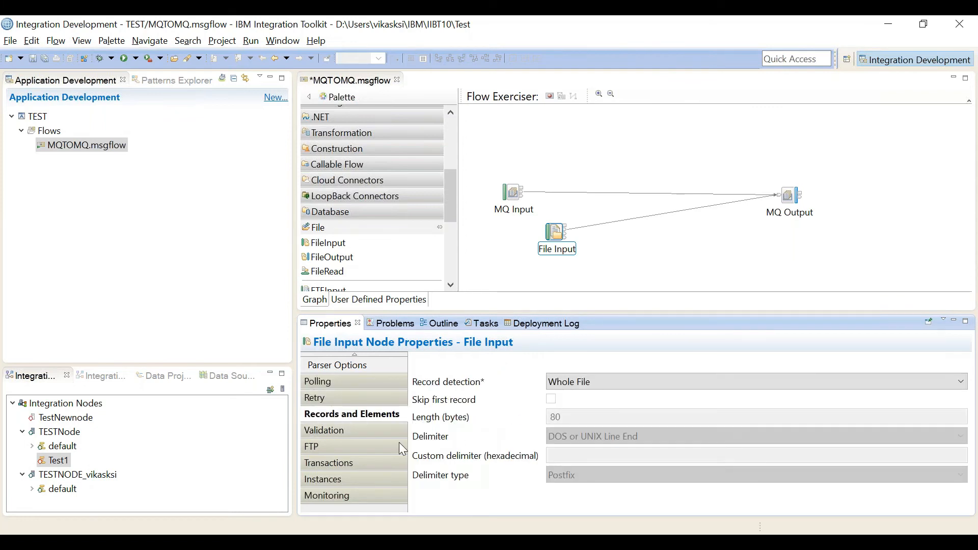
click(324, 430)
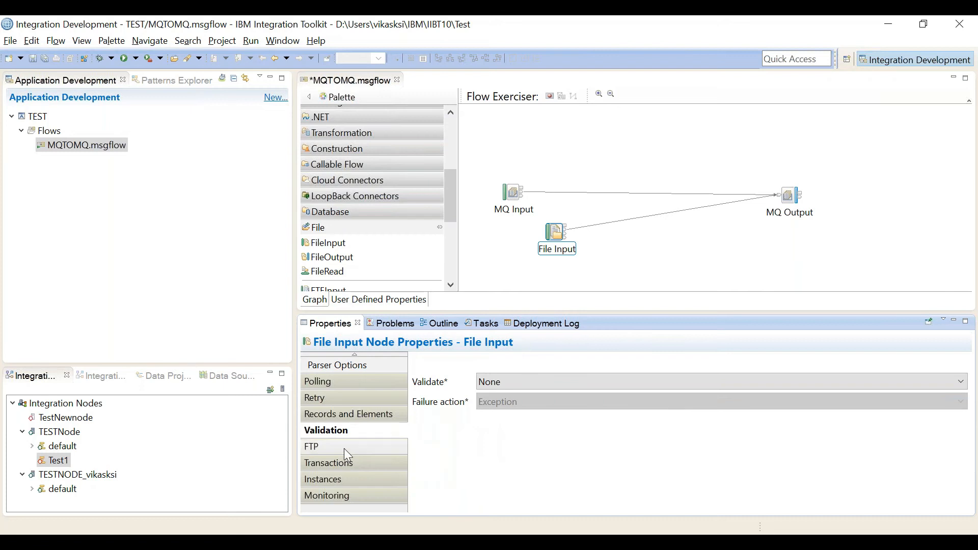
click(310, 446)
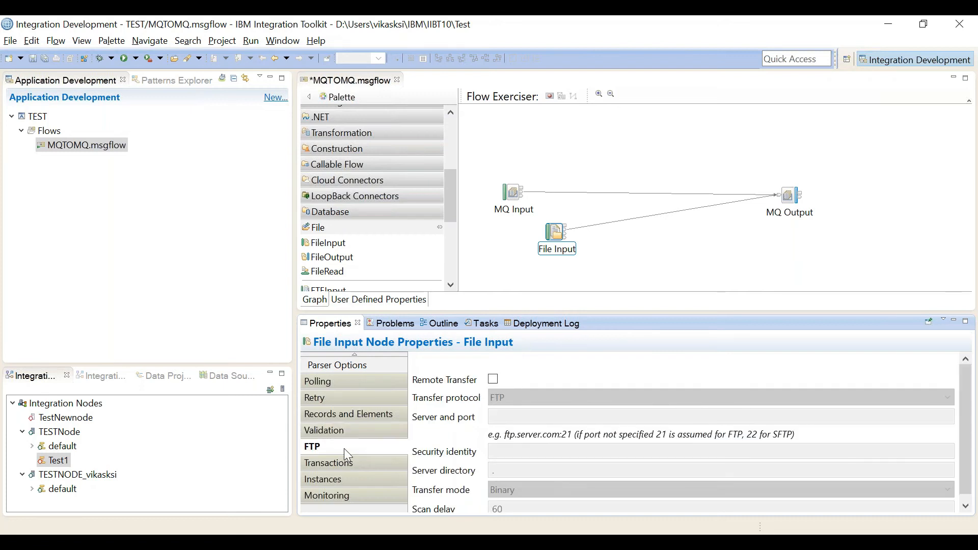
mouse_move(344, 468)
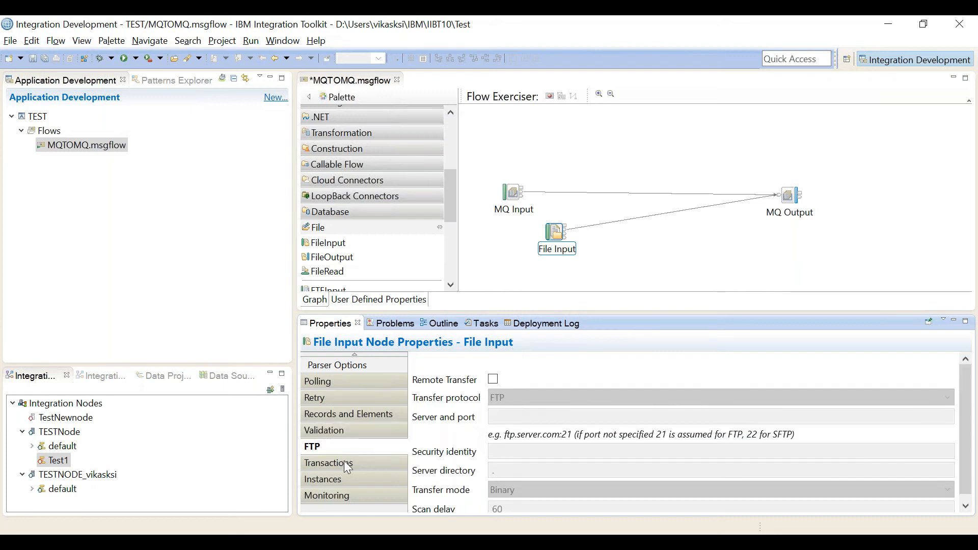
click(328, 462)
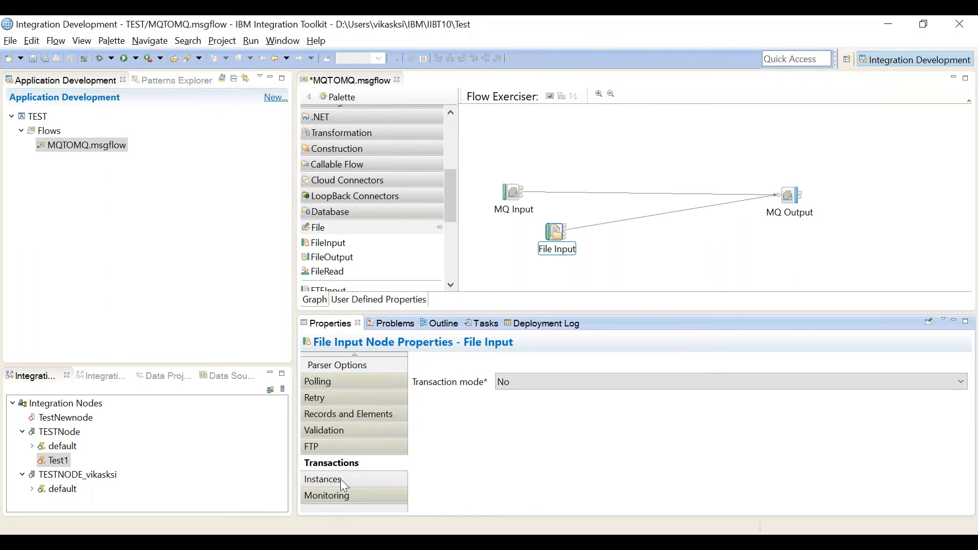
click(322, 479)
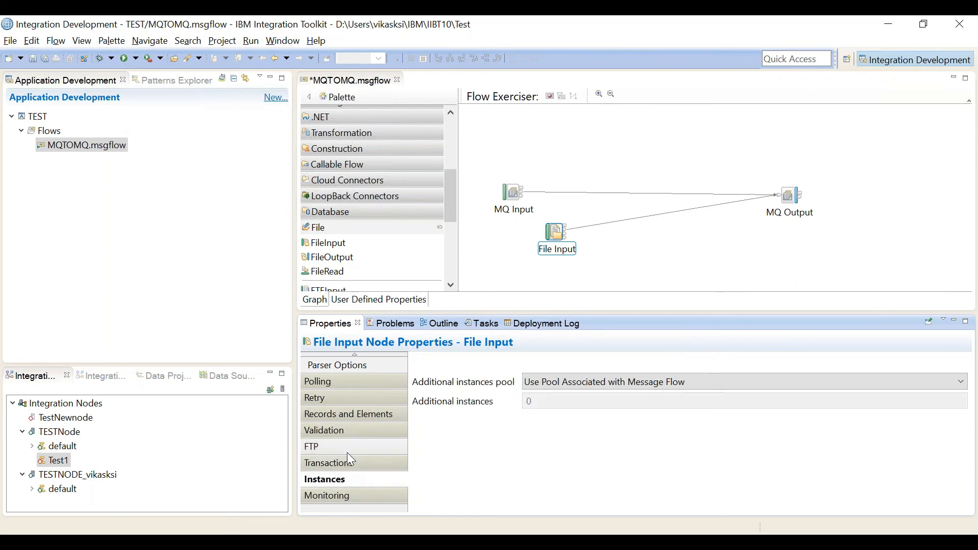
click(312, 446)
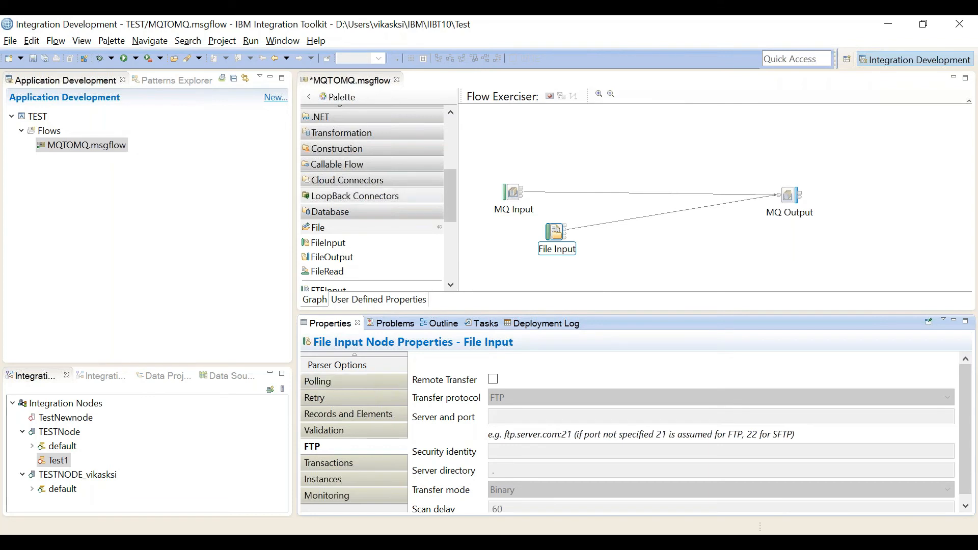
scroll(down, 3)
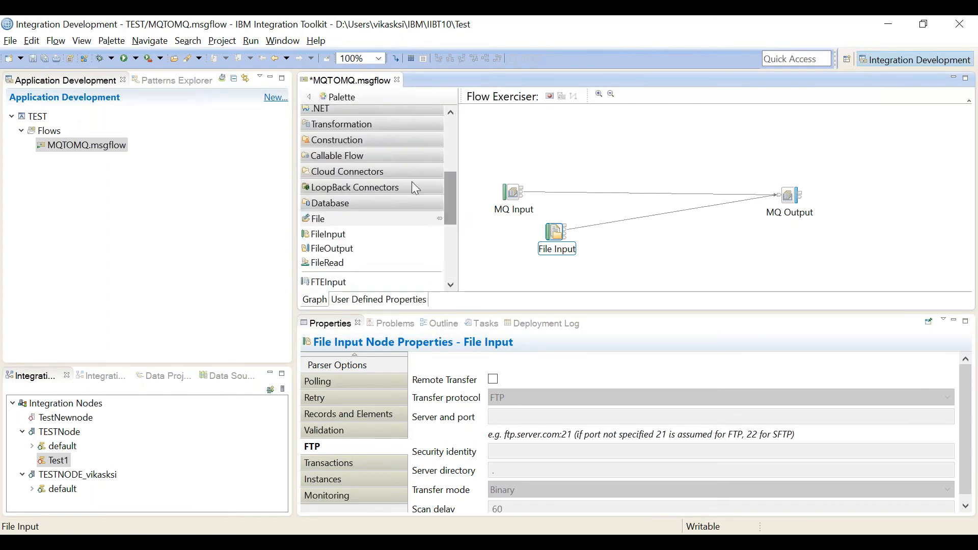
Step: Expand the Transformation palette group listing Mapping, XSLTransform and Compute nodes
click(336, 155)
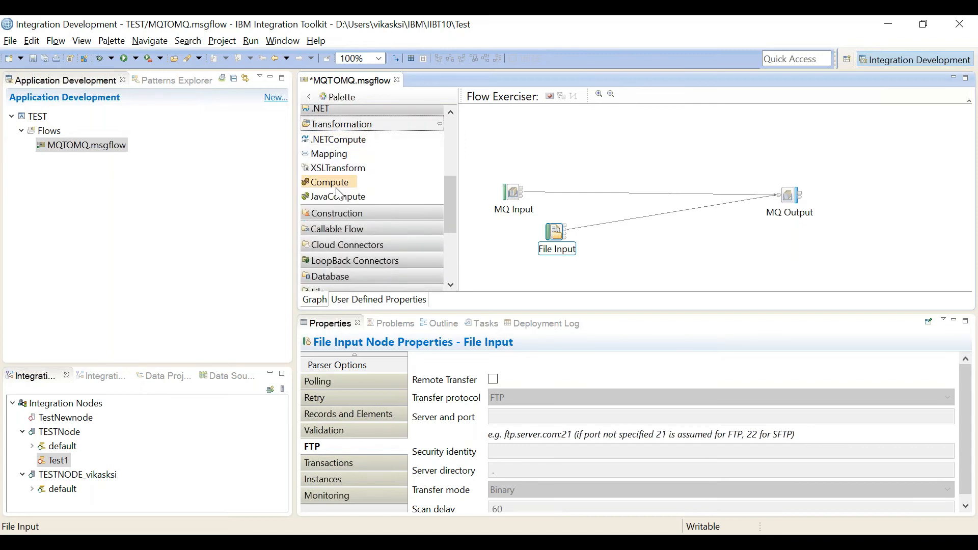
mouse_move(342, 155)
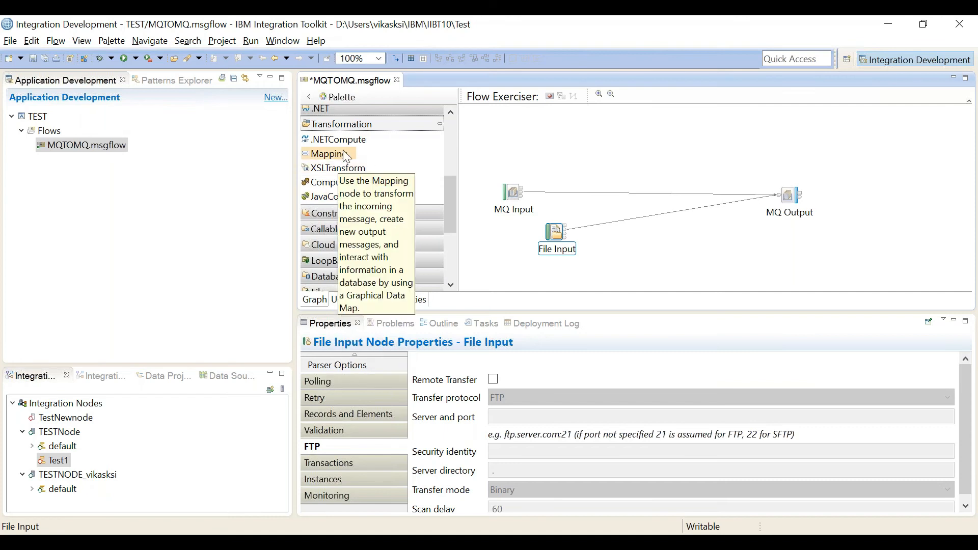
mouse_move(337, 139)
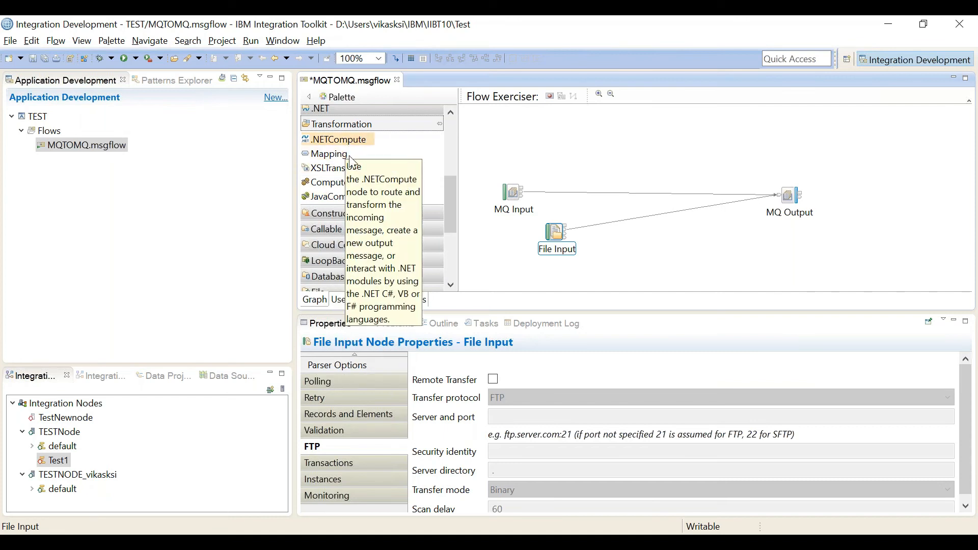
mouse_move(340, 196)
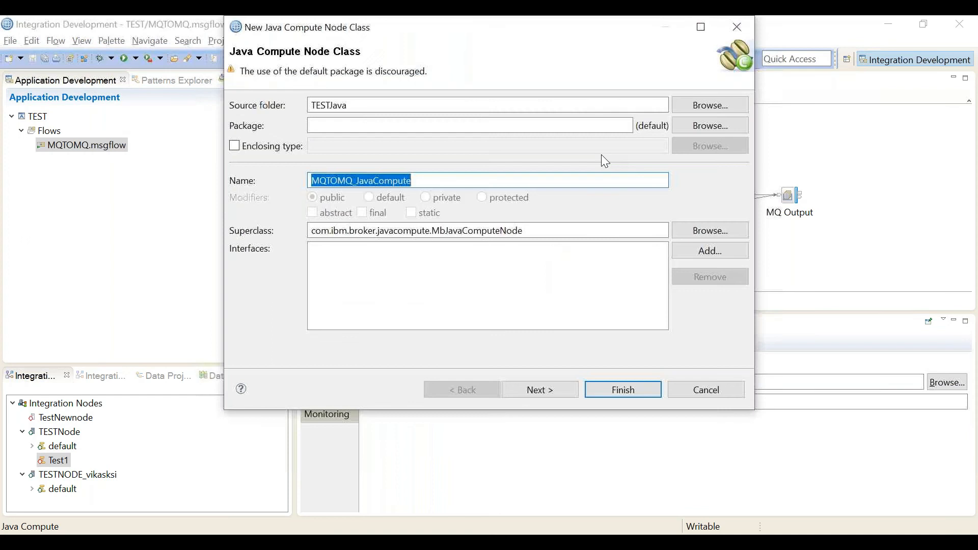
mouse_move(539, 389)
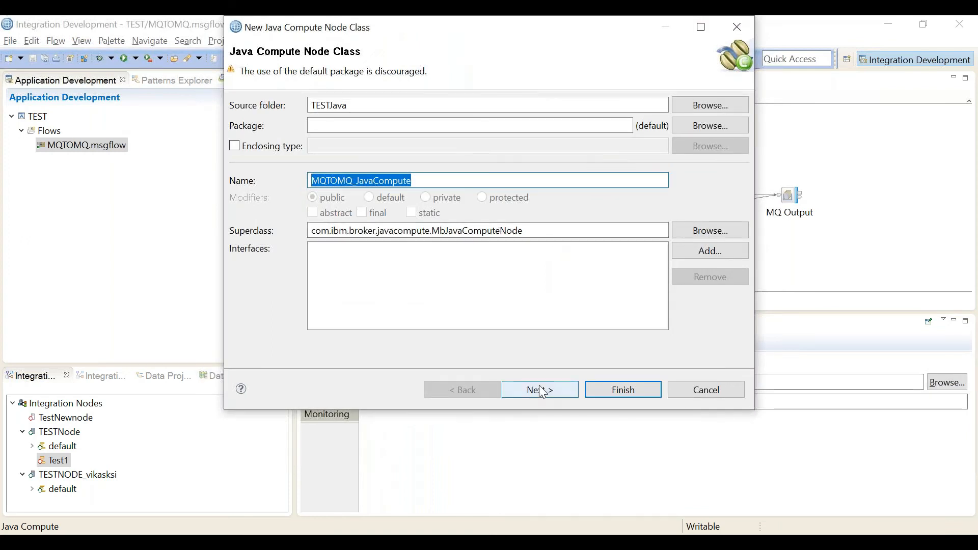
Step: Generate the MQTOMQ_JavaCompute class in TESTJava from the modifying-message template via the wizard
click(539, 389)
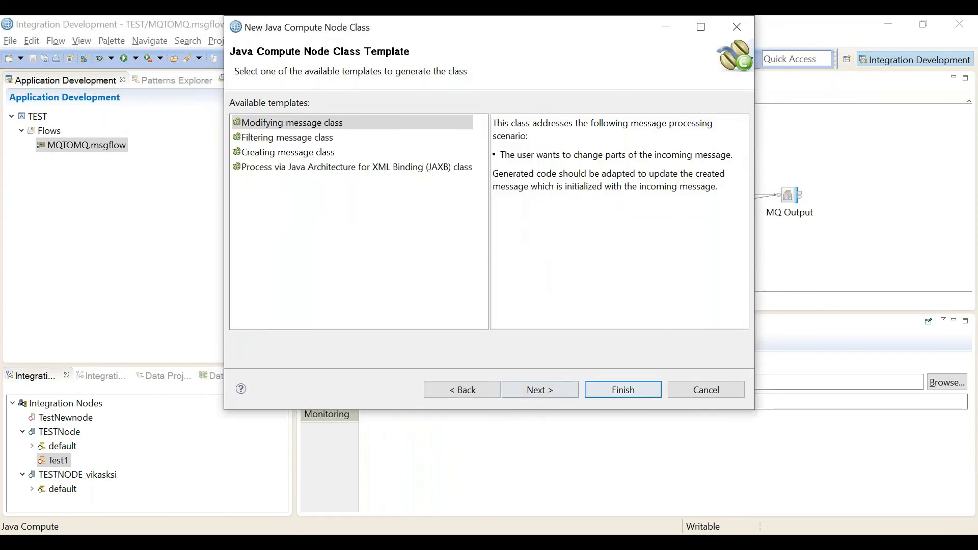
click(540, 389)
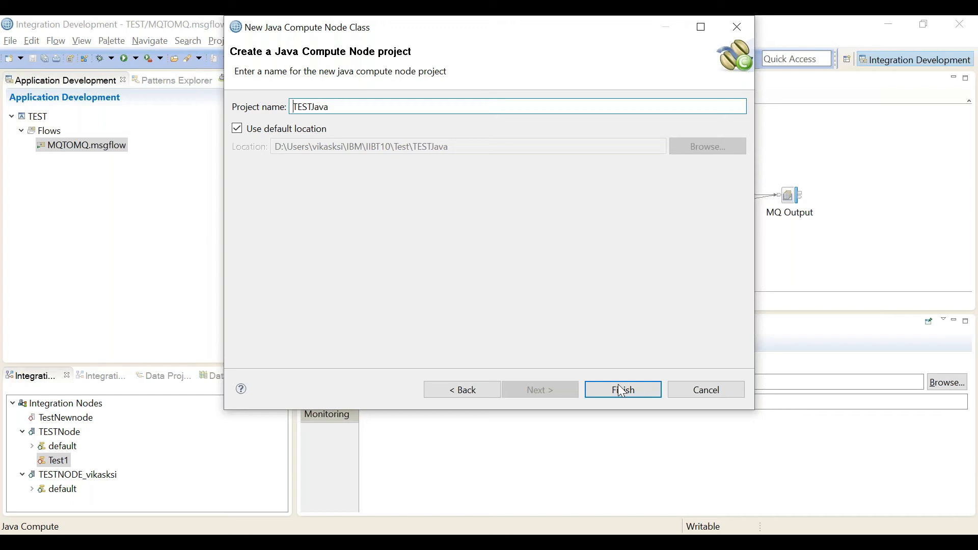
click(622, 389)
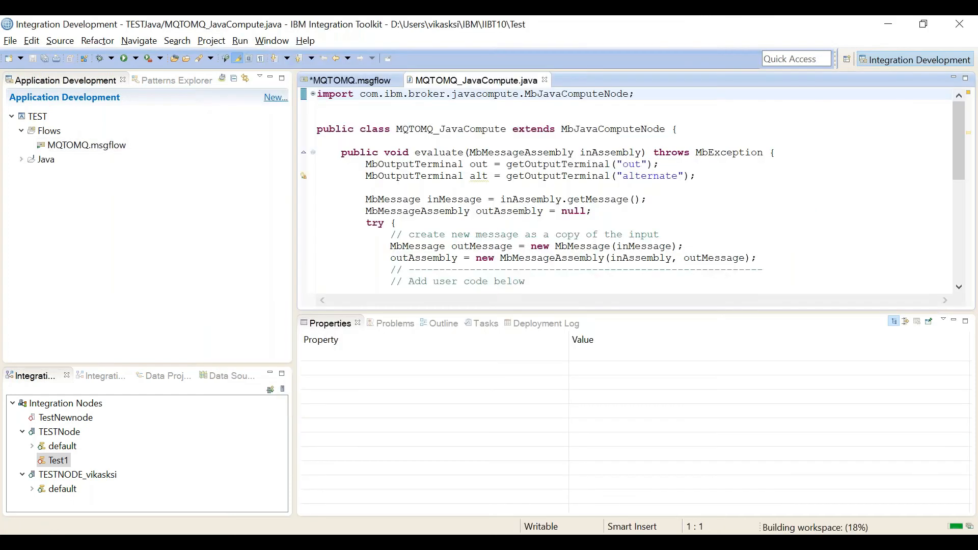
scroll(down, 3)
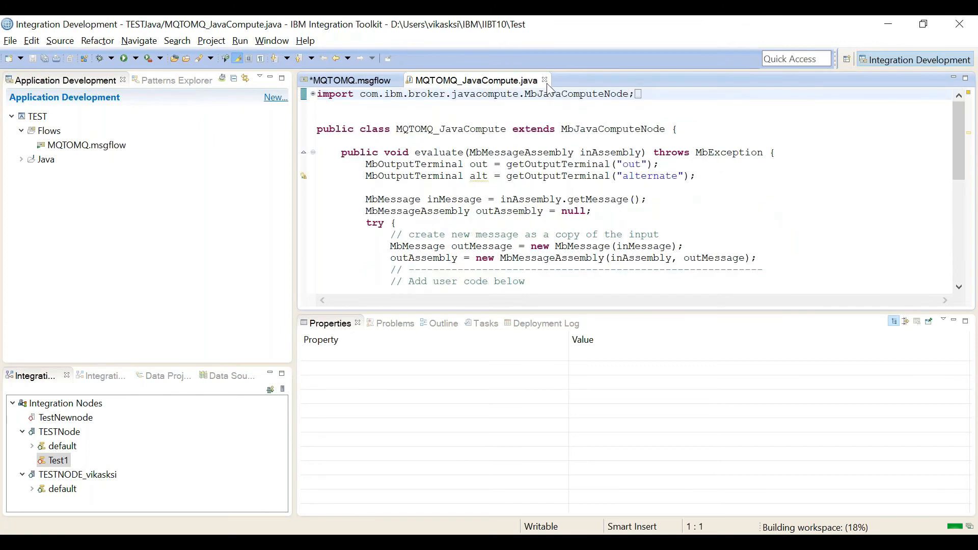
Step: Close the generated Java file to return to the MQTOMQ flow and its Compute node properties
click(354, 80)
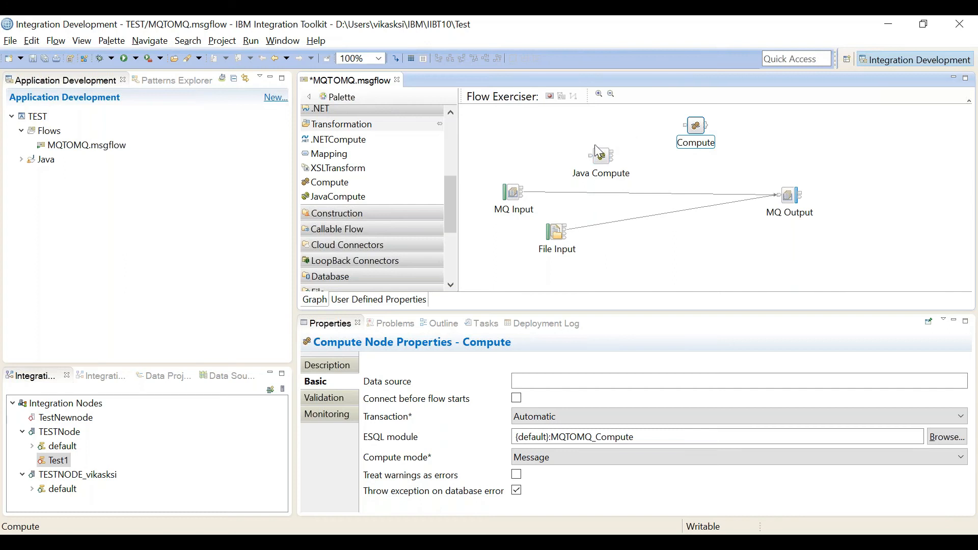
mouse_move(694, 132)
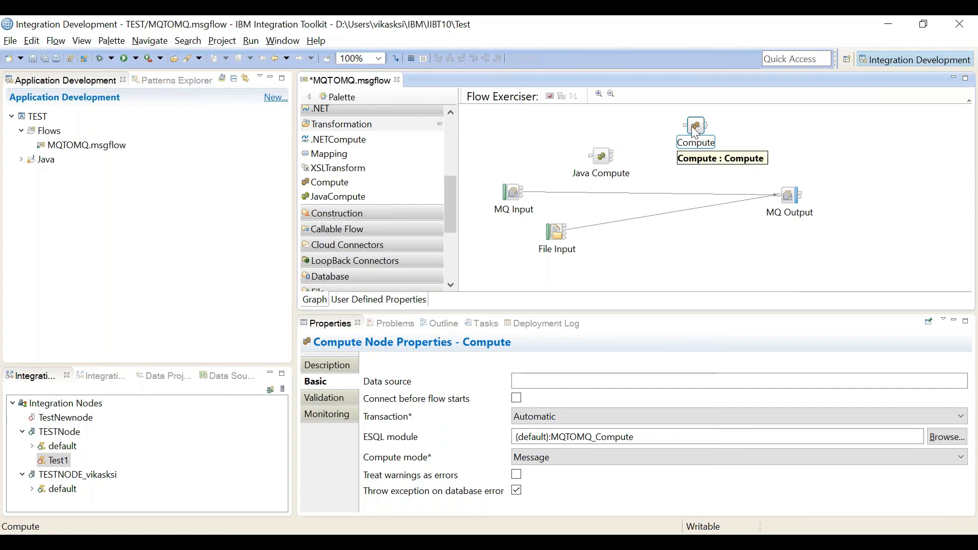
Step: Open MQTOMQ_Compute.esql and add a blank line after the CopyEntireMessage copy statement
double_click(694, 127)
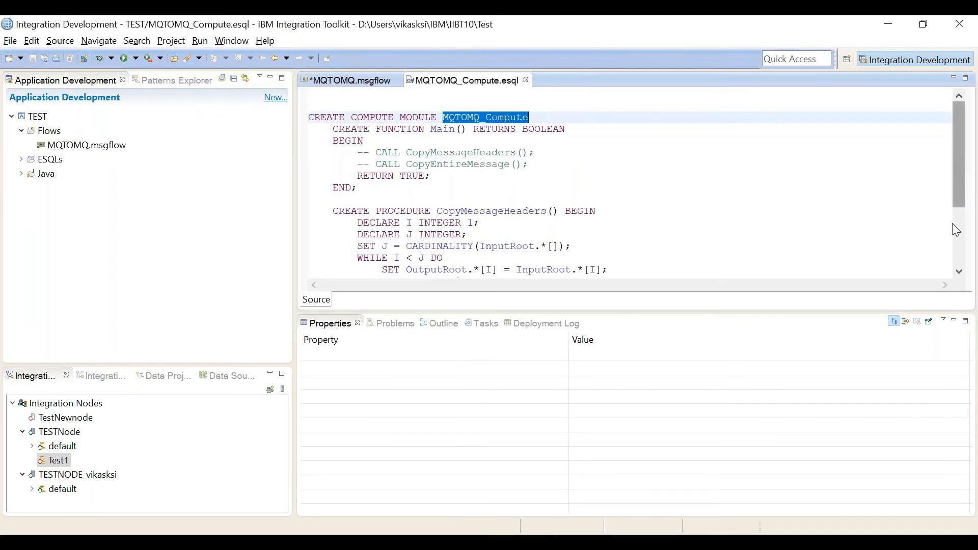
scroll(down, 3)
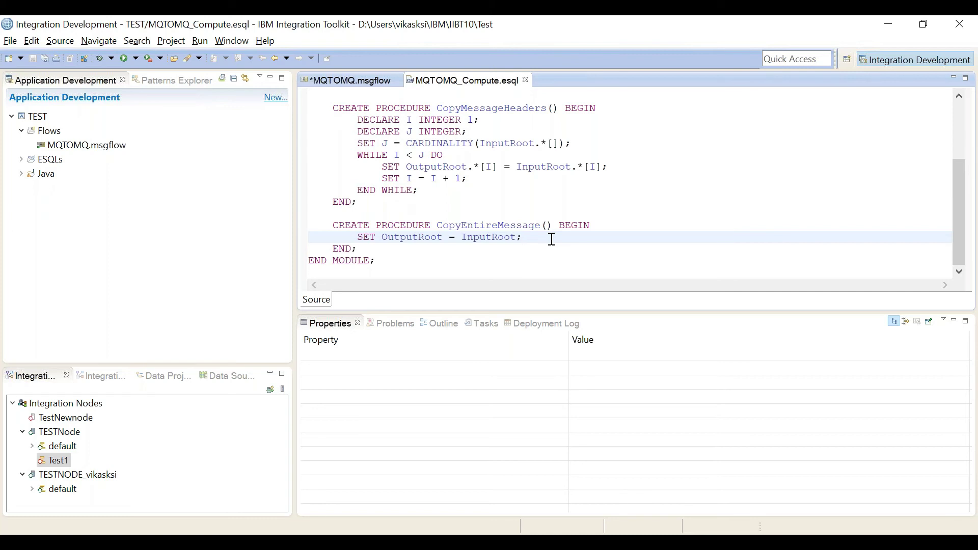
key(Enter)
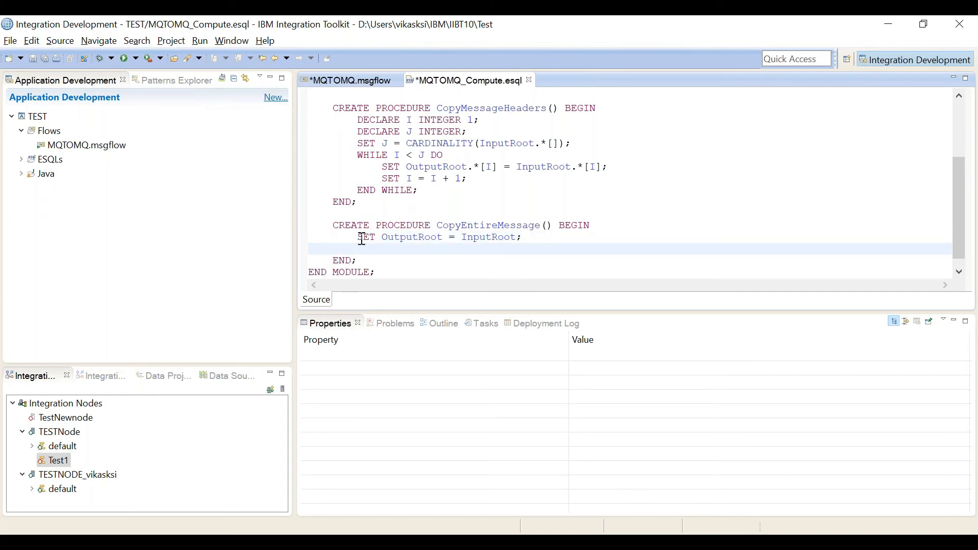
drag(362, 237, 440, 237)
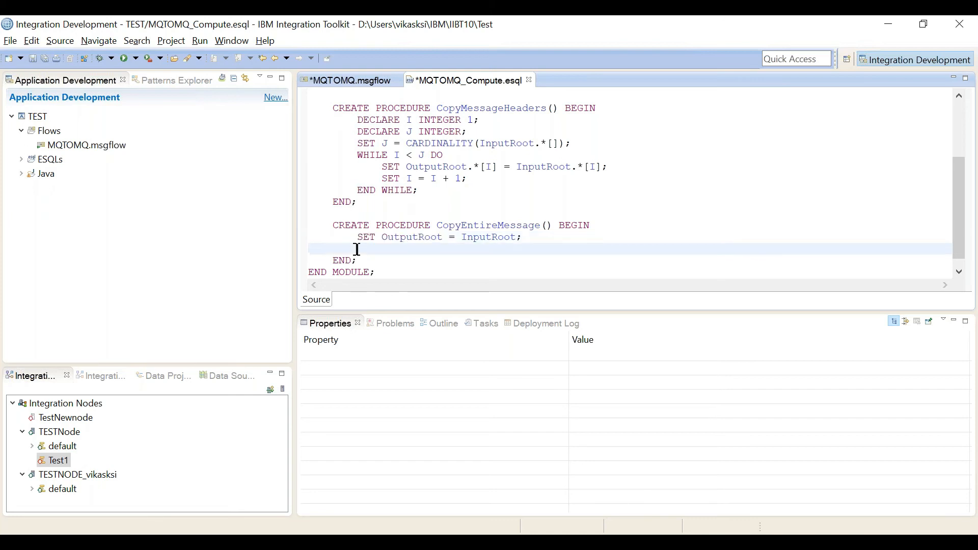
Step: Write the partial statement SET OutputRoot.XMLNSC.firstname = using content assist for XMLNSC
text(SET OutputRoot)
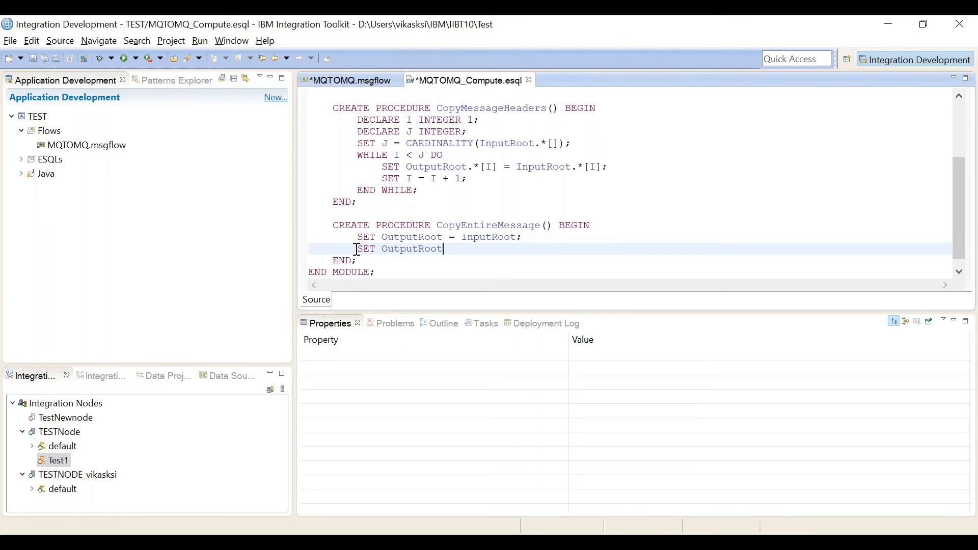
text(=)
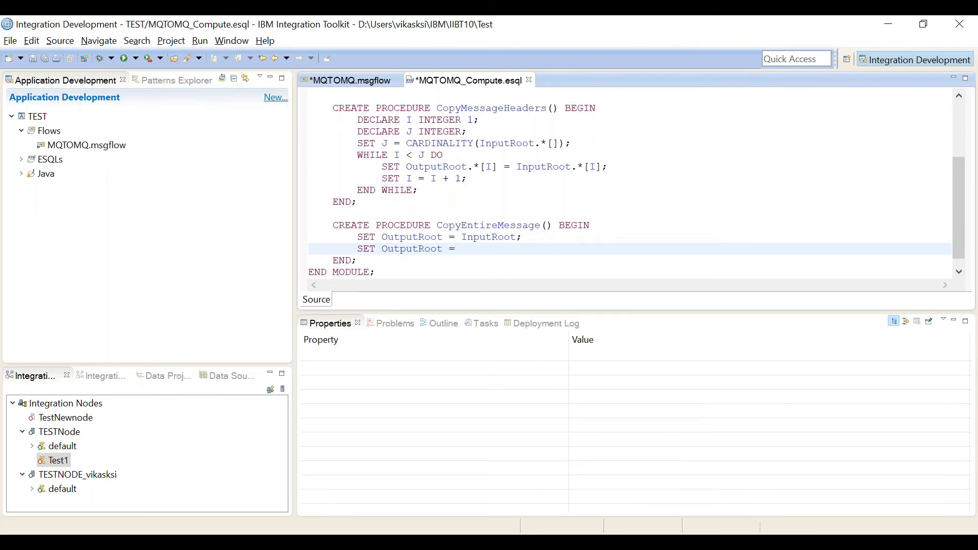
text(.)
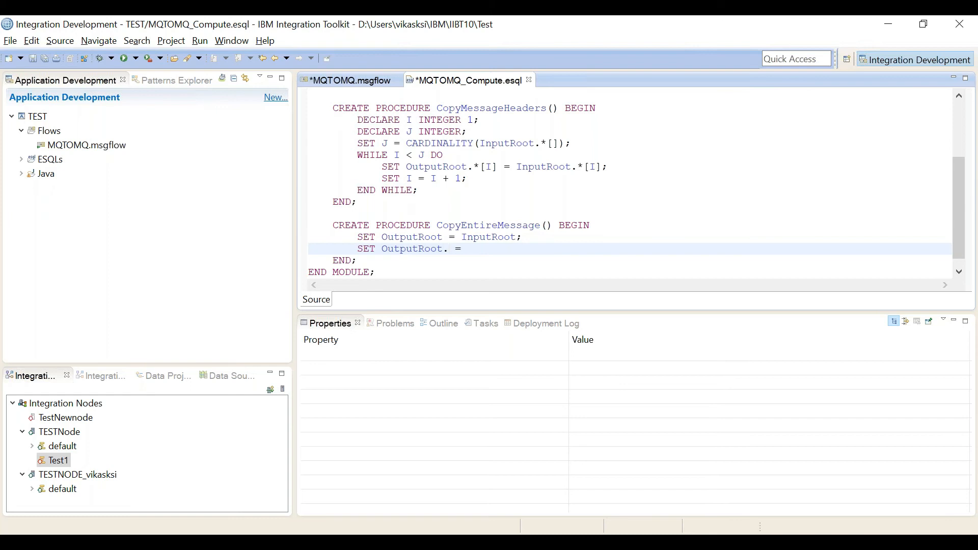
text(xm)
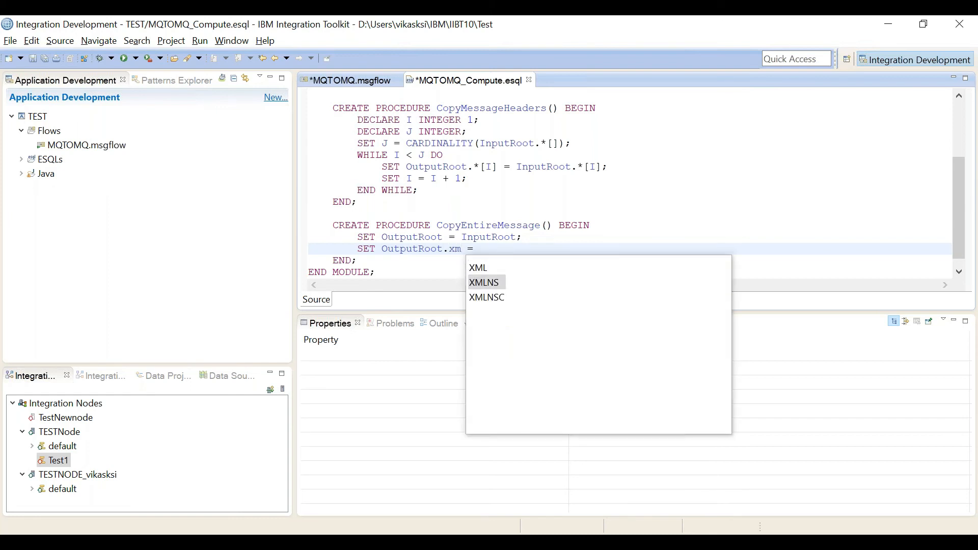
click(487, 298)
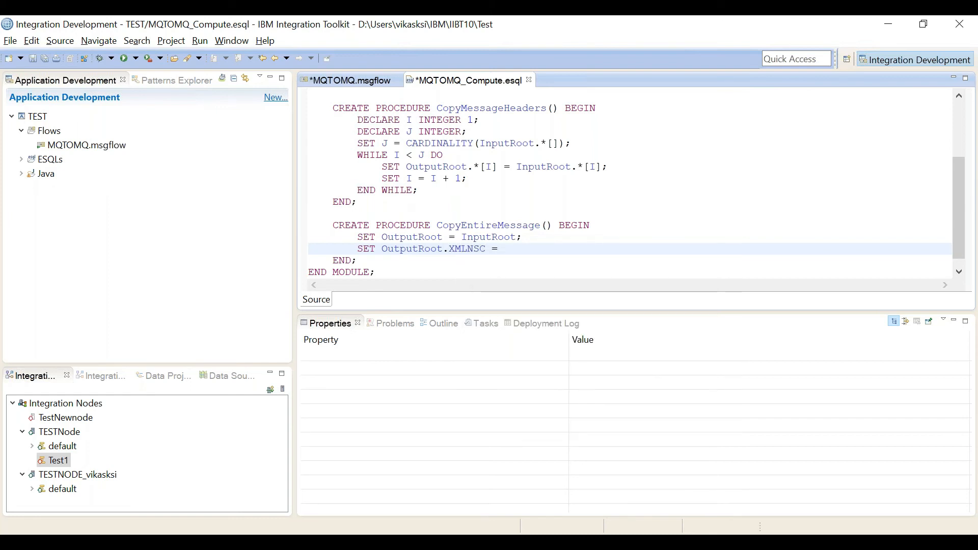
text(firstname)
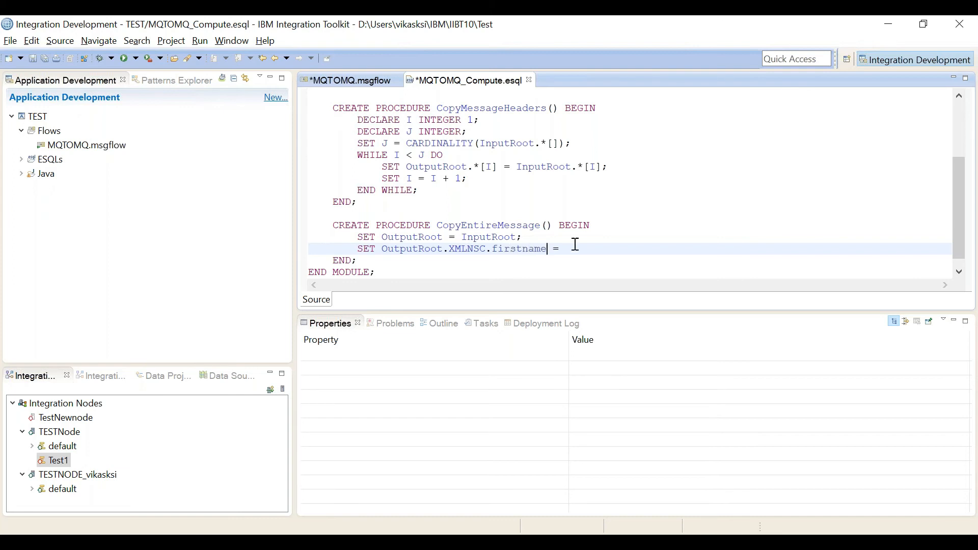
text(Ou)
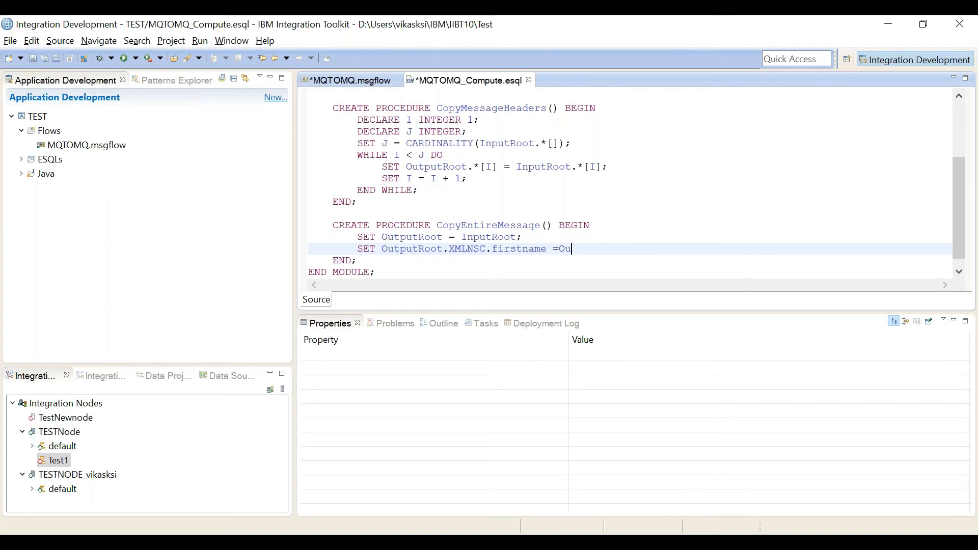
text(t)
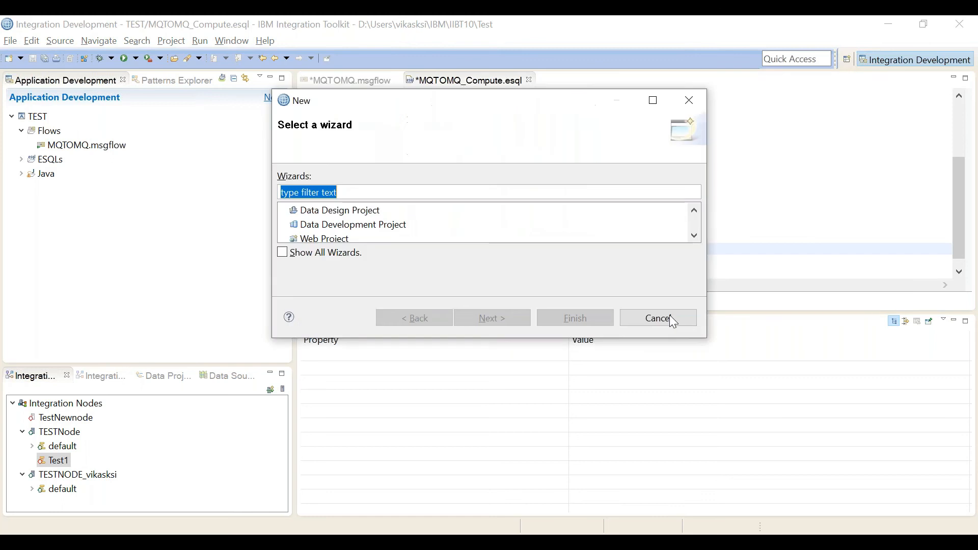
Step: Dismiss the accidental New wizard and complete the right-hand side with InputRoot from content assist
click(658, 318)
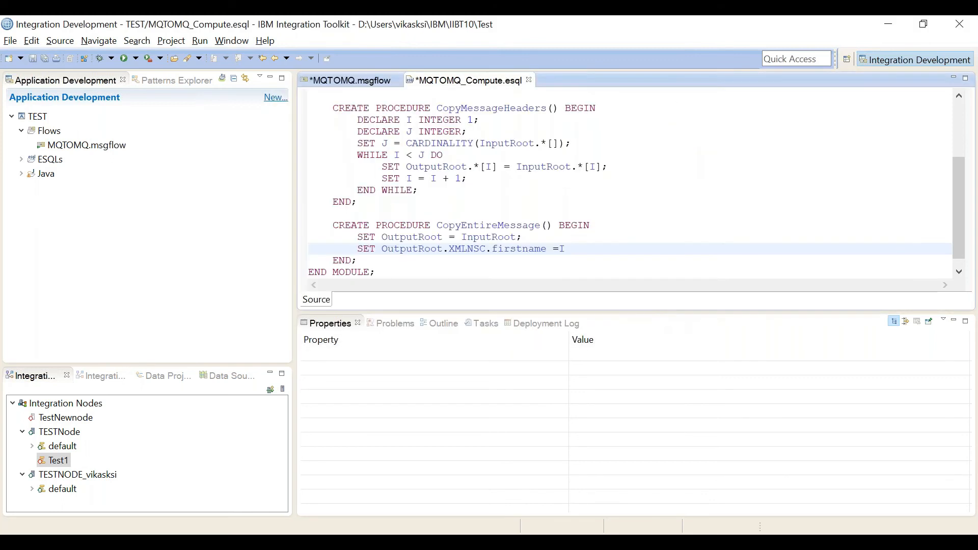
text(n)
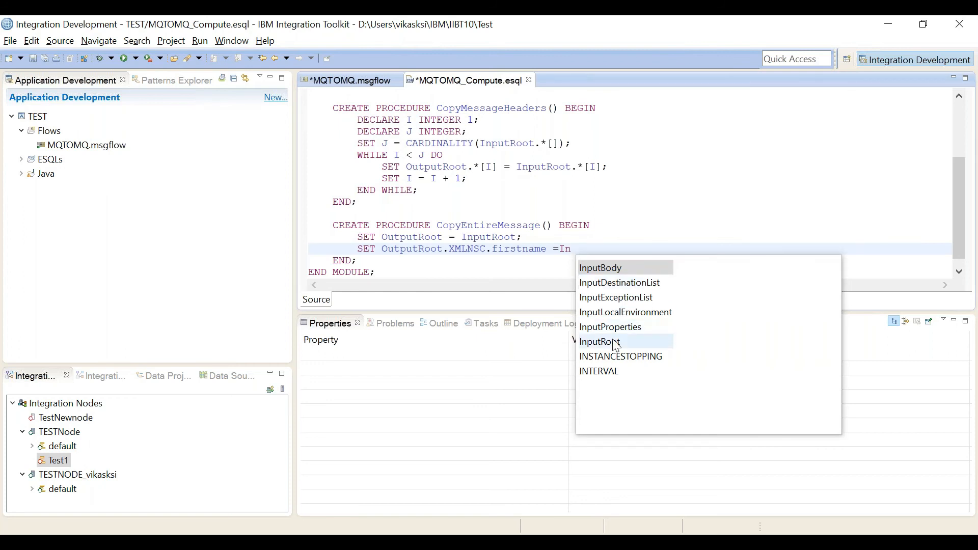
click(599, 341)
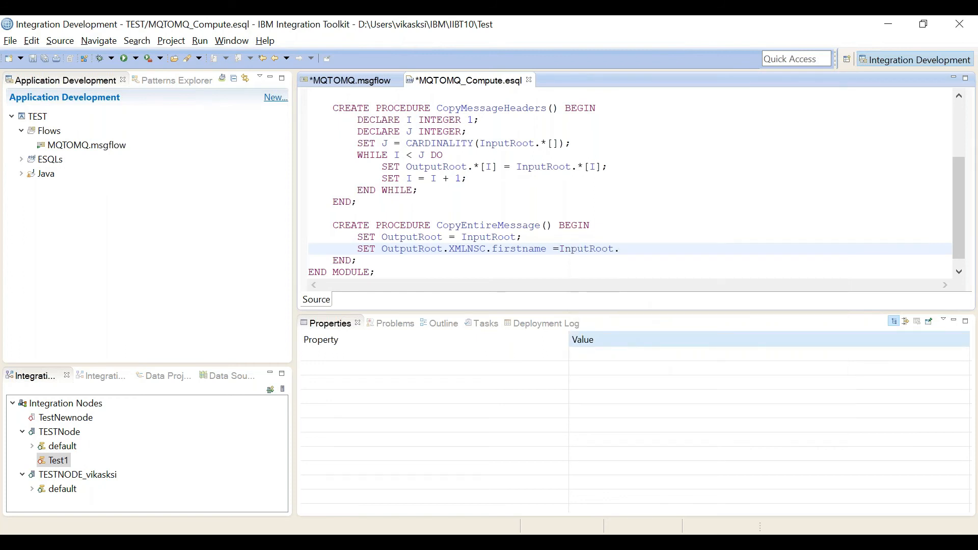
text(XSML)
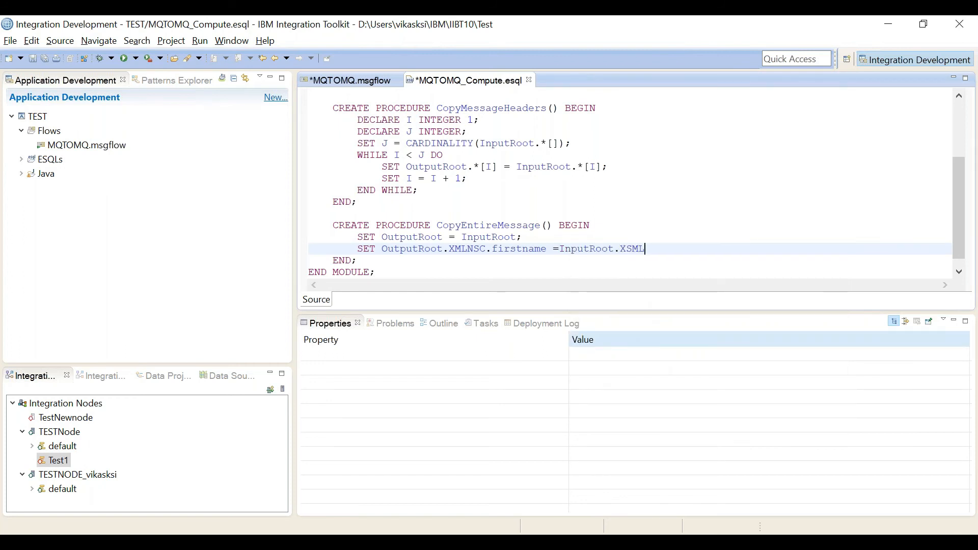
key(BackSpace)
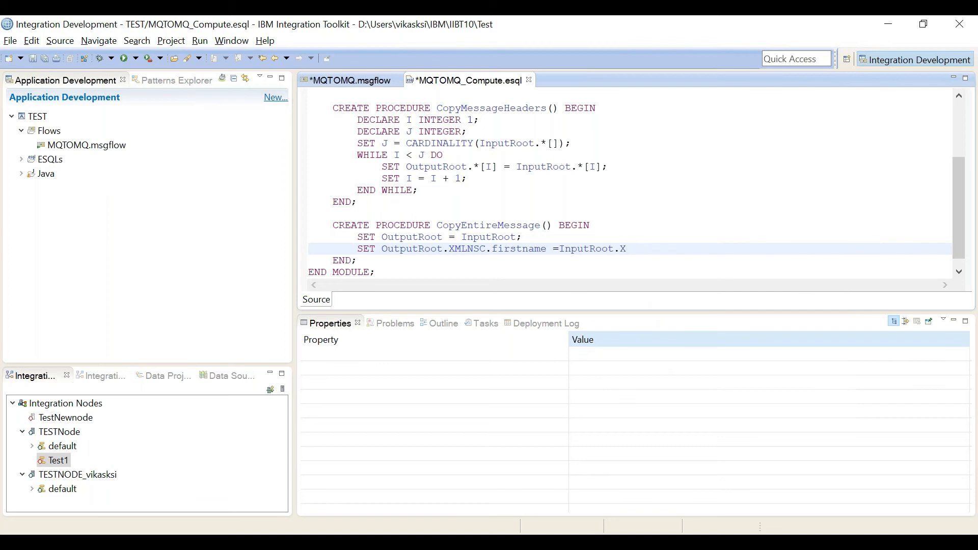
Step: Finish the statement as = InputRoot.JSON.Employename; mapping JSON to XMLNSC
text(JSON)
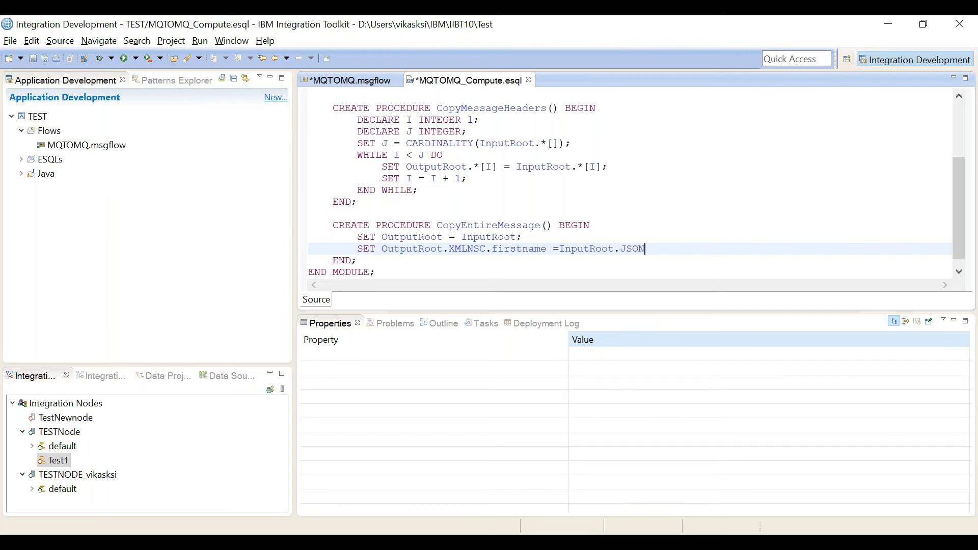
text(.)
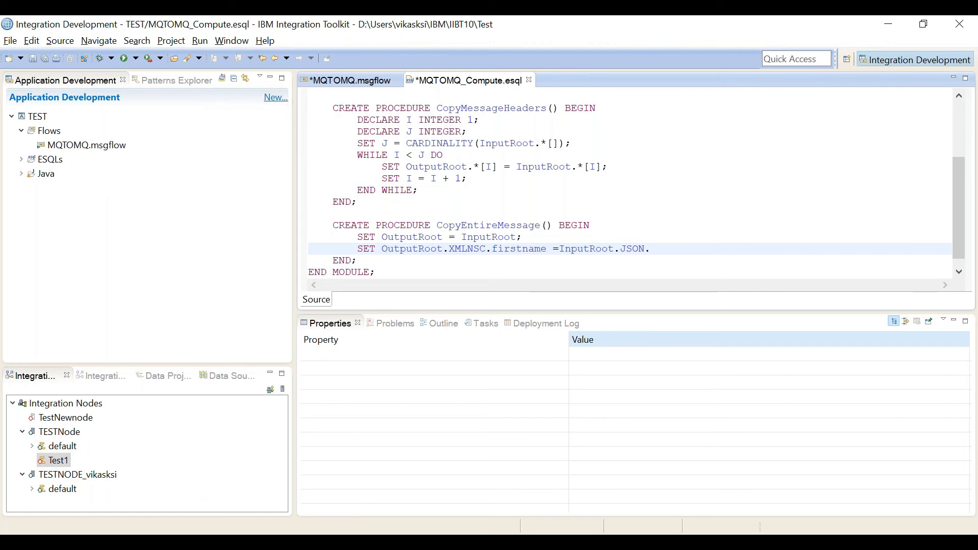
text(Em)
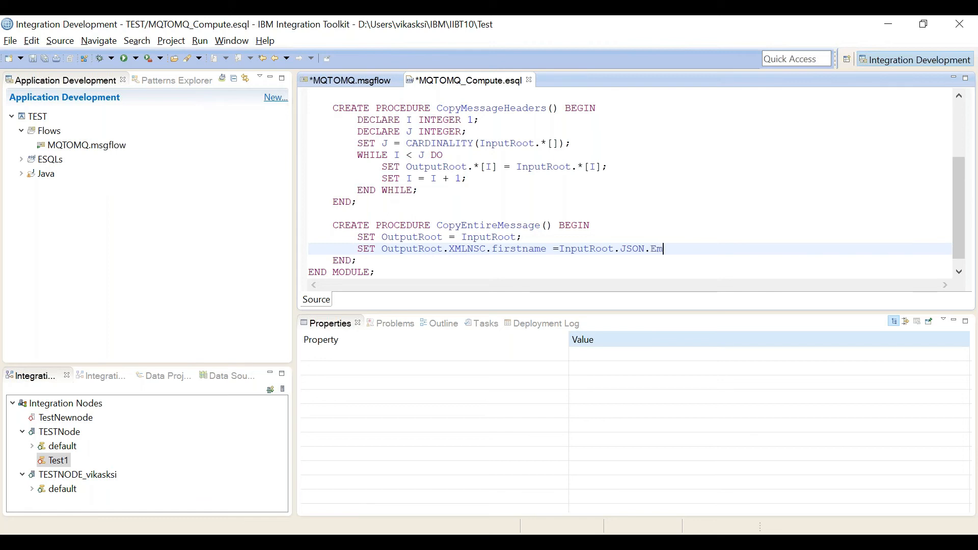
text(ployename)
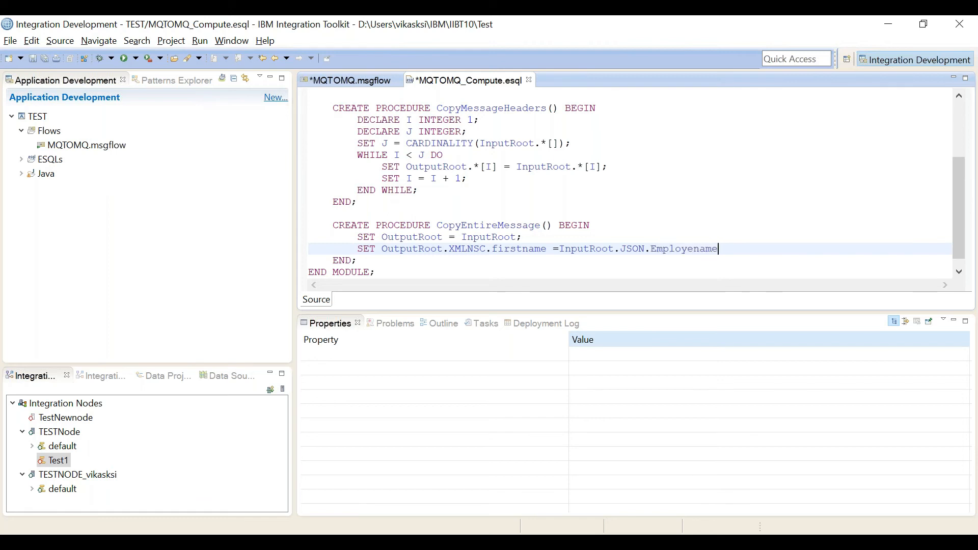
text(;)
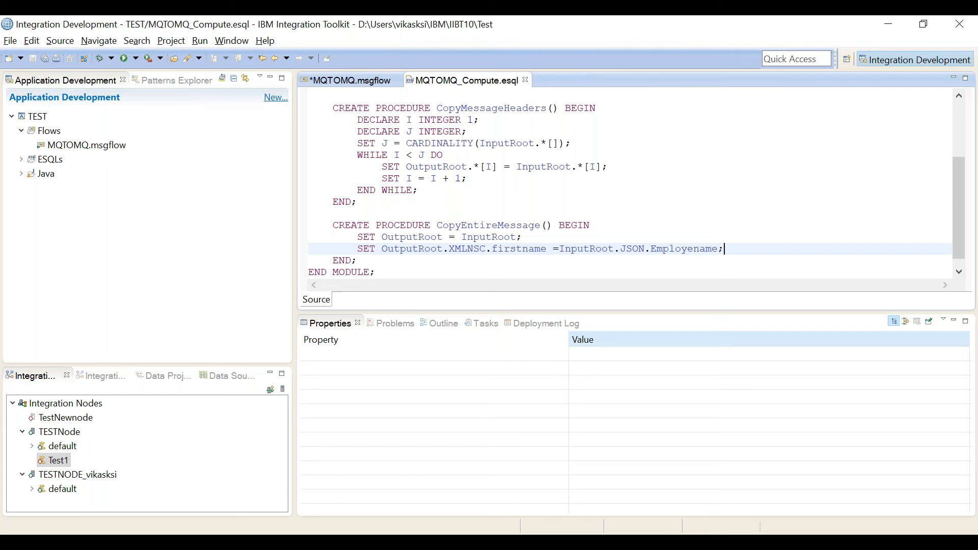
mouse_move(545, 140)
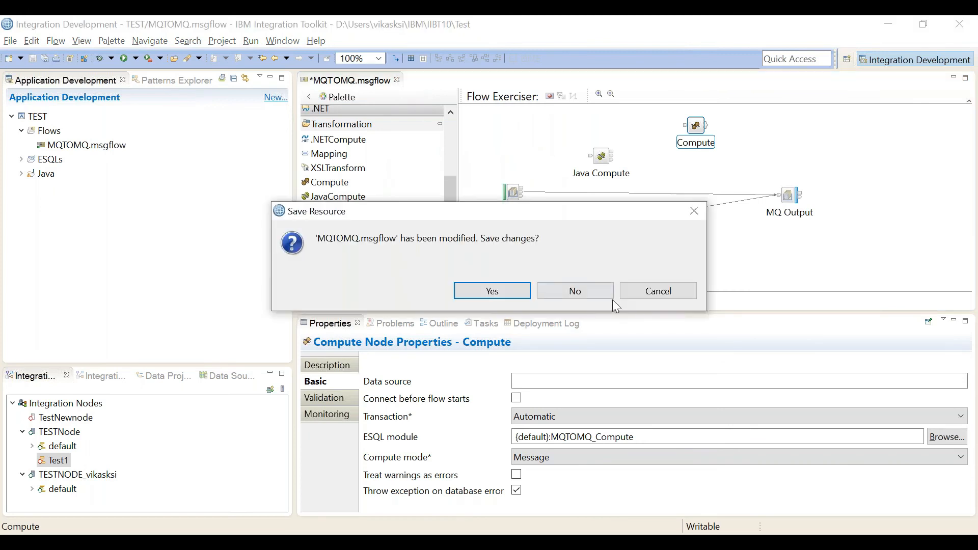
Step: Cancel saving the flow and bring up actions for the TESTNODE integration node to start its web UI
click(575, 292)
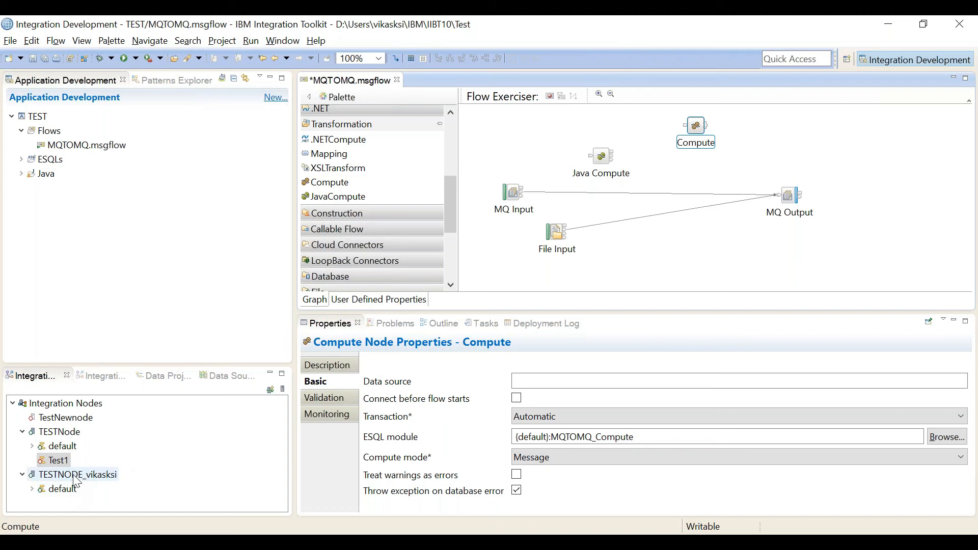
right_click(76, 475)
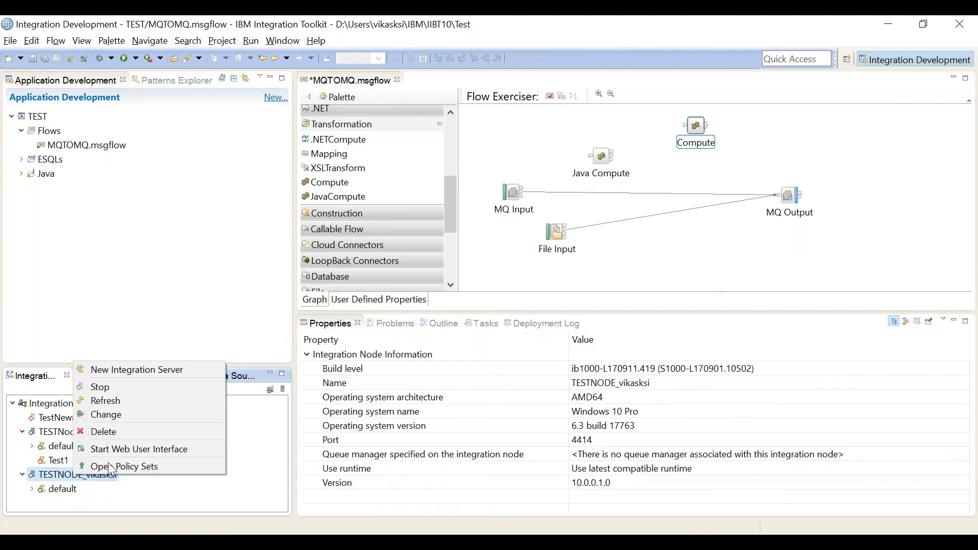
mouse_move(139, 449)
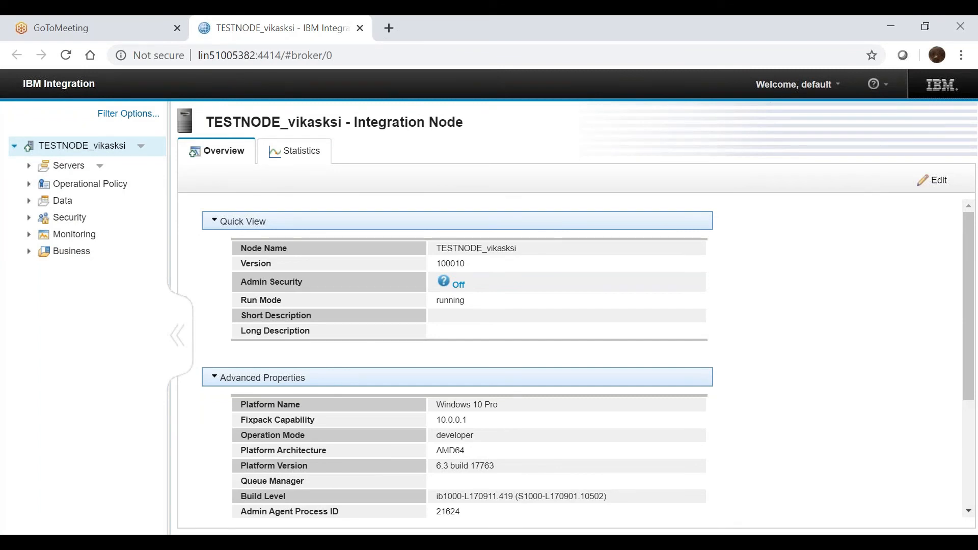
mouse_move(427, 429)
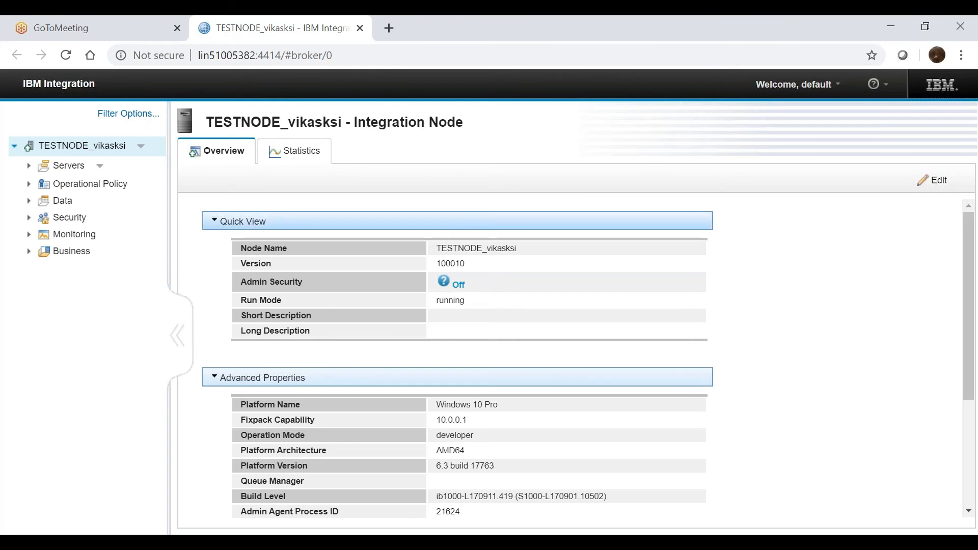
mouse_move(302, 157)
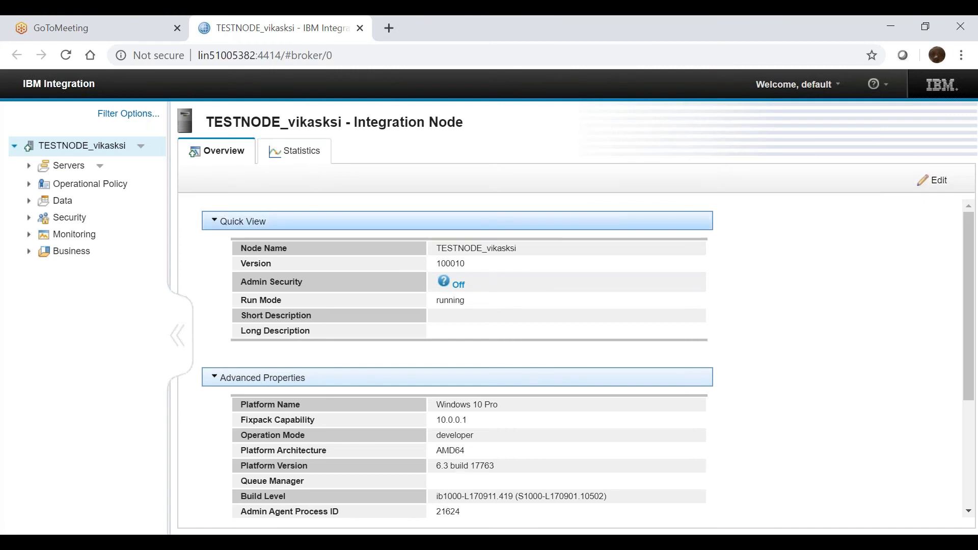
Step: Expand the default server and view the WebServiceTraining application overview down to Deployed Properties
scroll(down, 3)
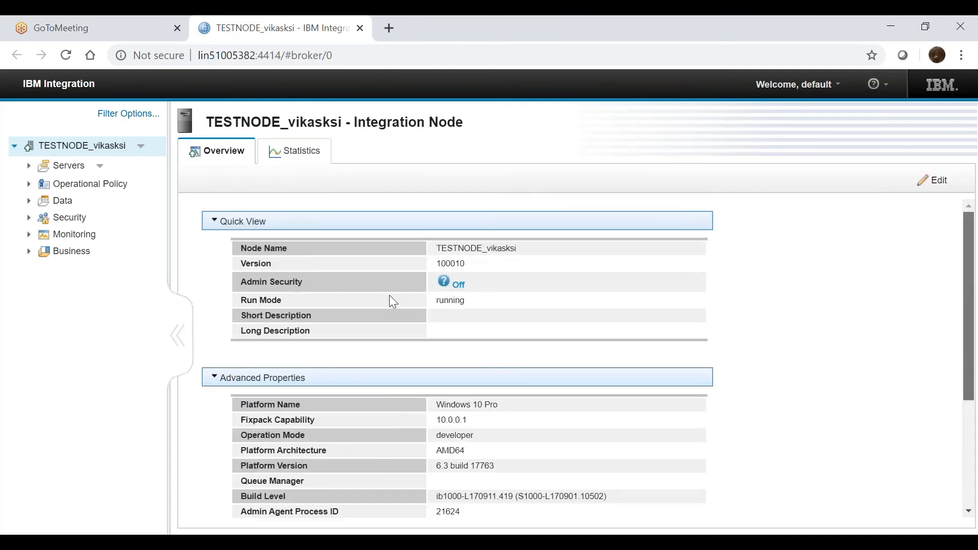
mouse_move(31, 163)
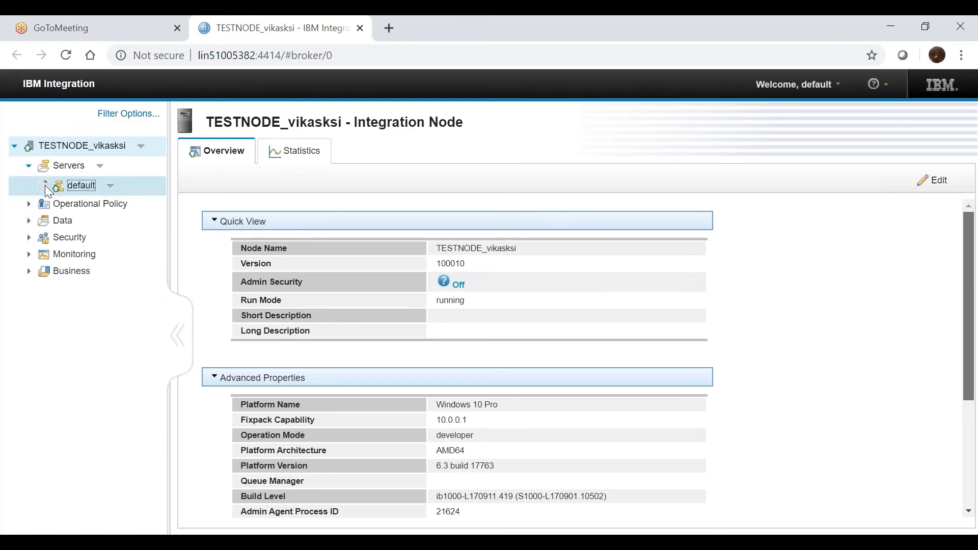
click(43, 186)
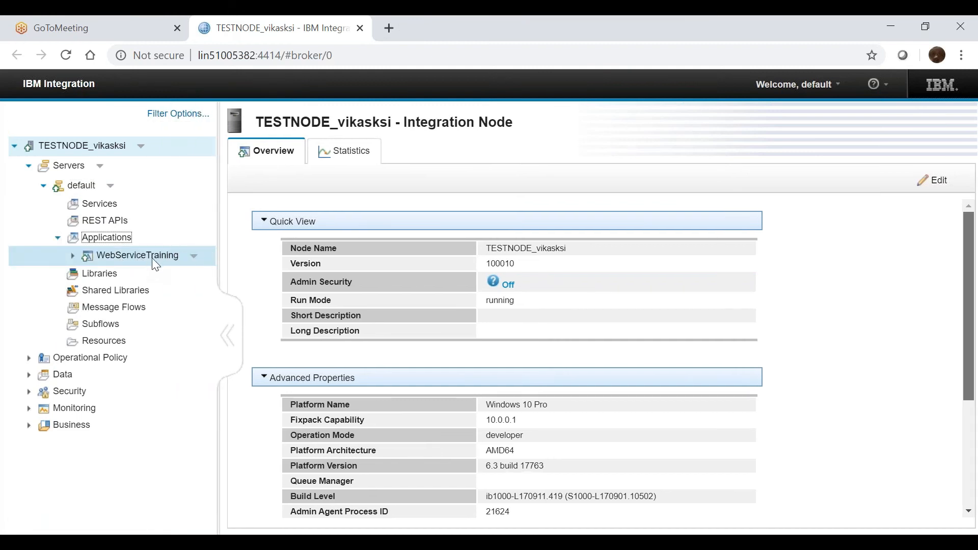
click(137, 254)
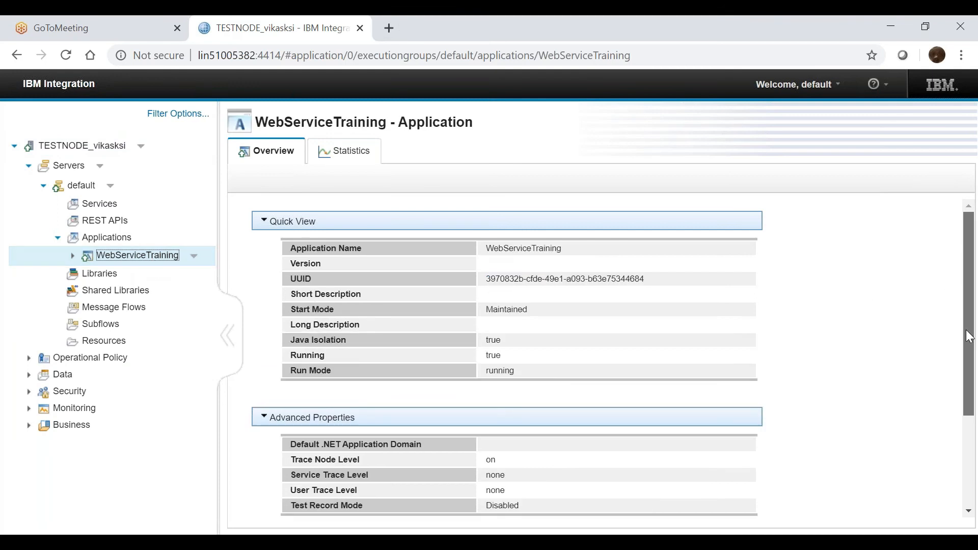
scroll(down, 3)
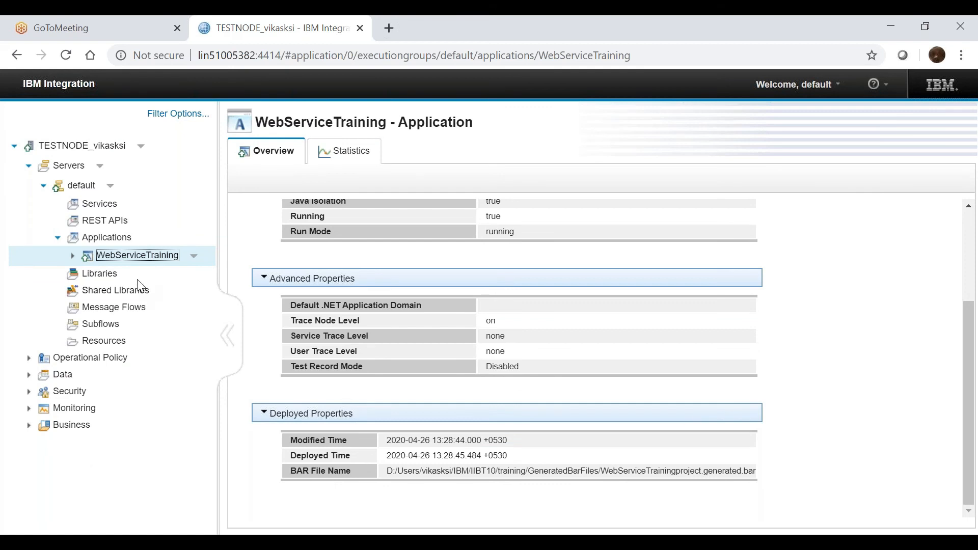
mouse_move(112, 328)
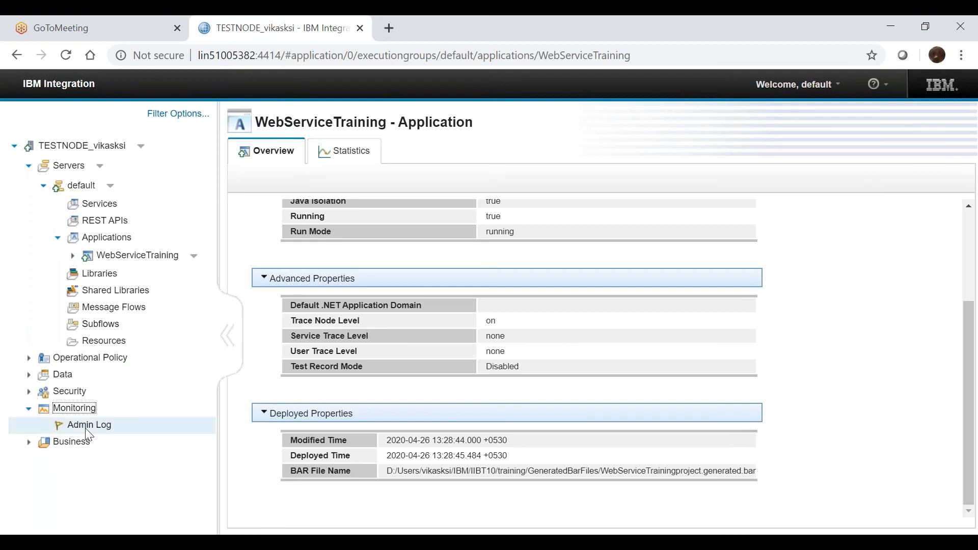
Step: View the Admin Log entries, then the Business Transactions configuration under Business
click(89, 425)
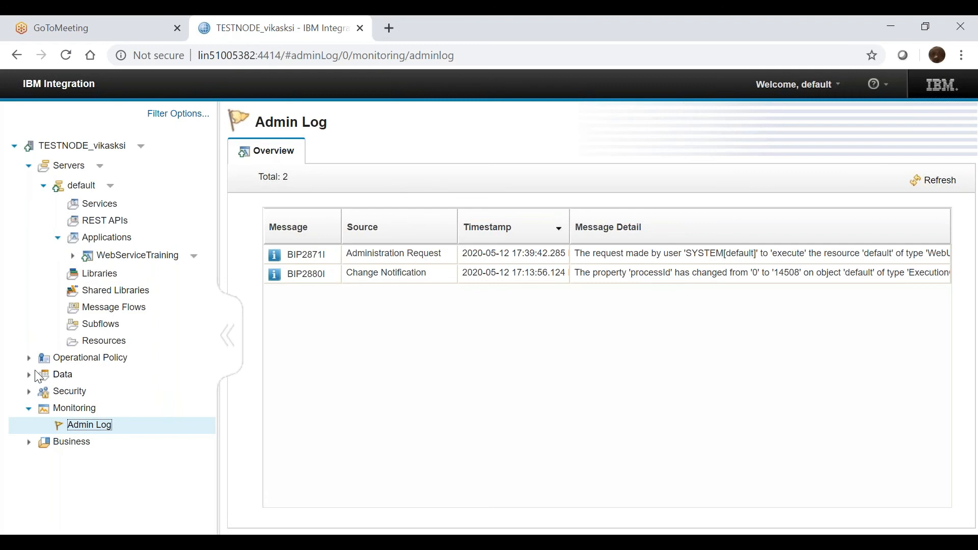
mouse_move(31, 448)
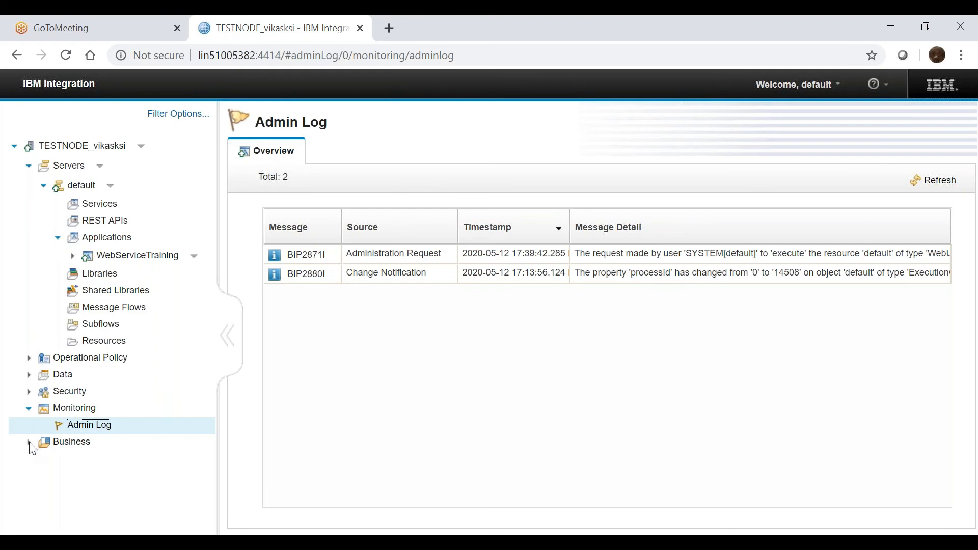
click(175, 459)
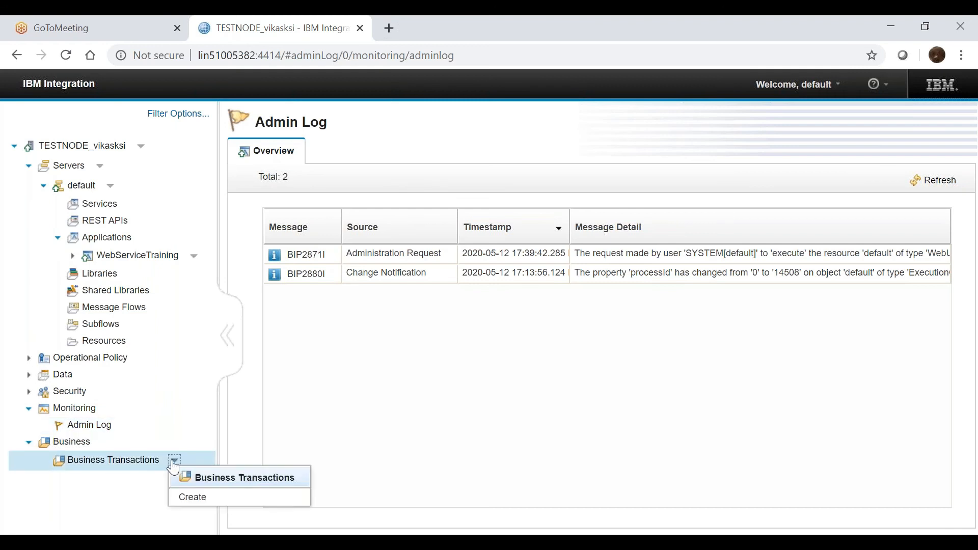
click(112, 459)
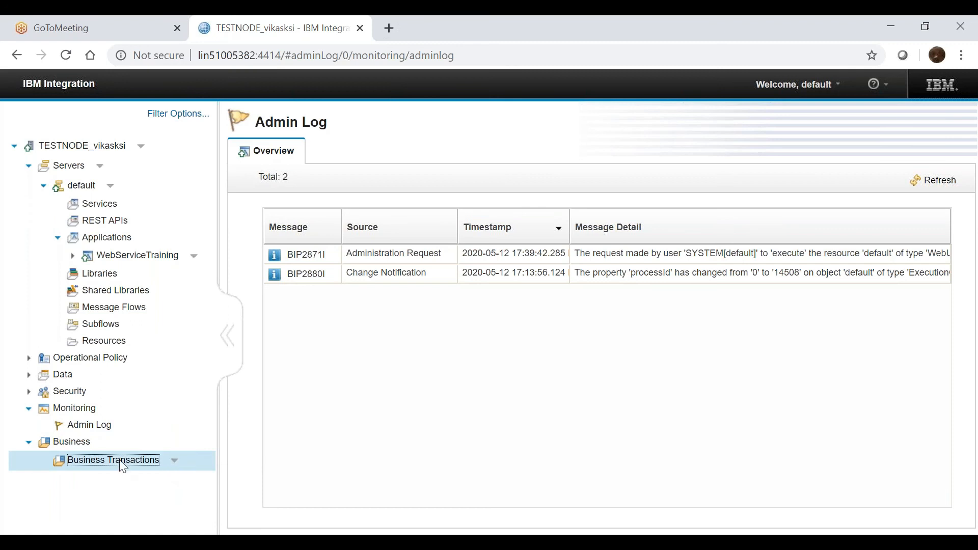
click(112, 459)
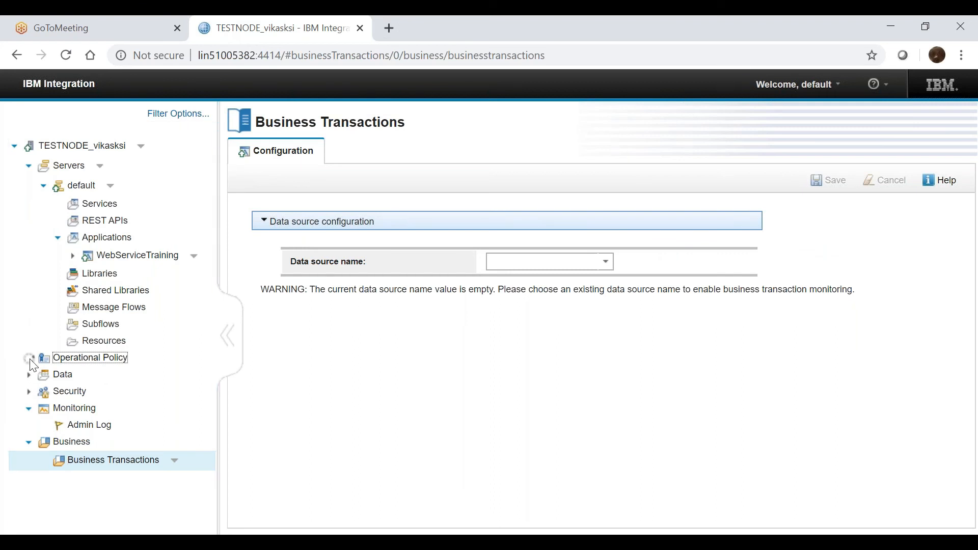
Step: Expand Operational Policy, Security and Data sections and show the Data Capture Store viewer
click(29, 357)
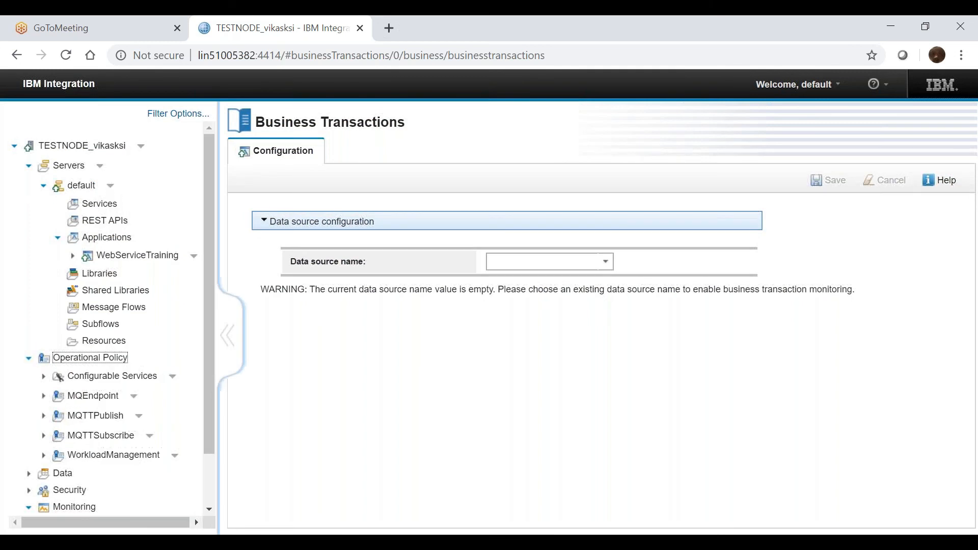
scroll(down, 3)
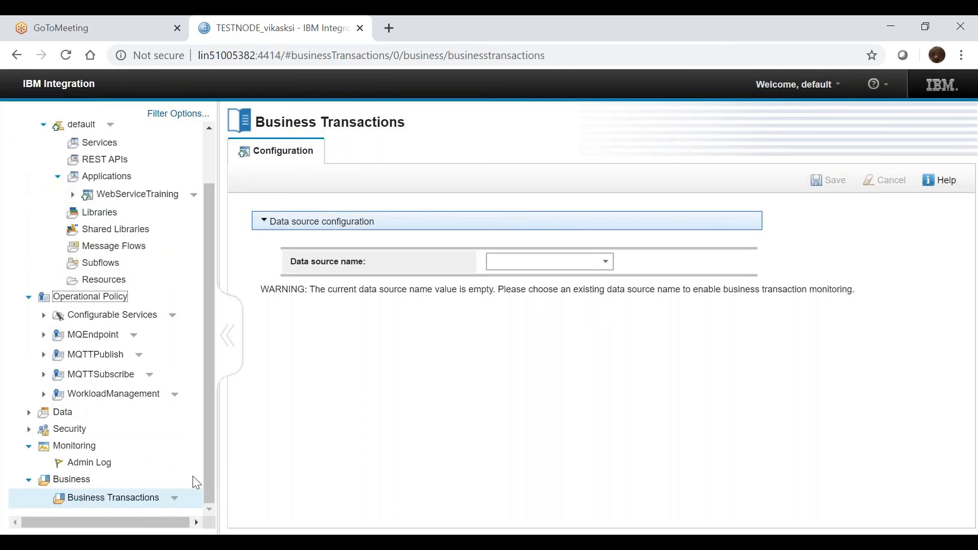
mouse_move(175, 399)
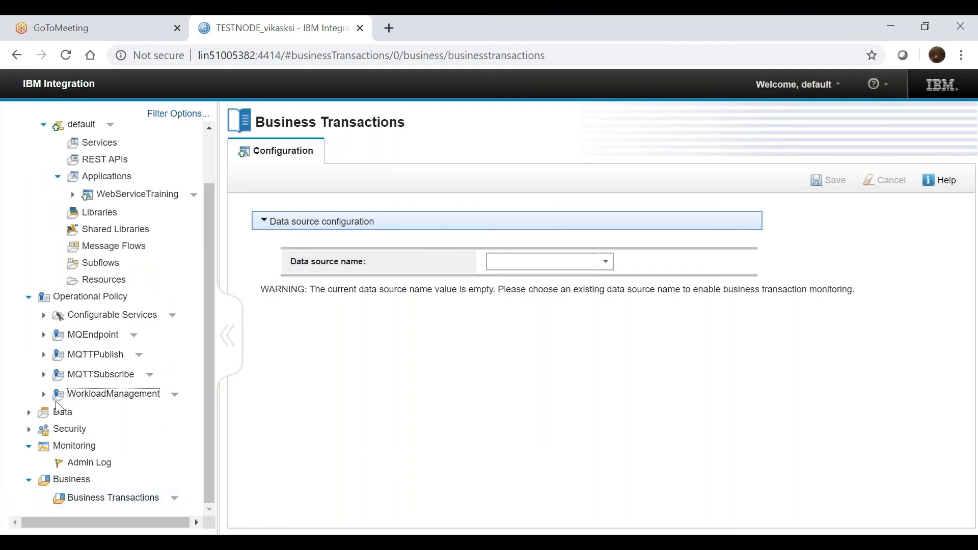
mouse_move(45, 399)
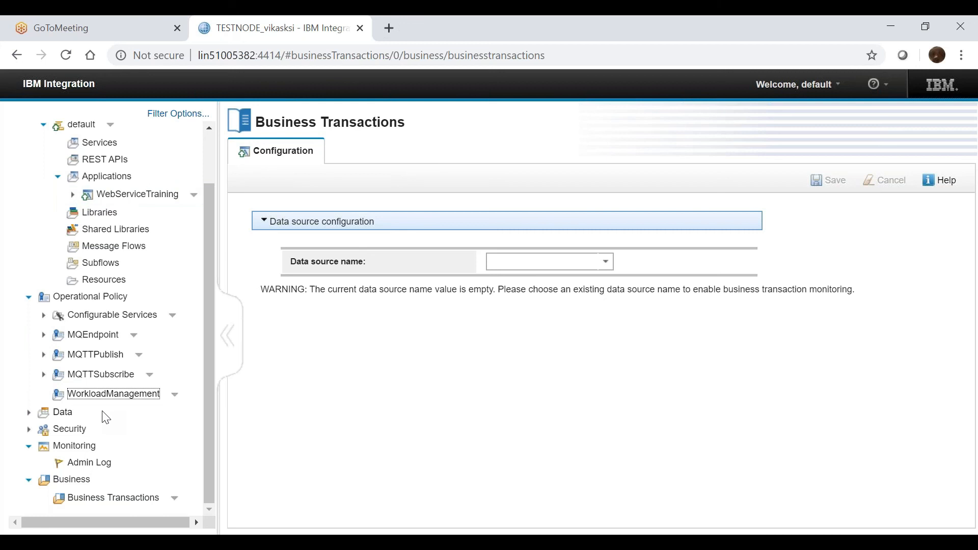
click(69, 429)
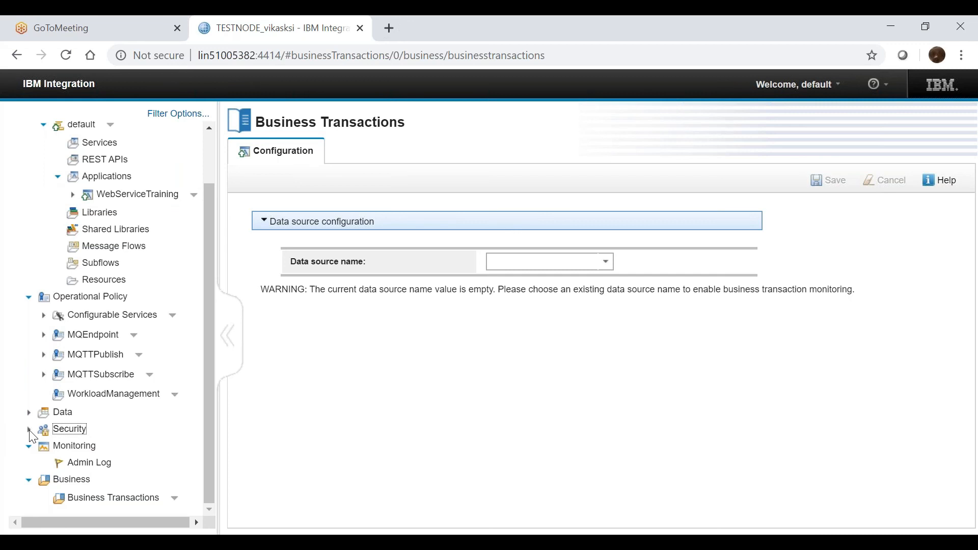
click(27, 428)
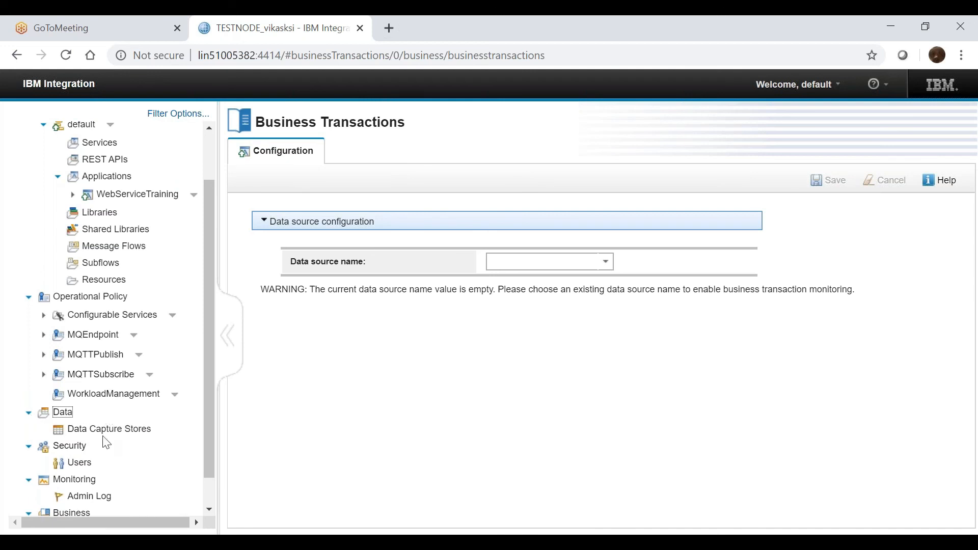
click(108, 429)
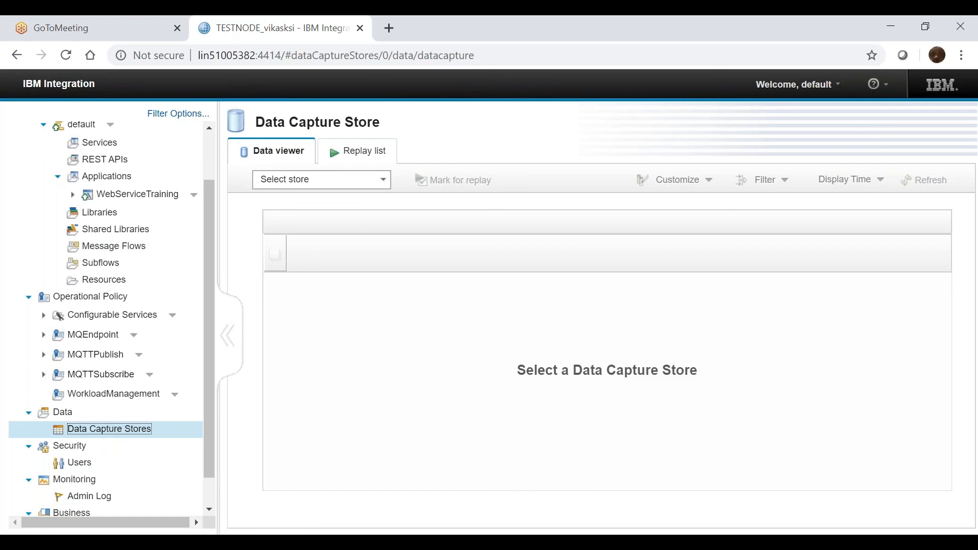
mouse_move(519, 367)
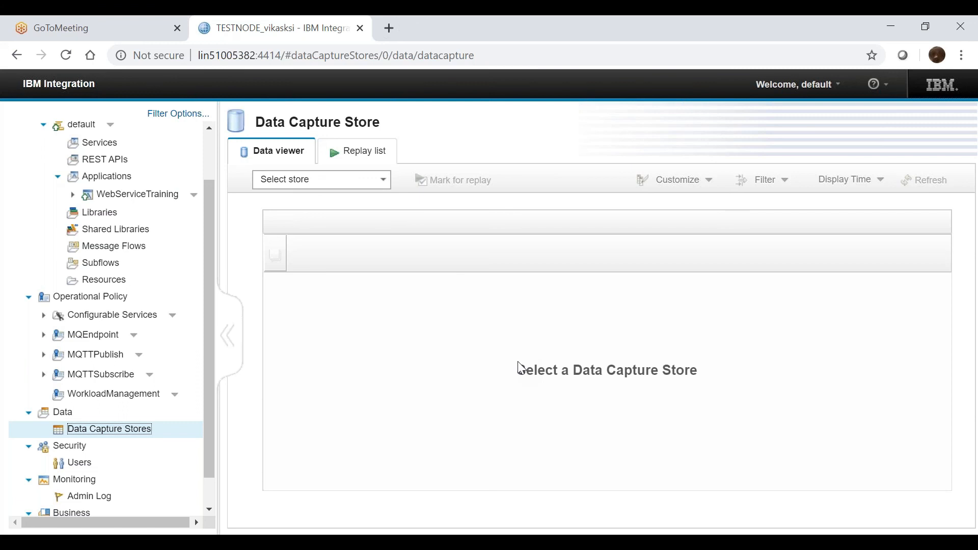
mouse_move(669, 291)
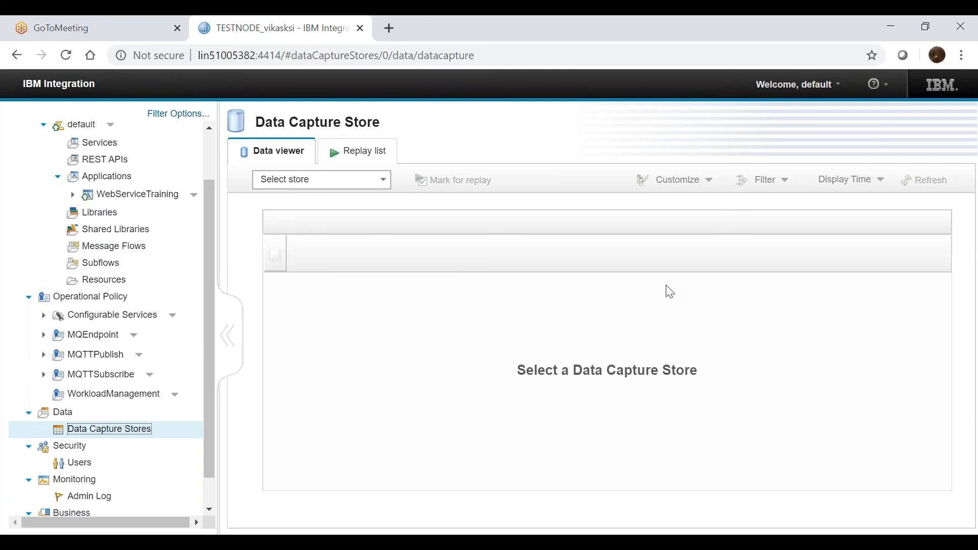
mouse_move(215, 411)
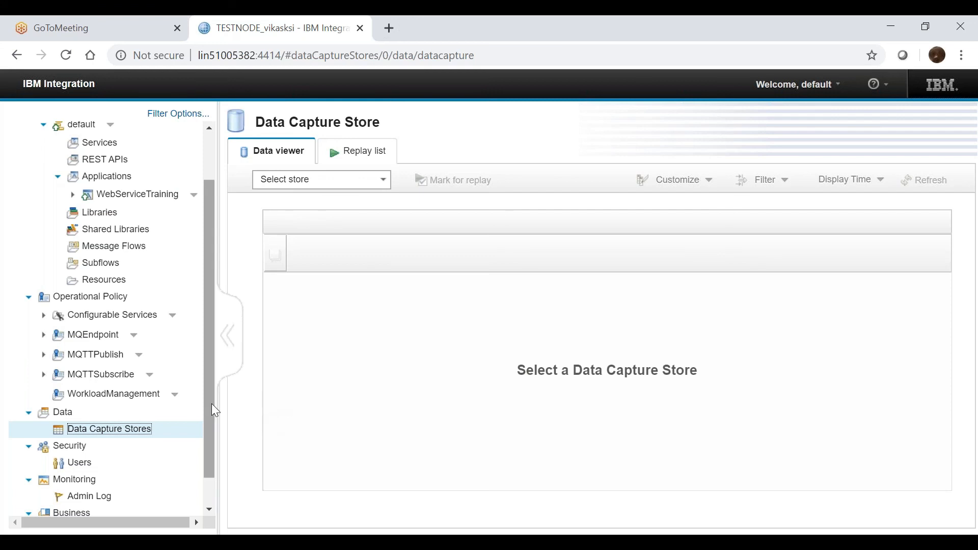
scroll(down, 3)
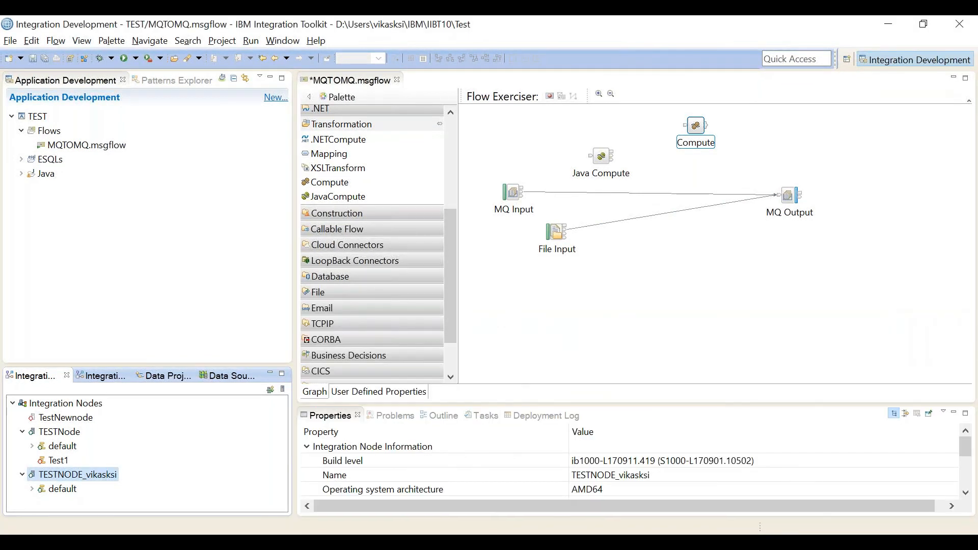
Step: Expand the TCPIP, Cloud Connectors, Callable Flow and SCA palette drawers in turn
scroll(down, 3)
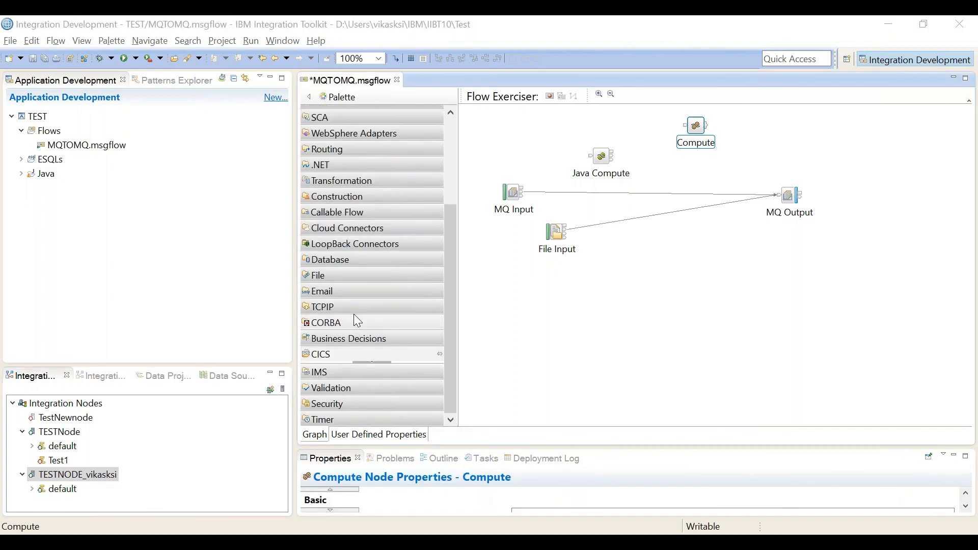
click(322, 307)
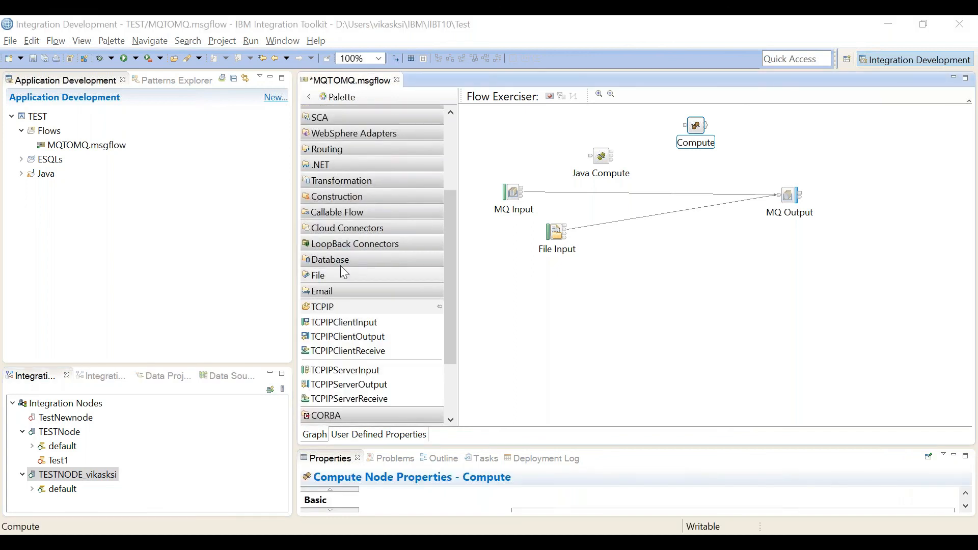
click(329, 260)
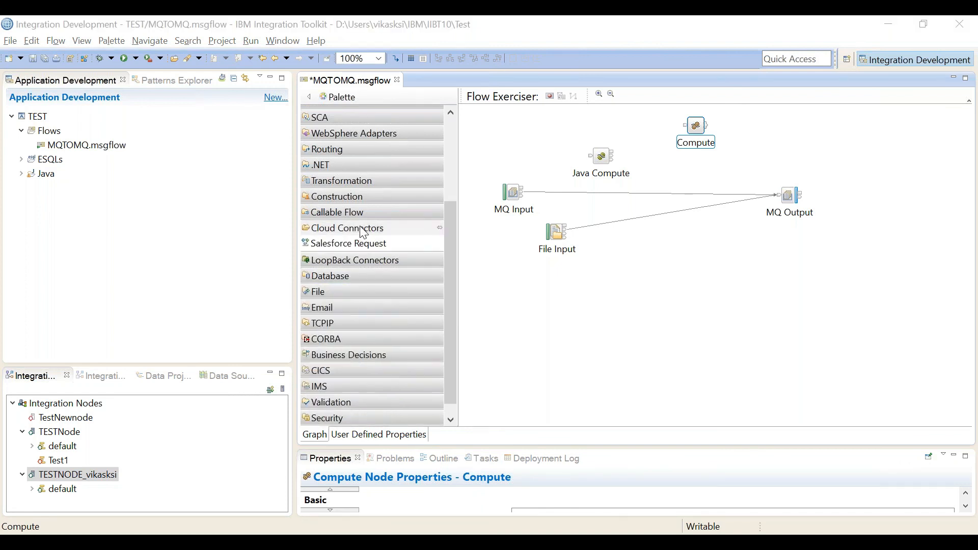
click(336, 212)
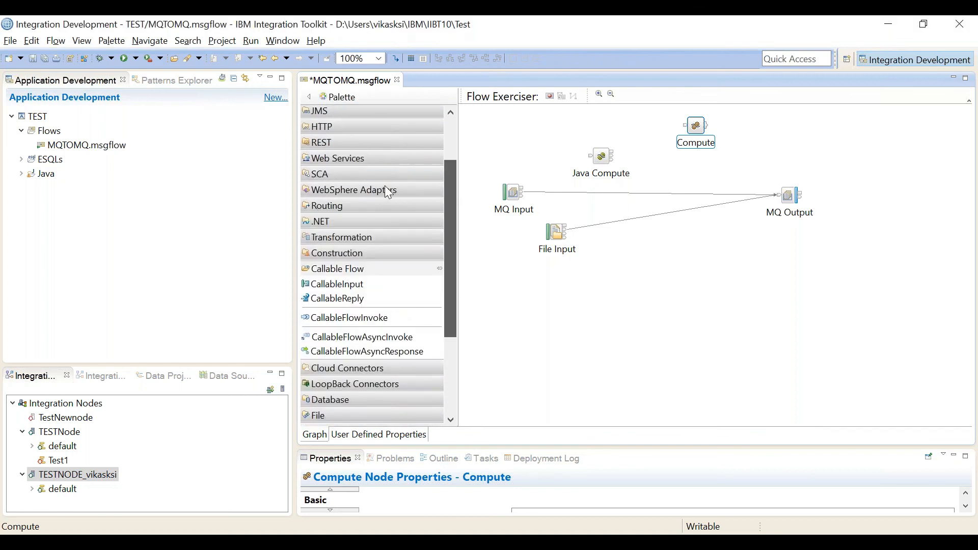
click(321, 173)
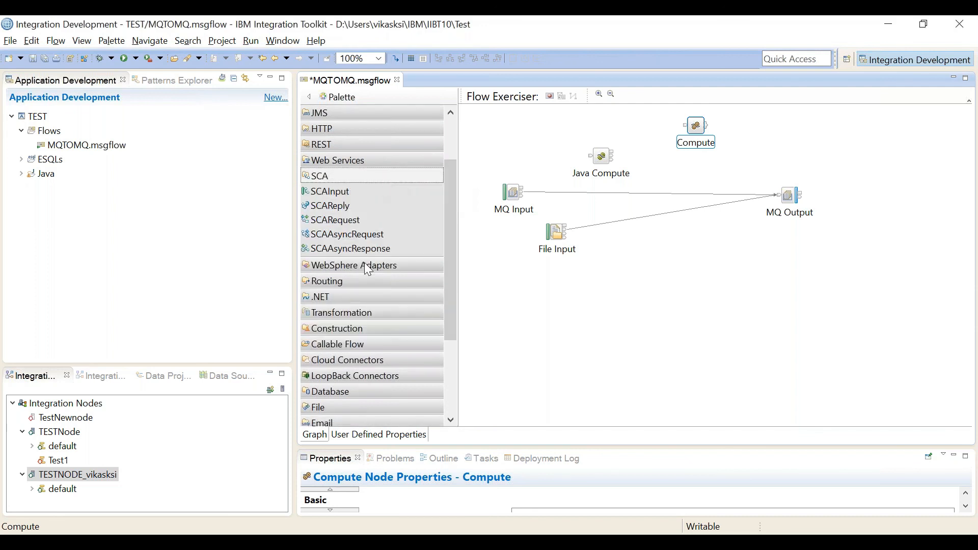